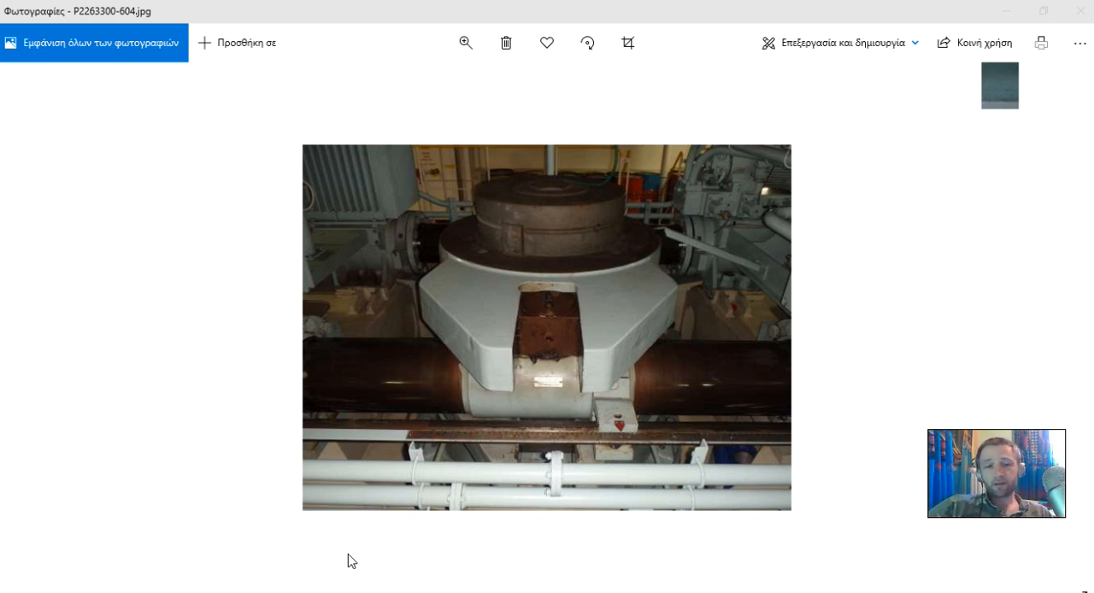
{"action": "mouse_move", "coordinate": [365, 254]}
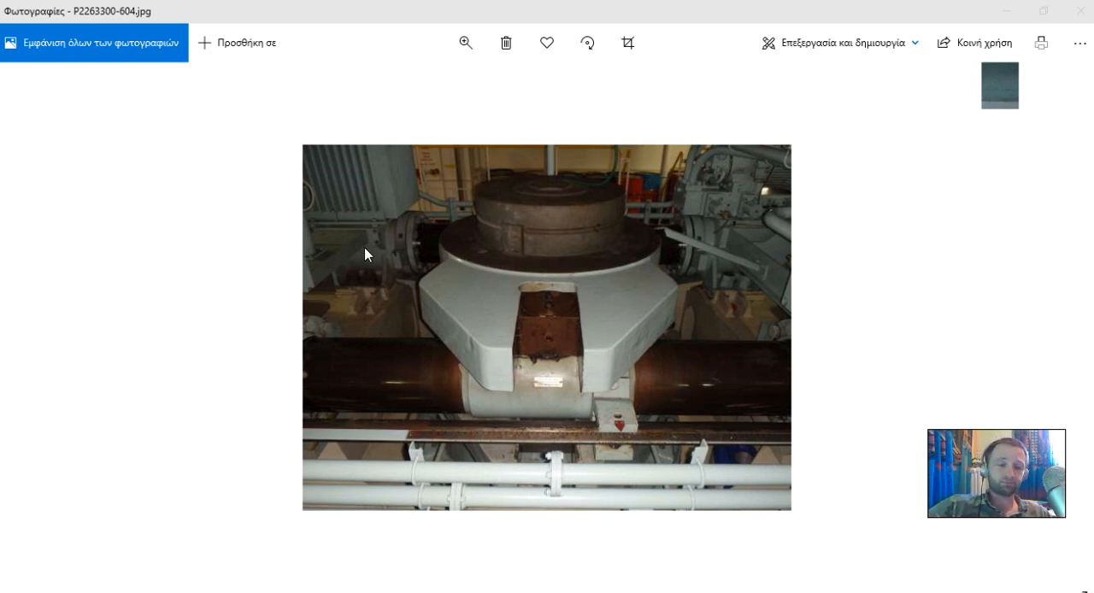
{"action": "mouse_move", "coordinate": [358, 255]}
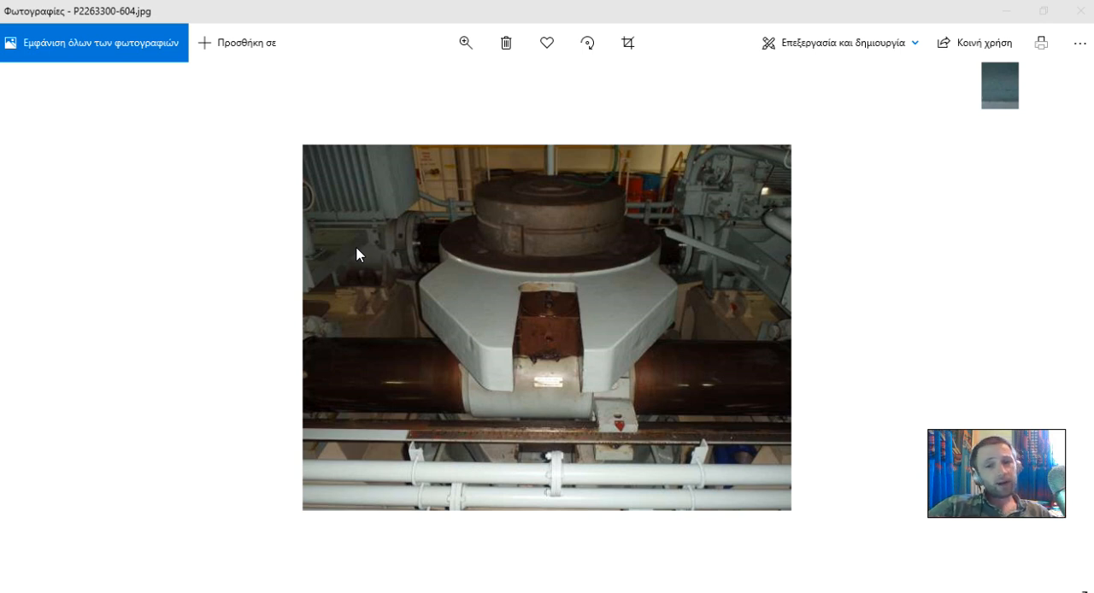
{"action": "mouse_move", "coordinate": [346, 257]}
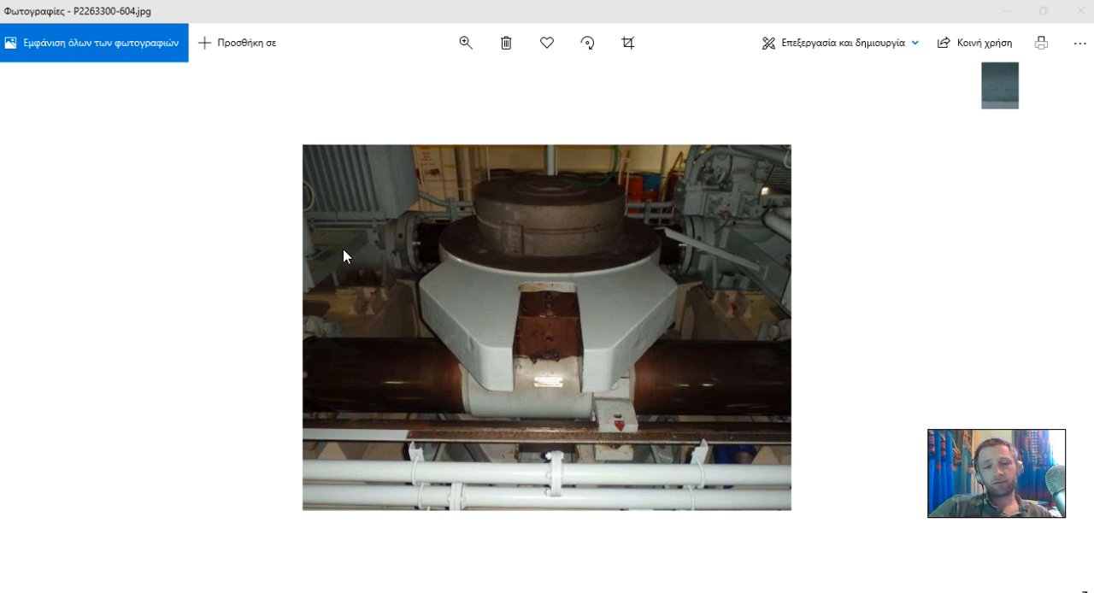
{"action": "mouse_move", "coordinate": [365, 238]}
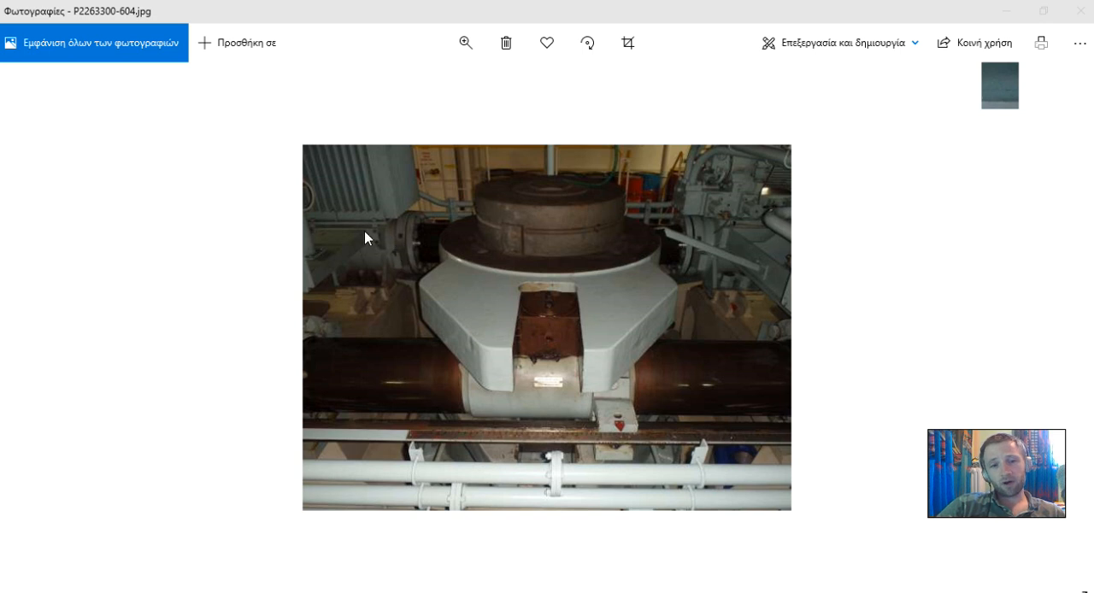
{"action": "mouse_move", "coordinate": [313, 277]}
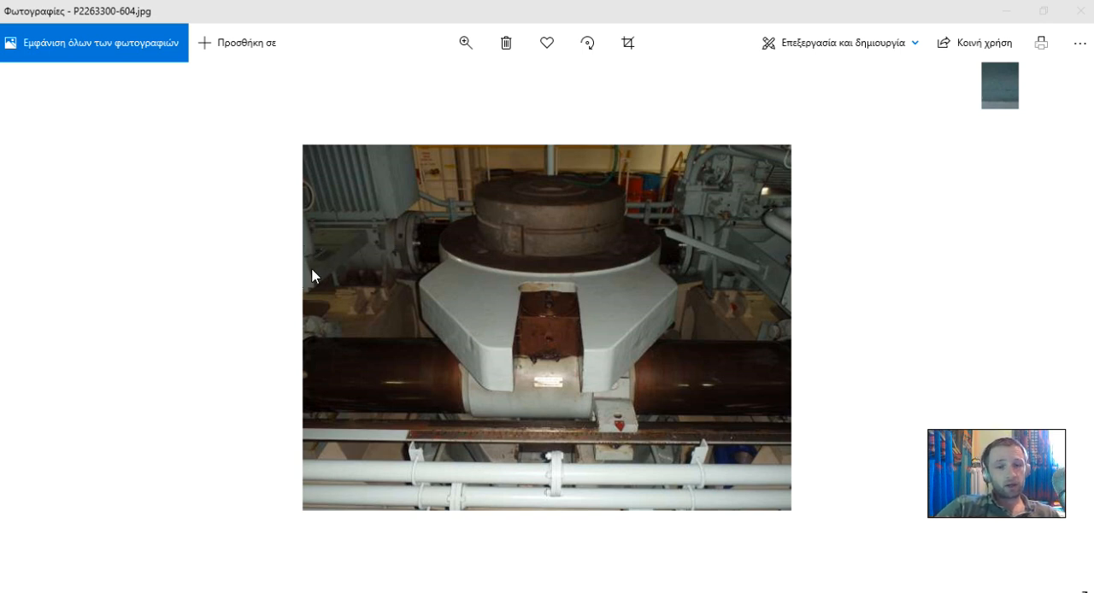
{"action": "mouse_move", "coordinate": [371, 252]}
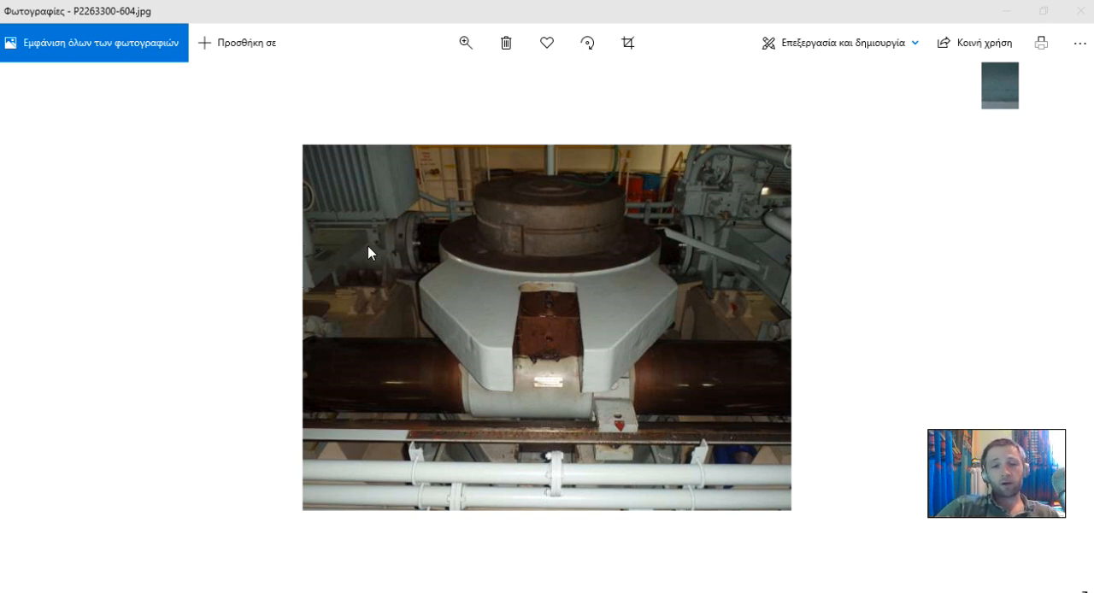
{"action": "mouse_move", "coordinate": [361, 261]}
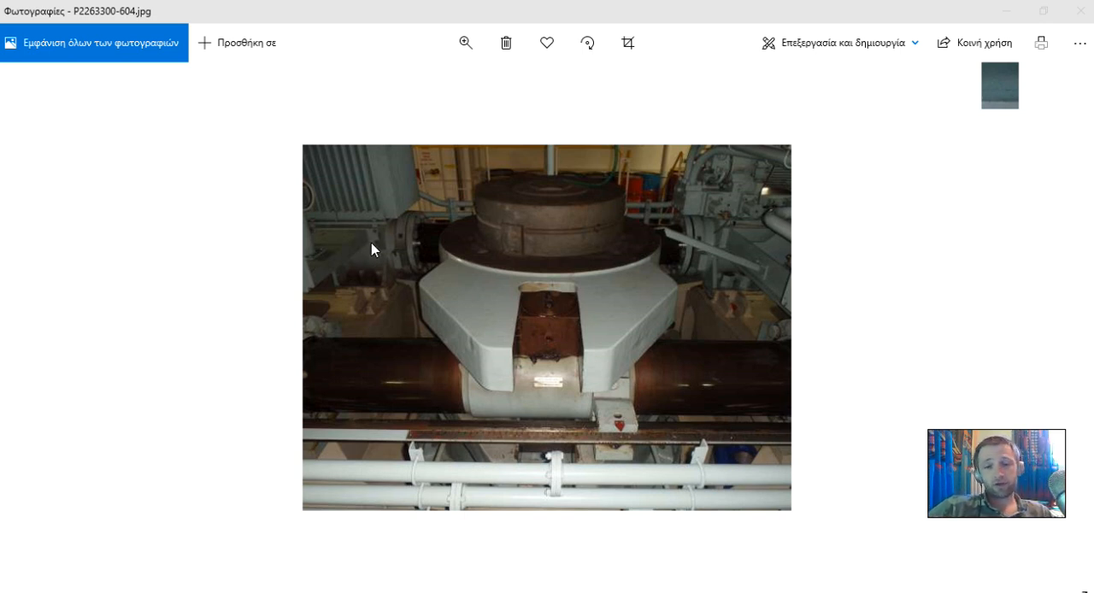
{"action": "mouse_move", "coordinate": [335, 166]}
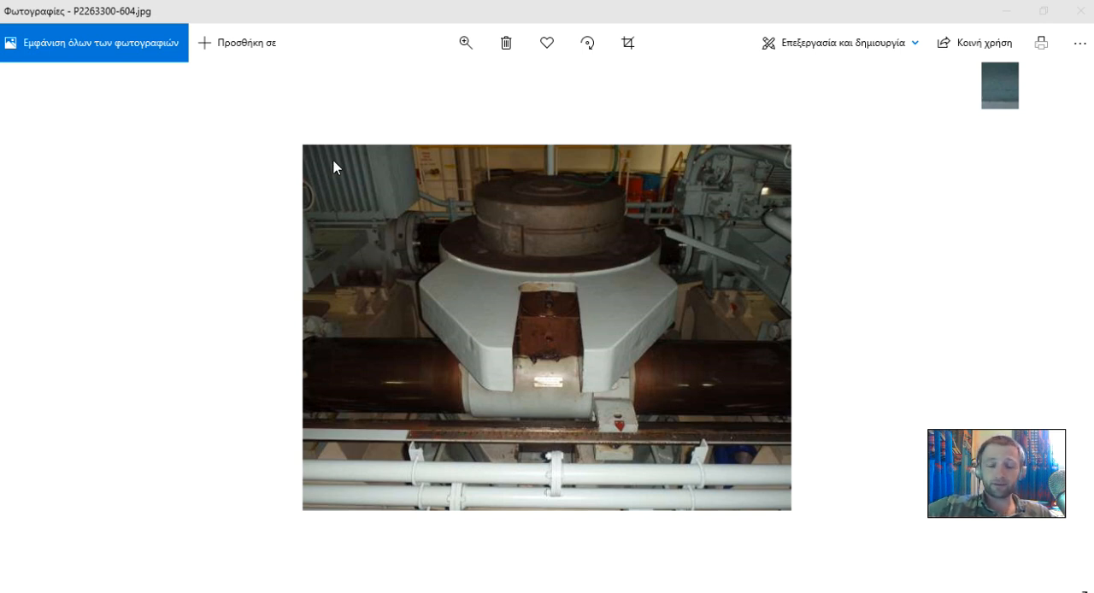
{"action": "mouse_move", "coordinate": [555, 526]}
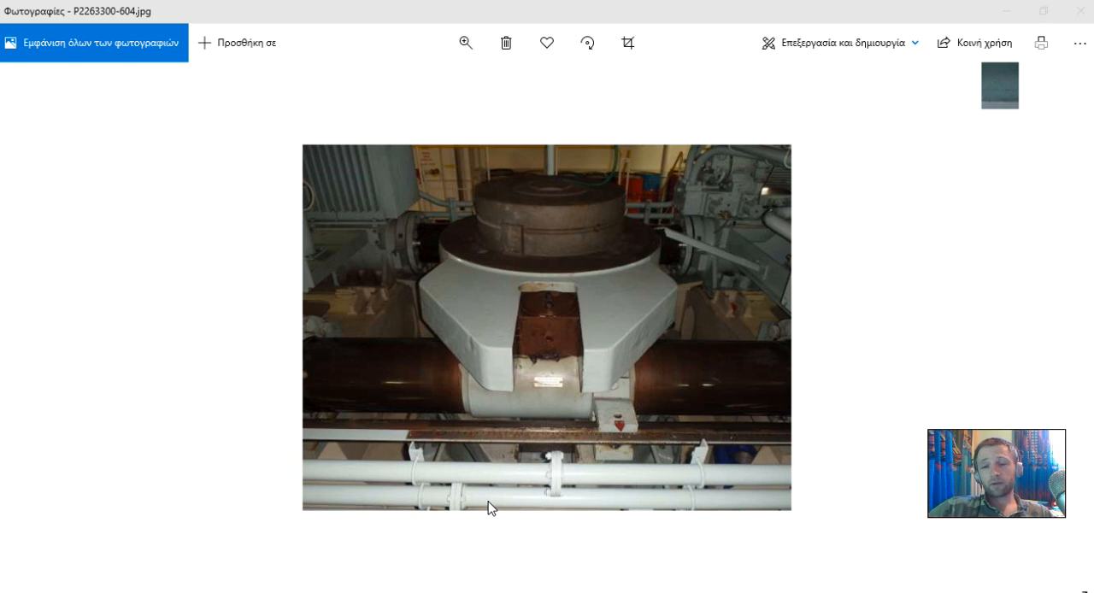
{"action": "mouse_move", "coordinate": [470, 511]}
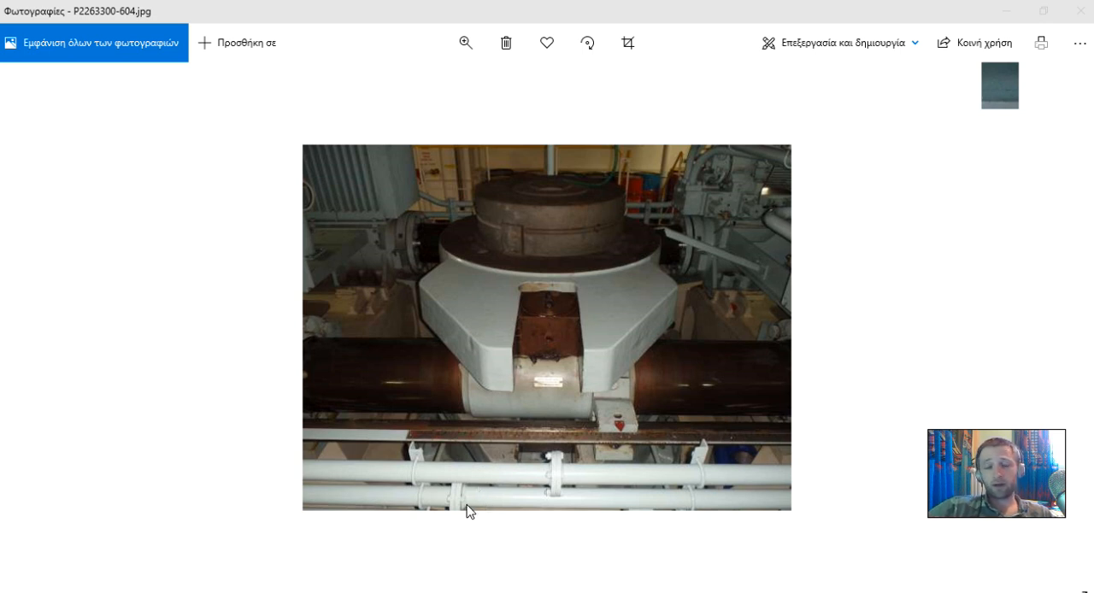
{"action": "mouse_move", "coordinate": [412, 520]}
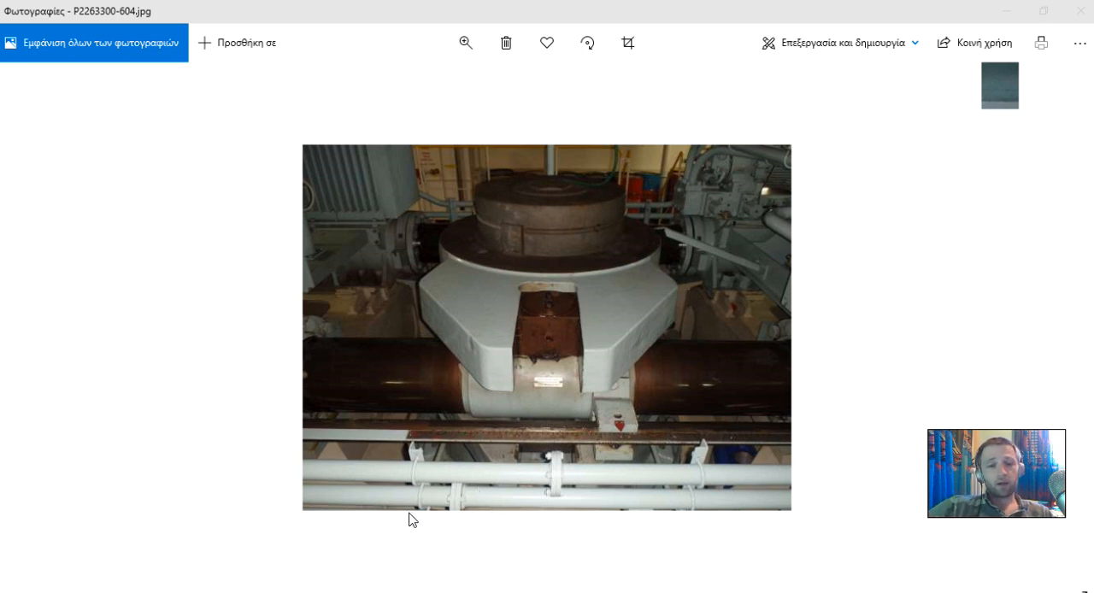
{"action": "mouse_move", "coordinate": [307, 468]}
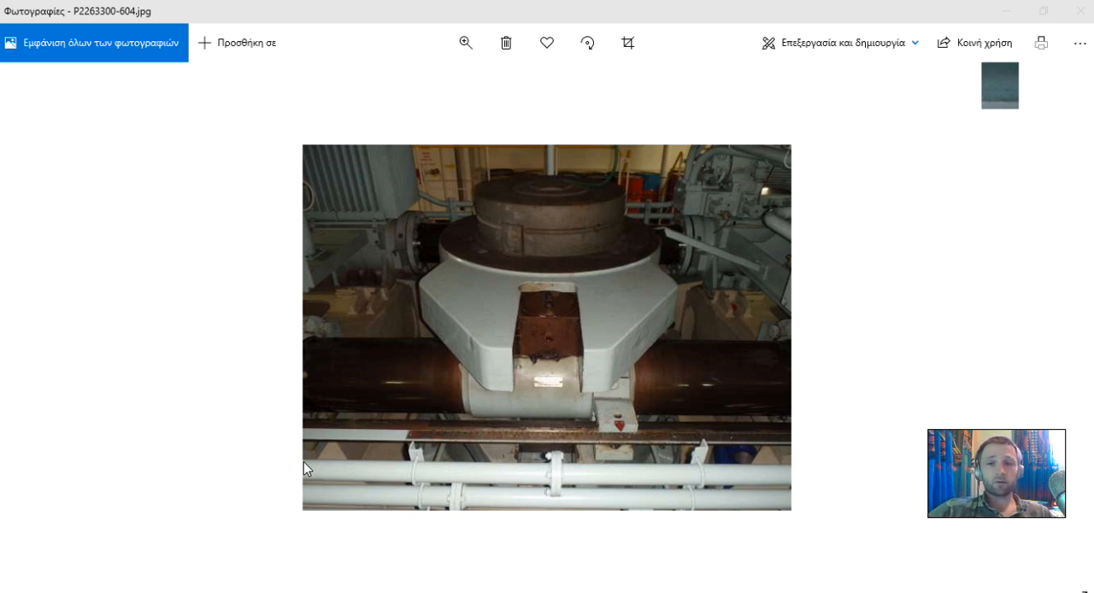
{"action": "mouse_move", "coordinate": [294, 360]}
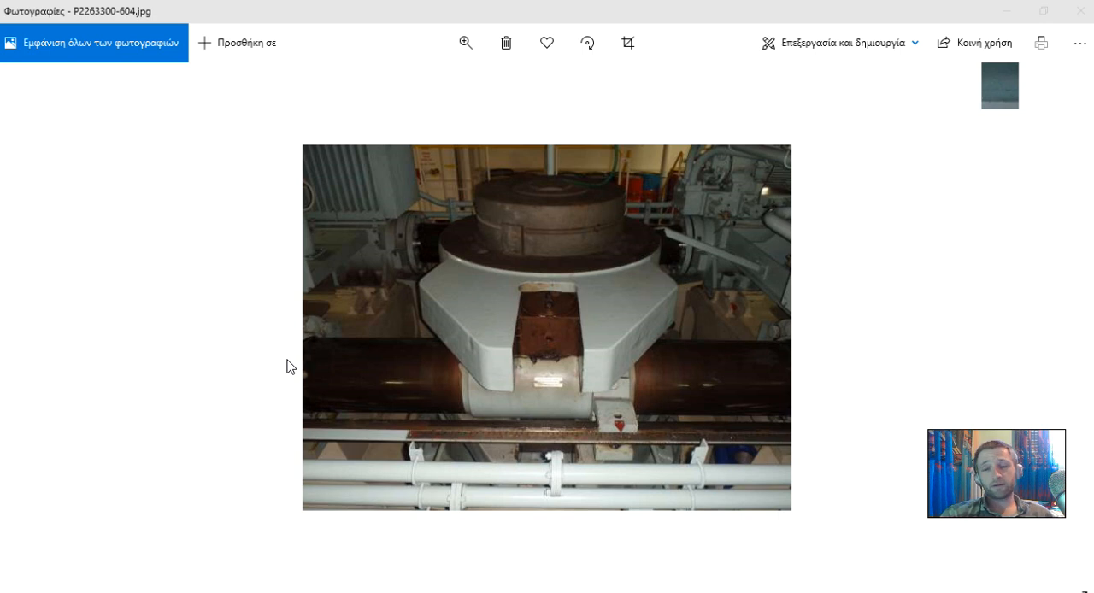
{"action": "mouse_move", "coordinate": [363, 10]}
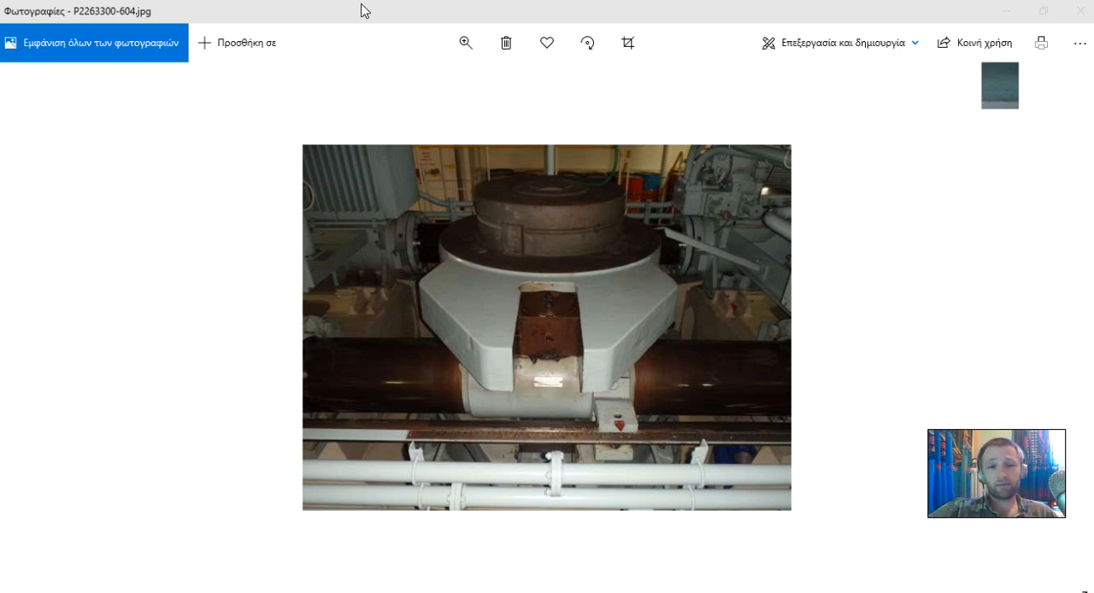
{"action": "mouse_move", "coordinate": [465, 43]}
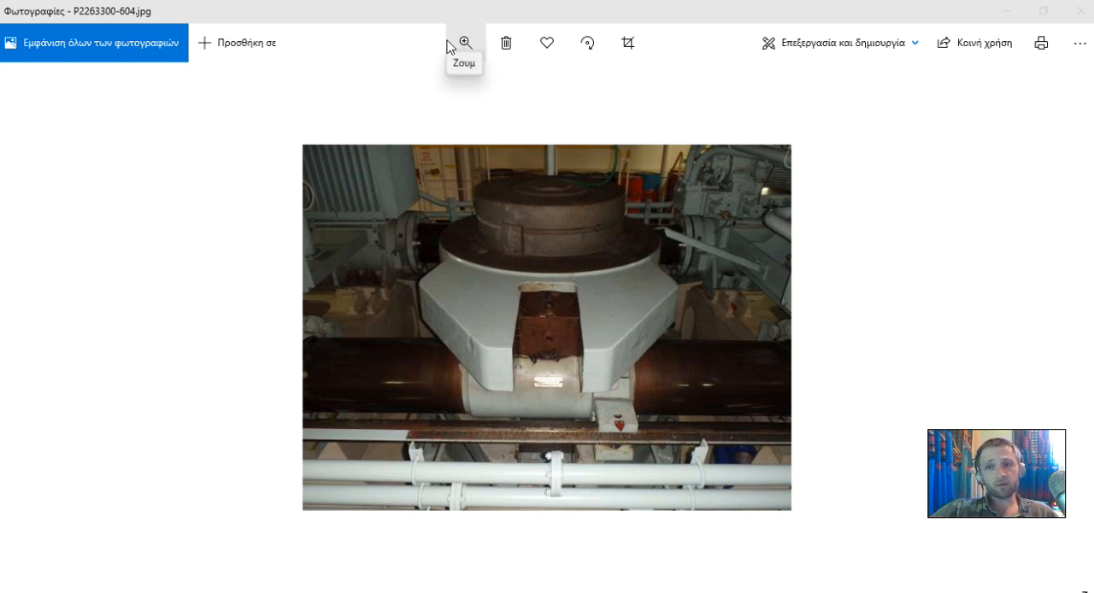
{"action": "mouse_move", "coordinate": [506, 43]}
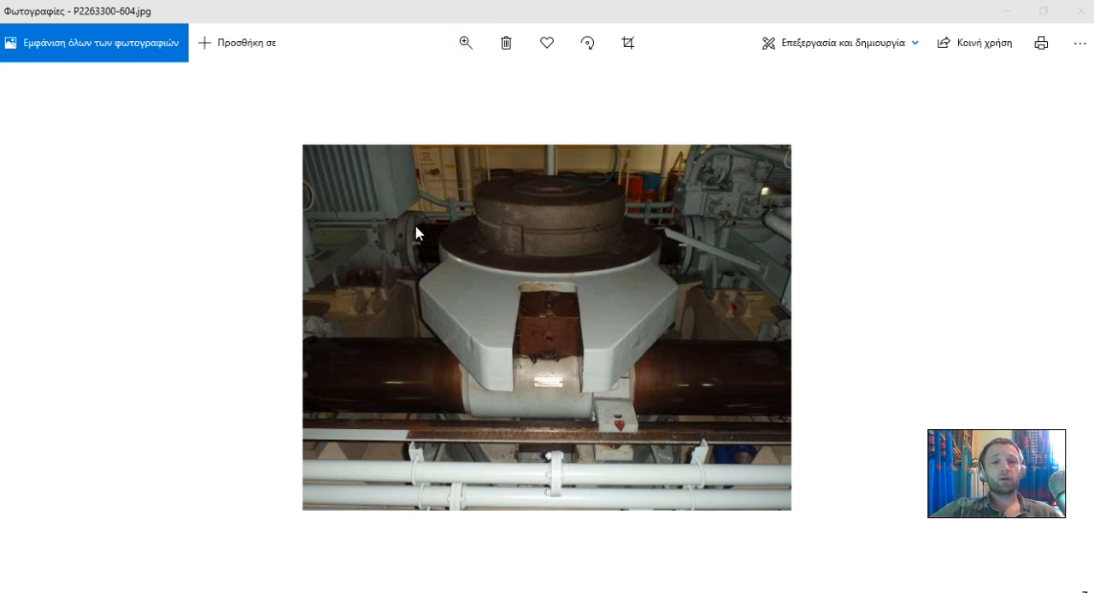
{"action": "mouse_move", "coordinate": [372, 249]}
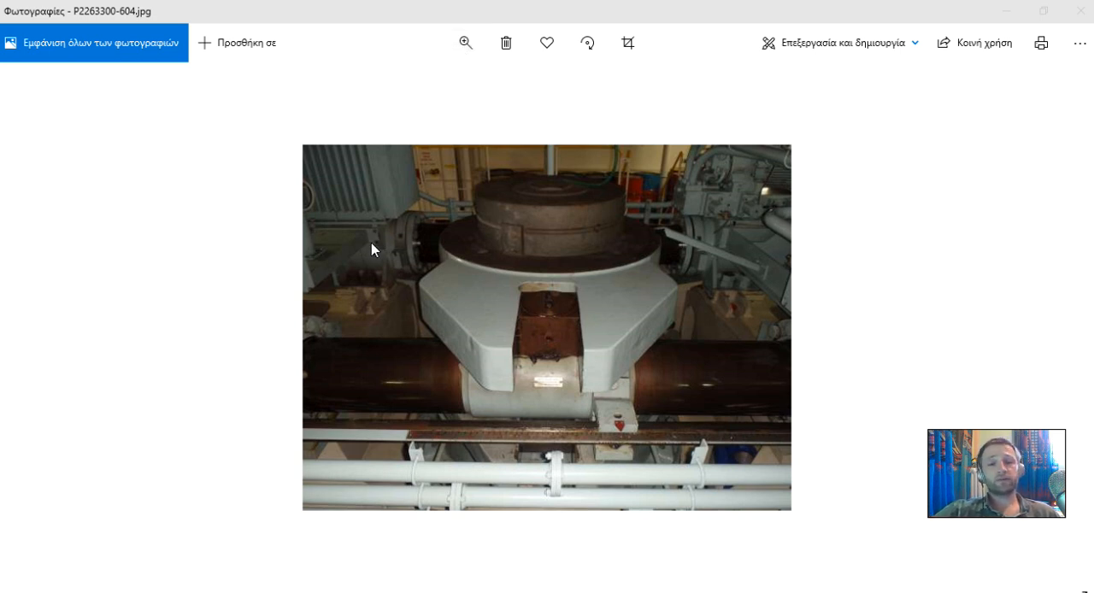
{"action": "mouse_move", "coordinate": [450, 205]}
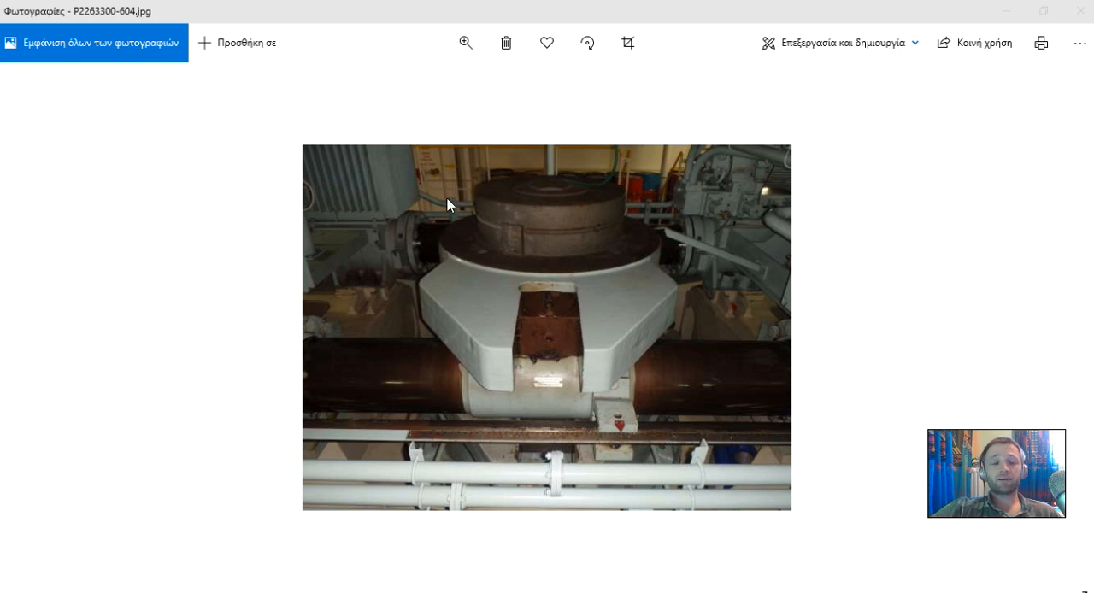
{"action": "mouse_move", "coordinate": [342, 211]}
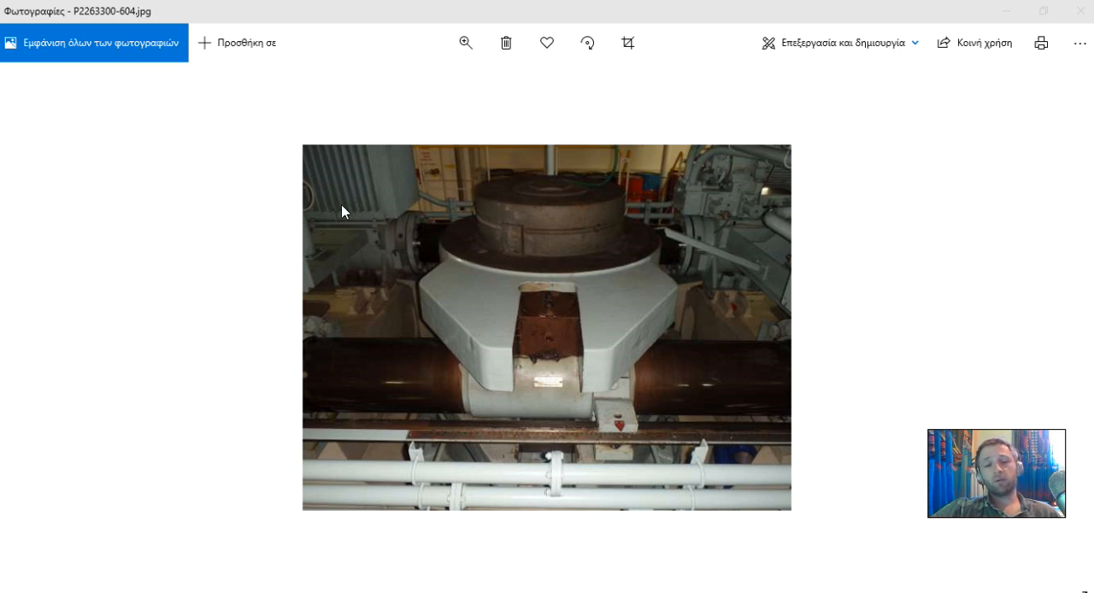
{"action": "mouse_move", "coordinate": [410, 204]}
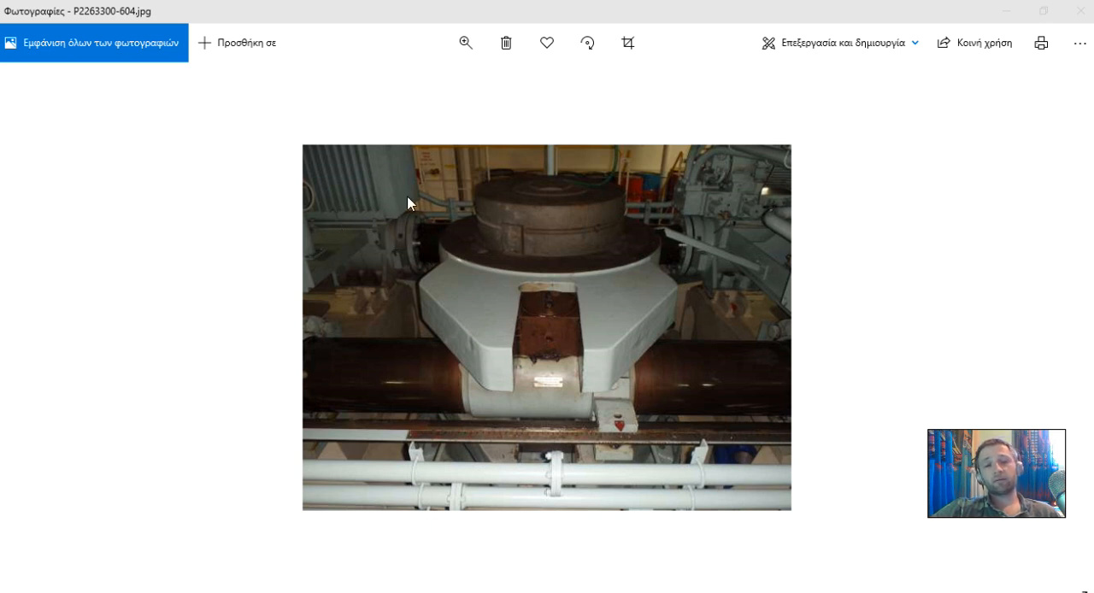
{"action": "mouse_move", "coordinate": [312, 196]}
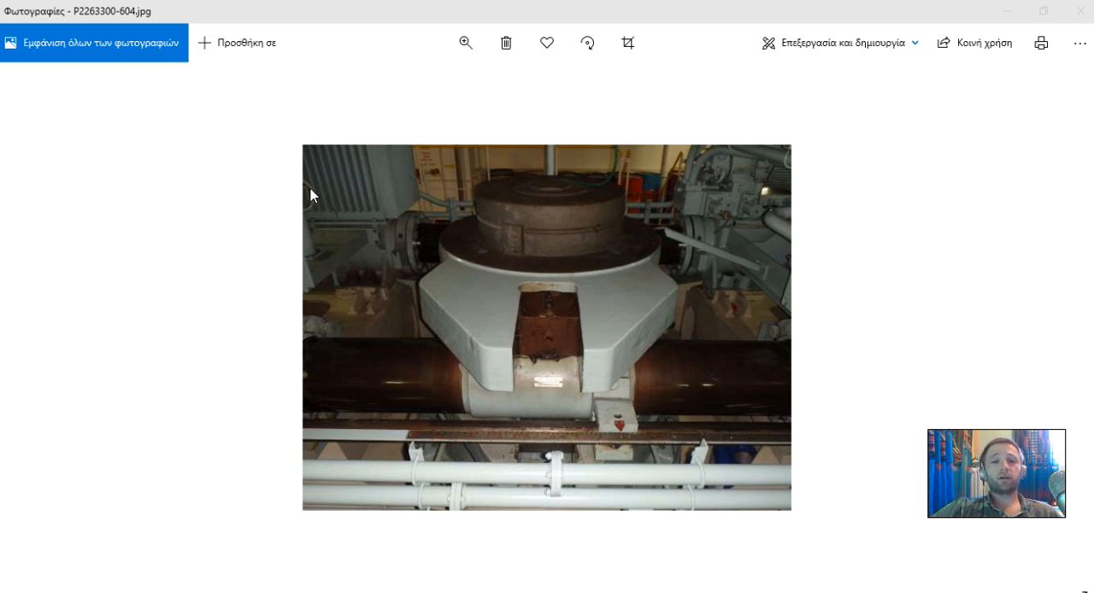
{"action": "mouse_move", "coordinate": [340, 225]}
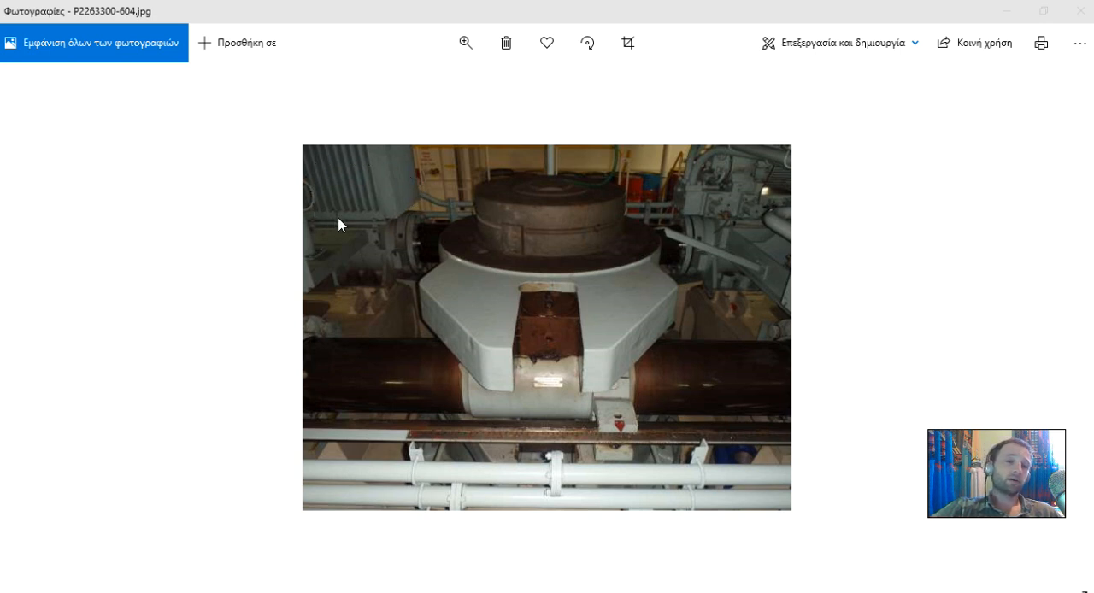
{"action": "mouse_move", "coordinate": [390, 282]}
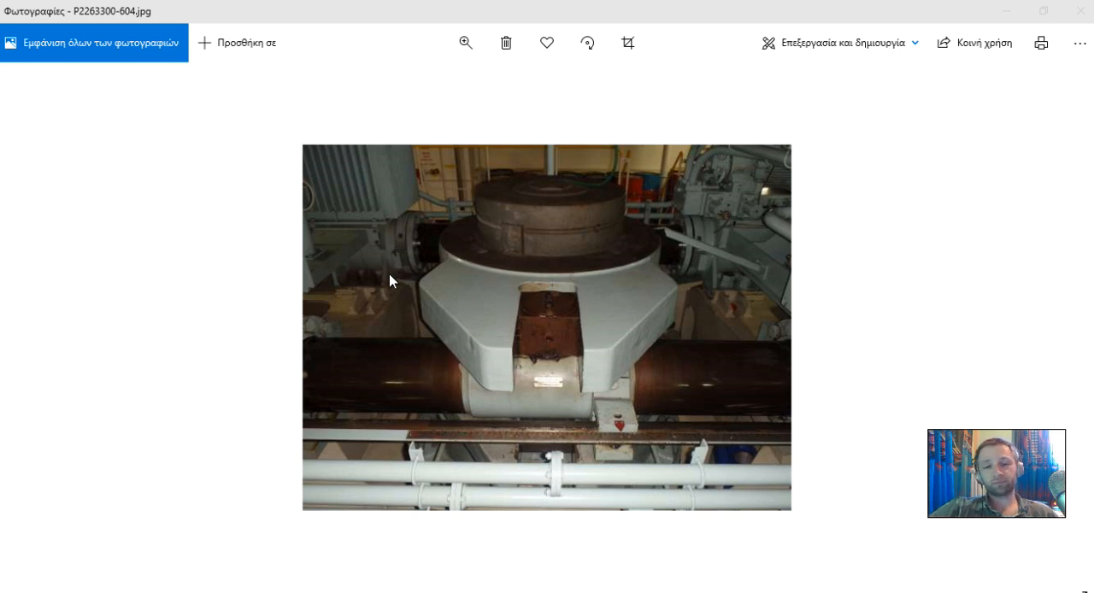
{"action": "mouse_move", "coordinate": [833, 449]}
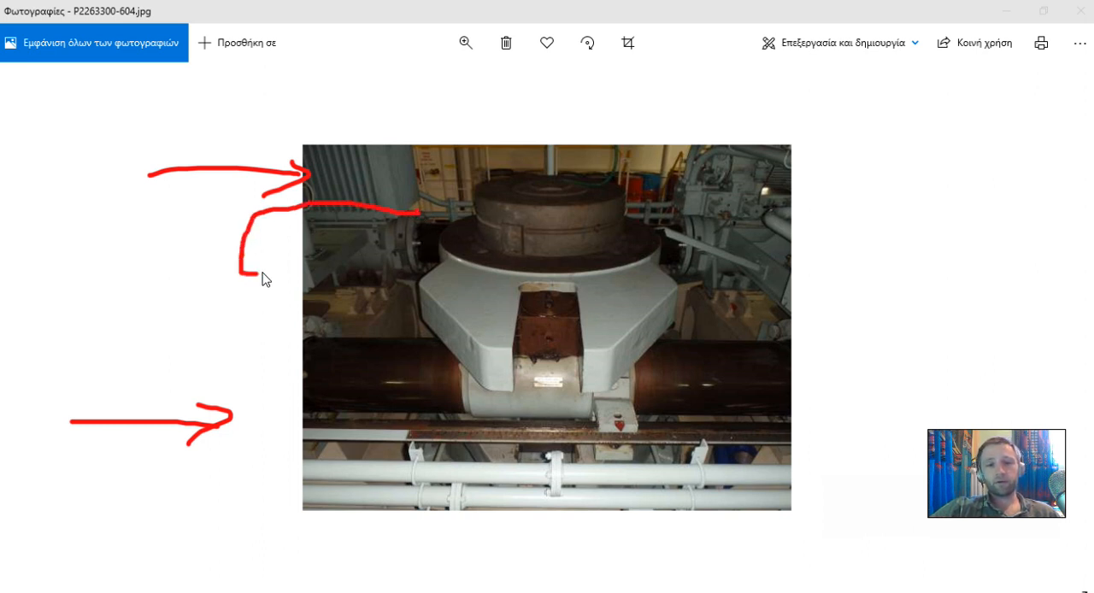
- Draw red loops around the machinery at the left edge of the steering gear photo
{"action": "left_click_drag", "start_coordinate": [244, 274], "coordinate": [419, 287]}
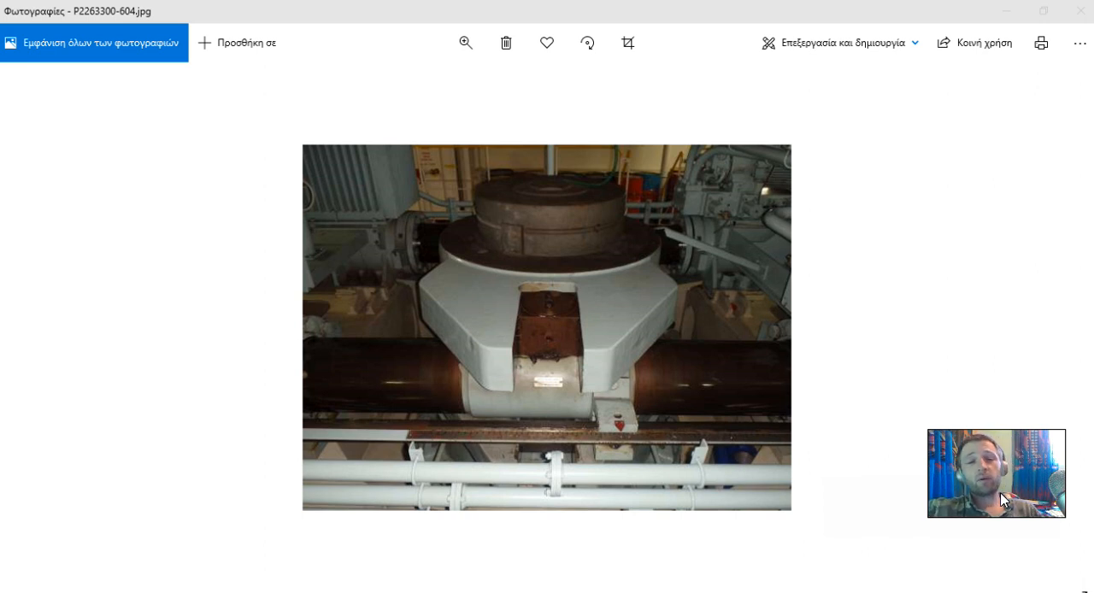
{"action": "mouse_move", "coordinate": [260, 216]}
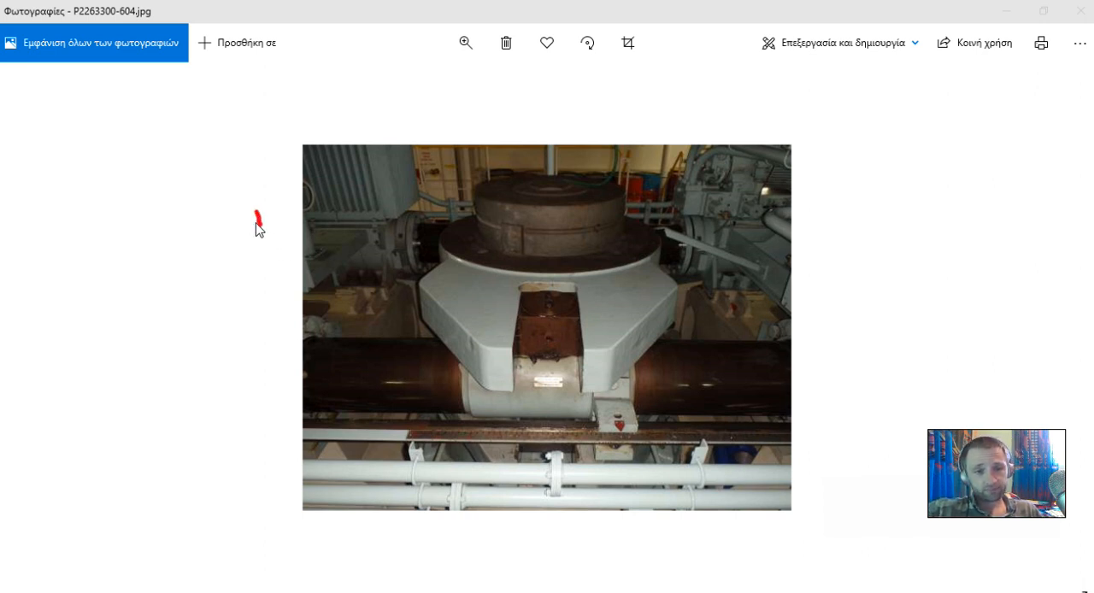
{"action": "left_click_drag", "start_coordinate": [261, 214], "coordinate": [406, 265]}
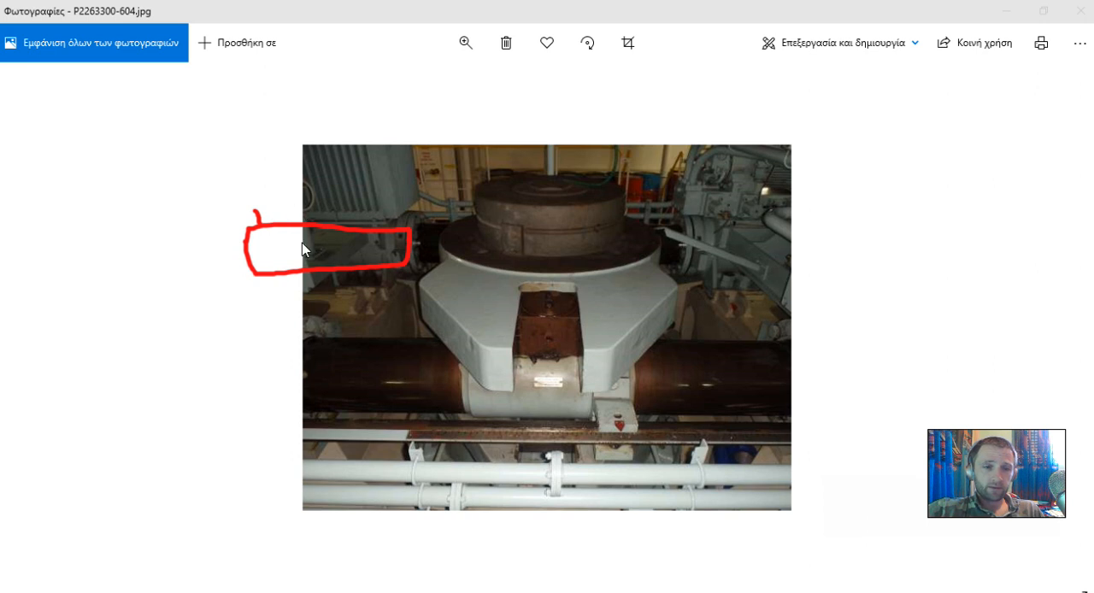
{"action": "mouse_move", "coordinate": [260, 208]}
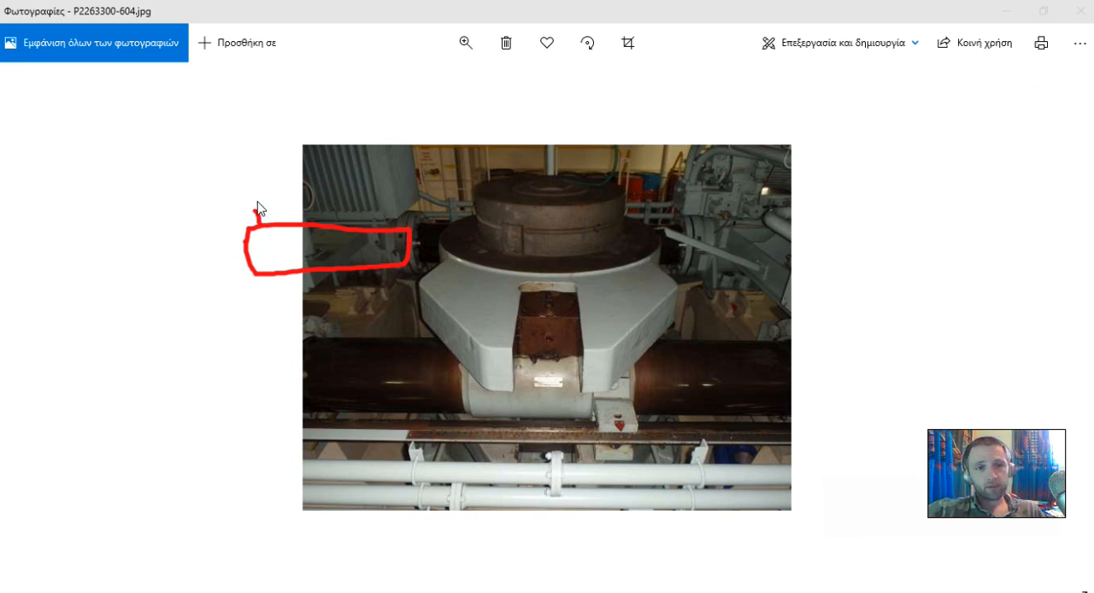
{"action": "mouse_move", "coordinate": [994, 525]}
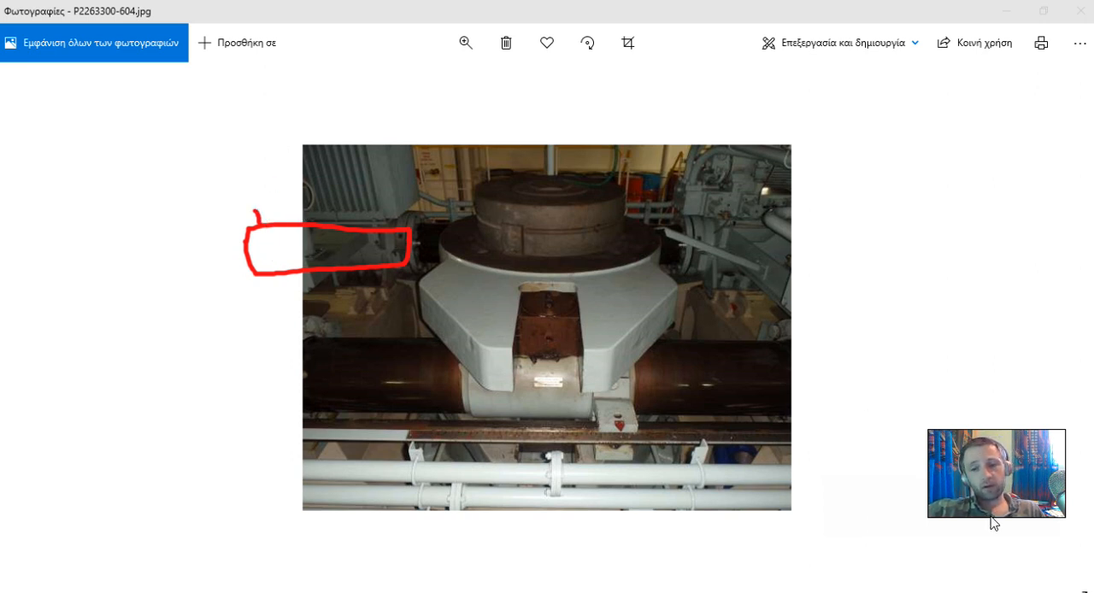
{"action": "mouse_move", "coordinate": [308, 183]}
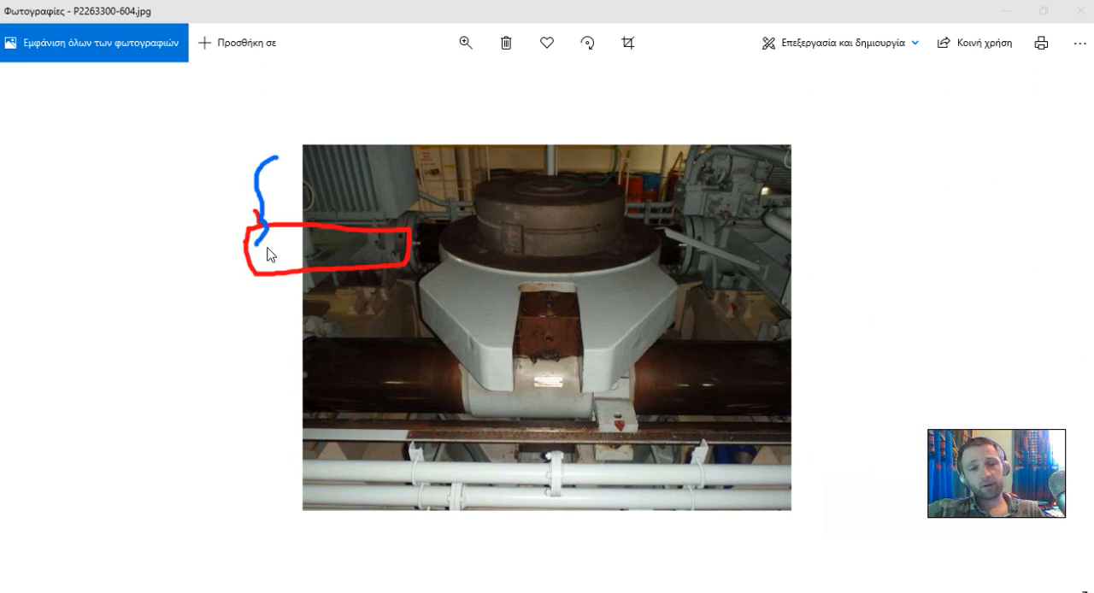
{"action": "mouse_move", "coordinate": [1049, 526]}
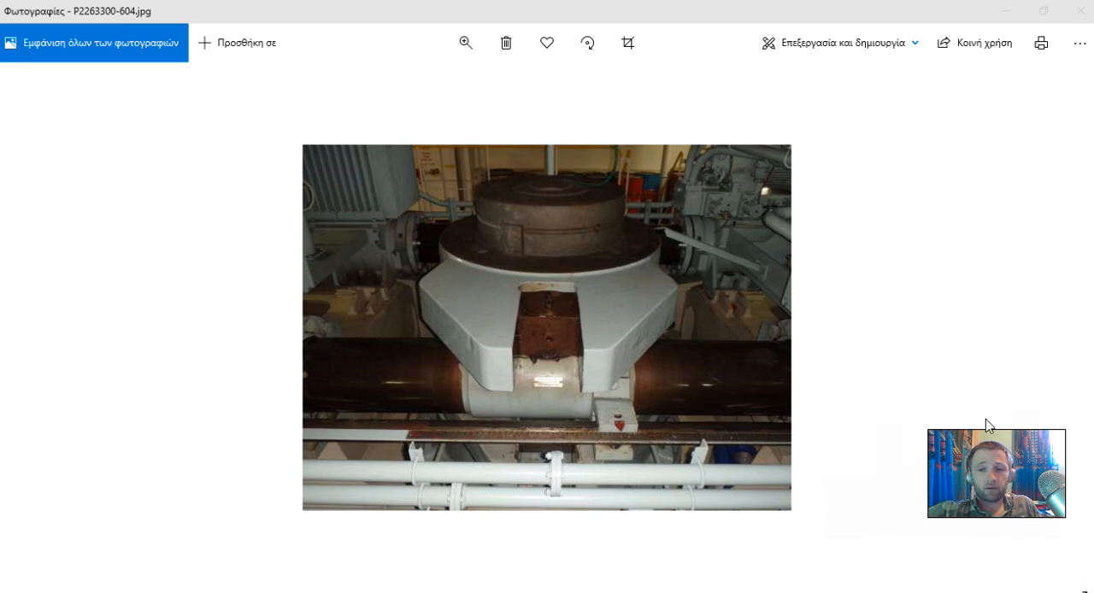
{"action": "mouse_move", "coordinate": [678, 351]}
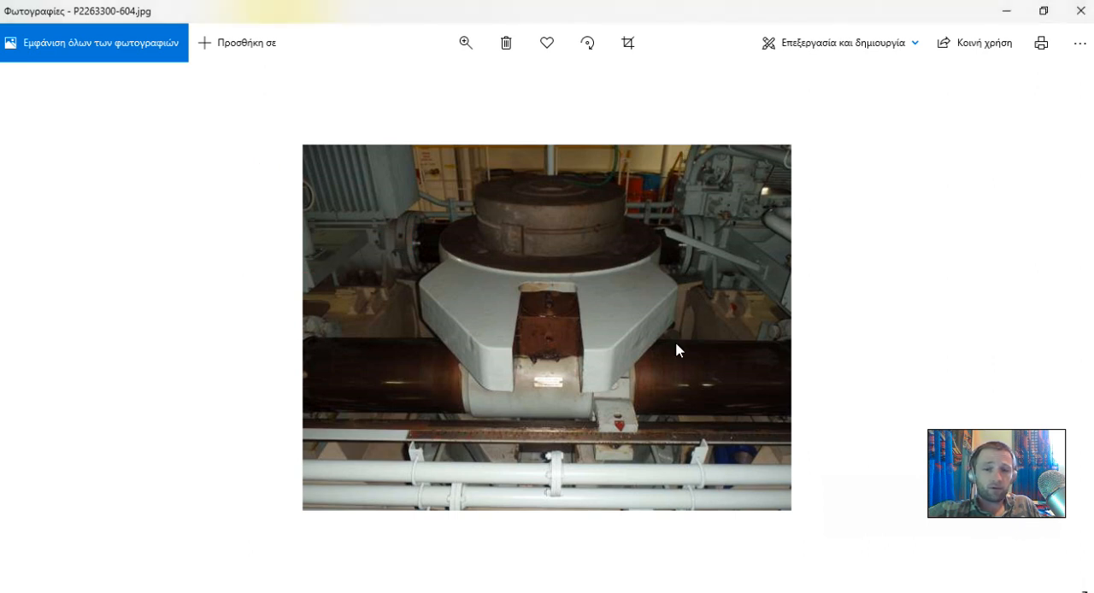
{"action": "mouse_move", "coordinate": [649, 150]}
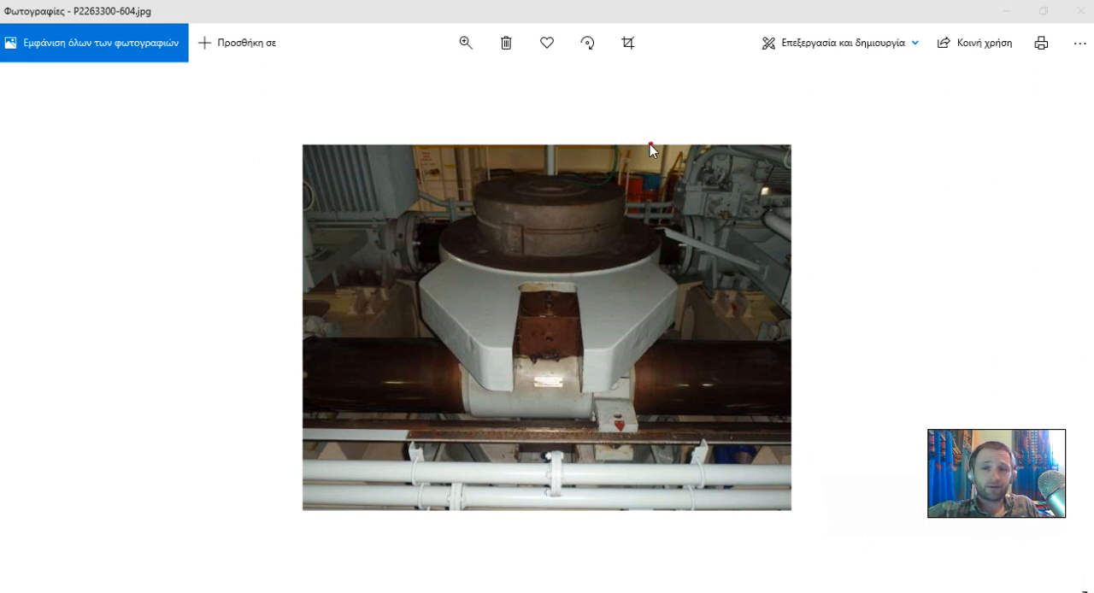
{"action": "left_click_drag", "start_coordinate": [651, 143], "coordinate": [436, 467]}
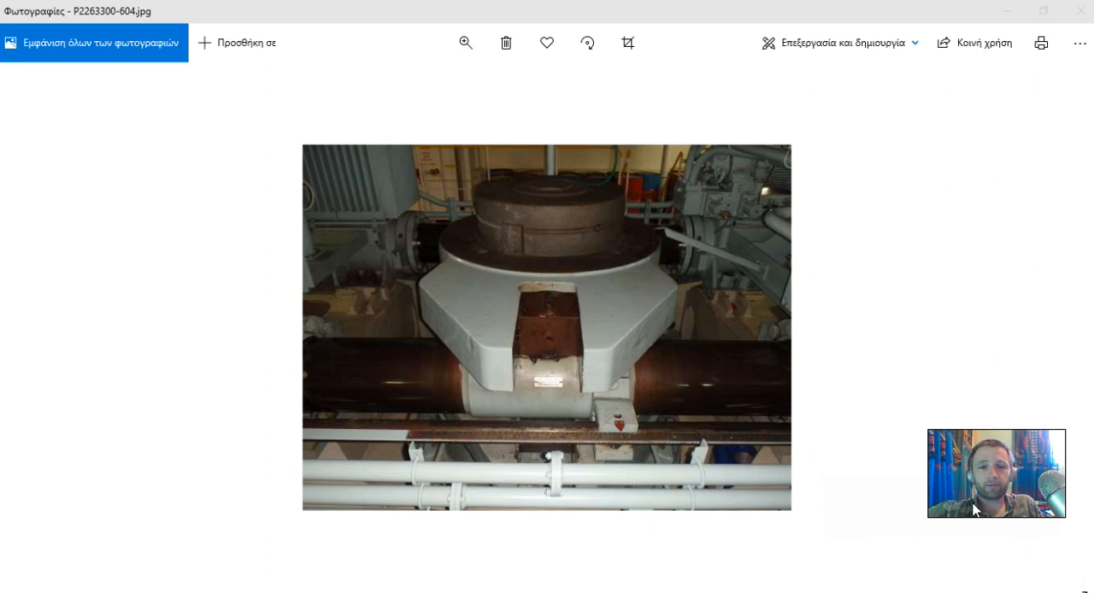
{"action": "mouse_move", "coordinate": [607, 355]}
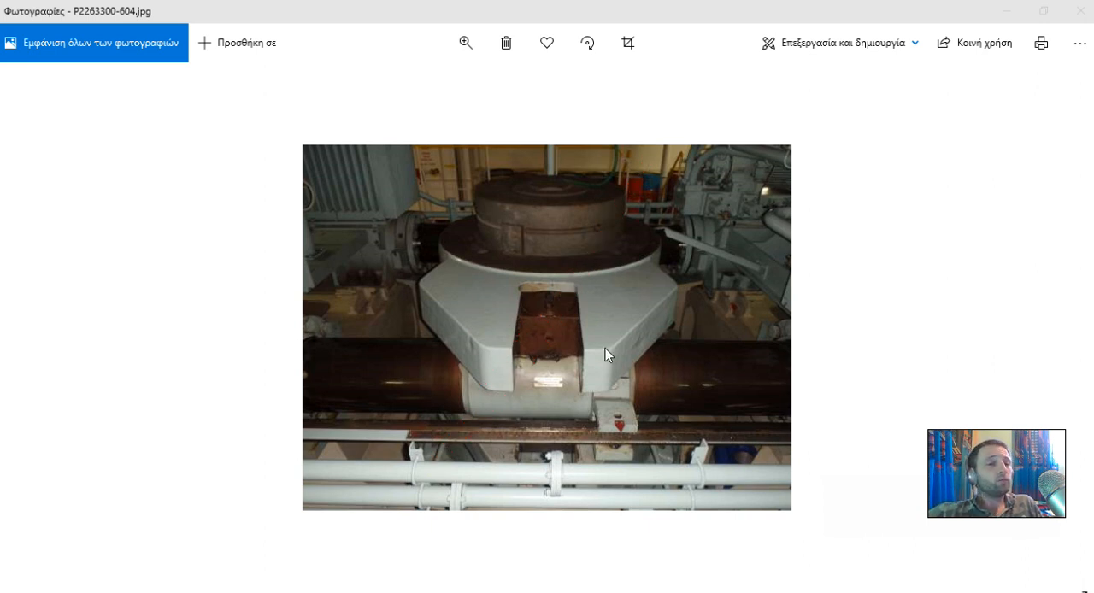
{"action": "mouse_move", "coordinate": [596, 344]}
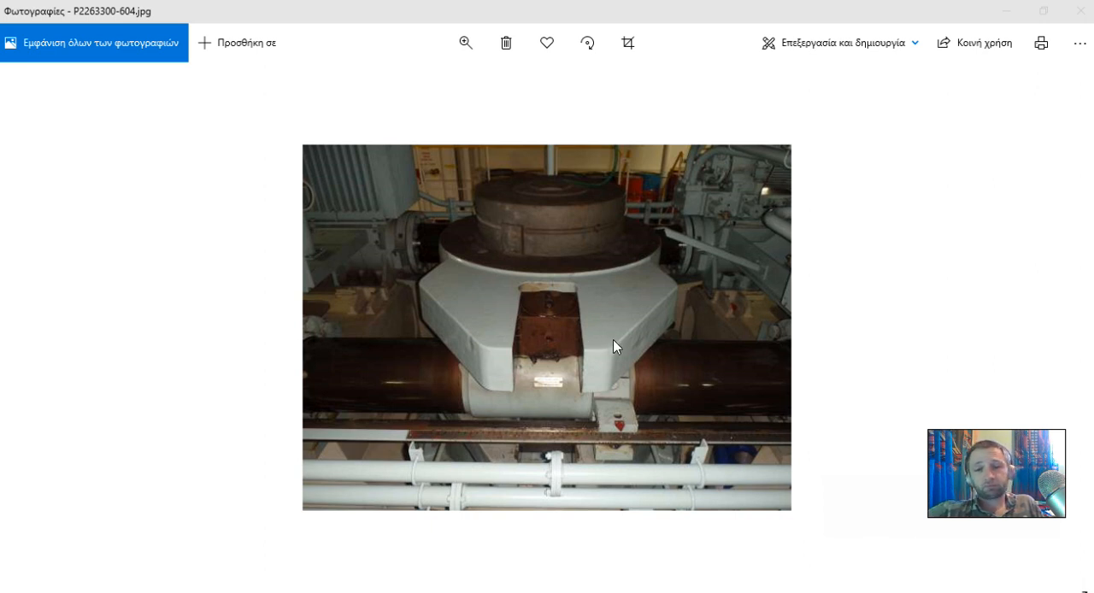
{"action": "mouse_move", "coordinate": [785, 150]}
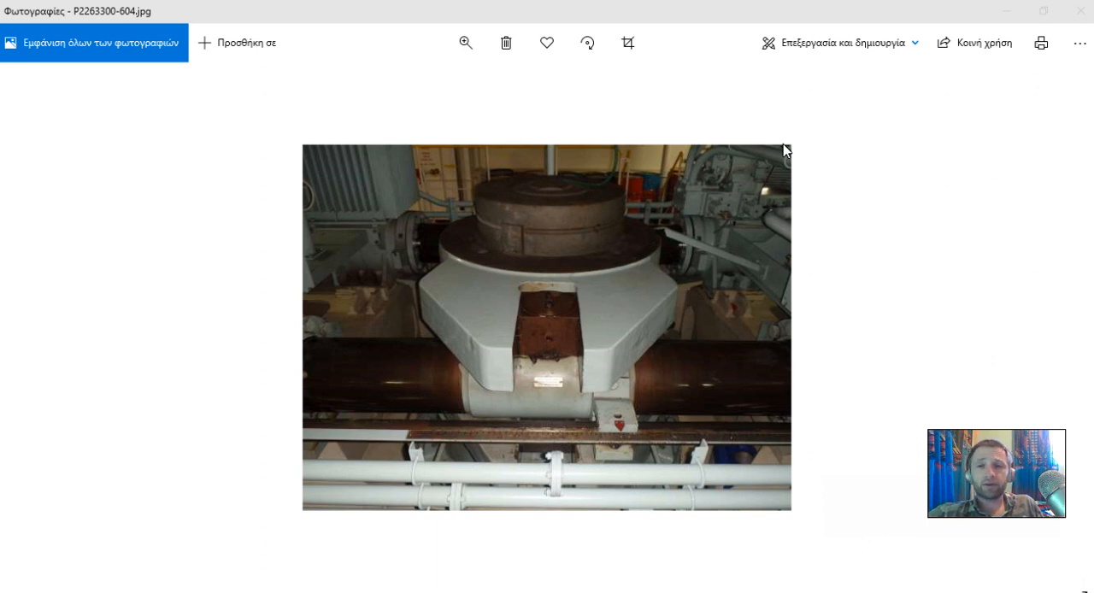
{"action": "mouse_move", "coordinate": [663, 173]}
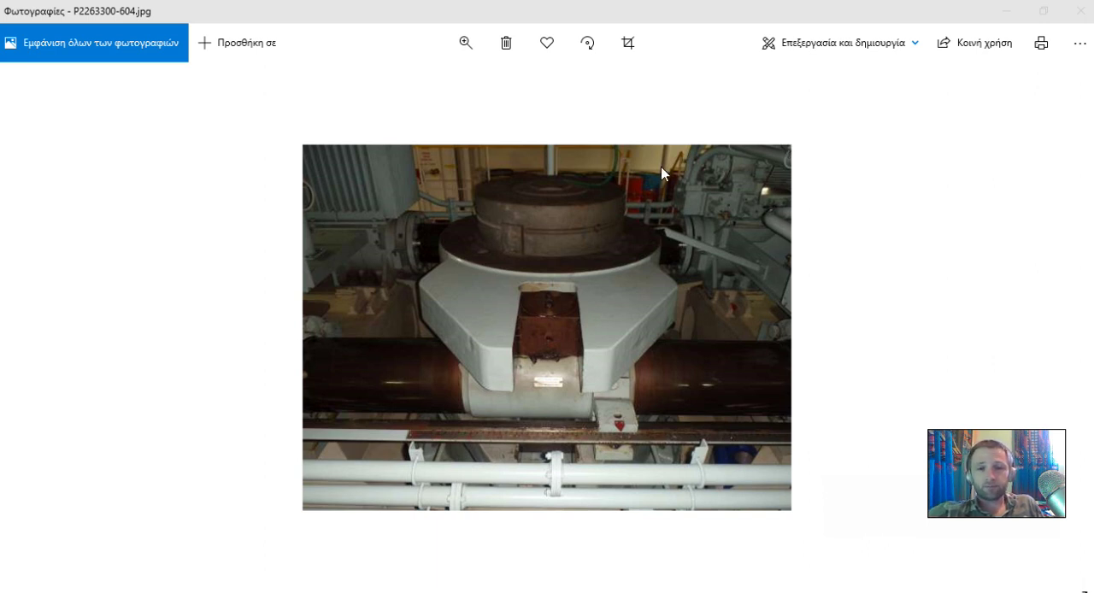
{"action": "mouse_move", "coordinate": [308, 193]}
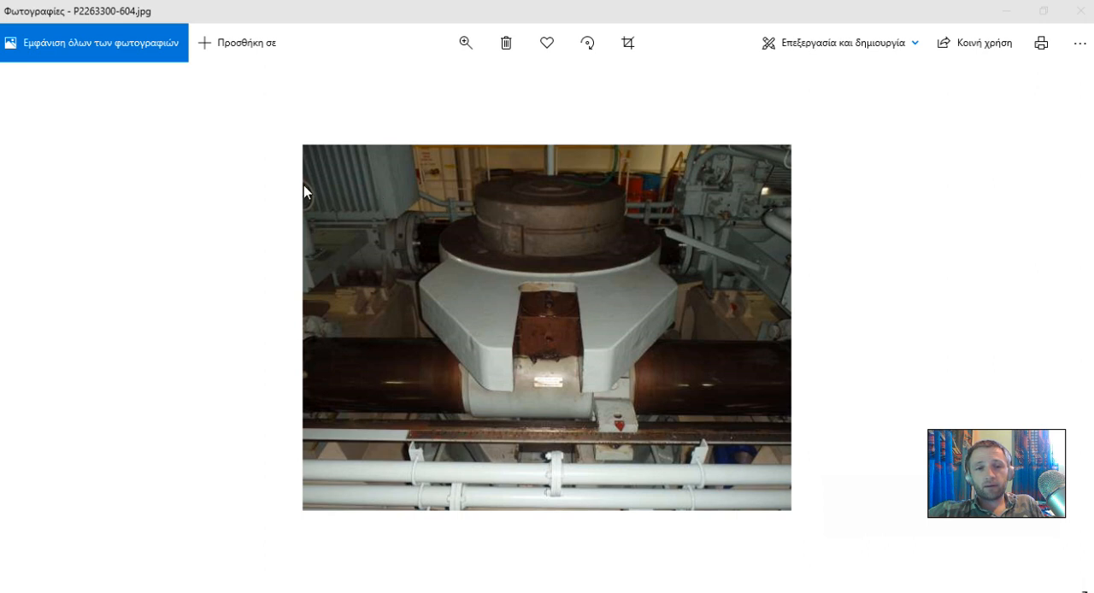
{"action": "mouse_move", "coordinate": [253, 200]}
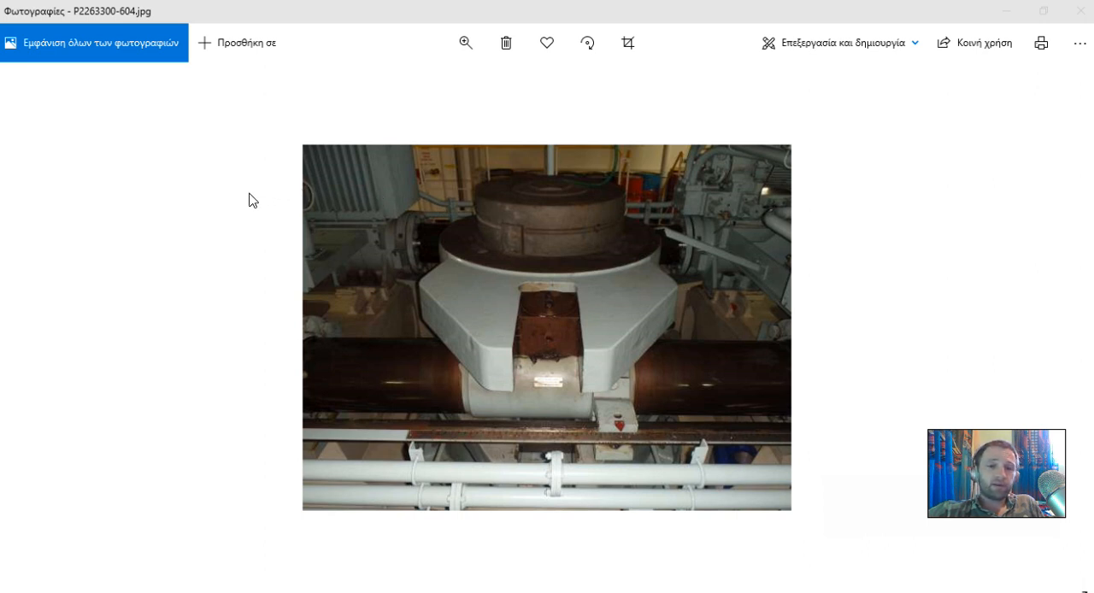
{"action": "mouse_move", "coordinate": [755, 201]}
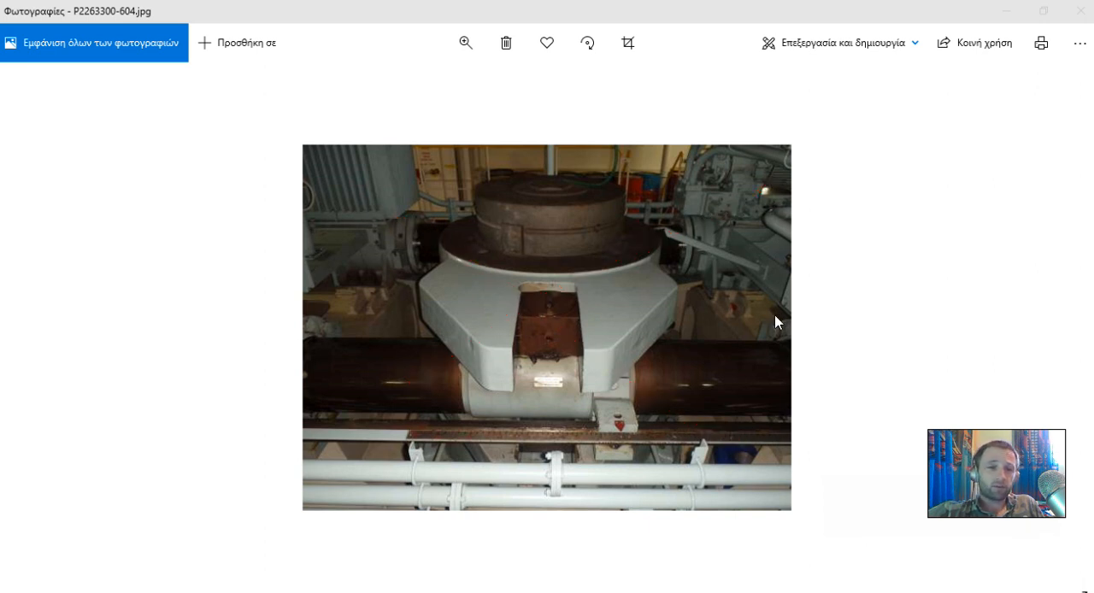
{"action": "mouse_move", "coordinate": [503, 314]}
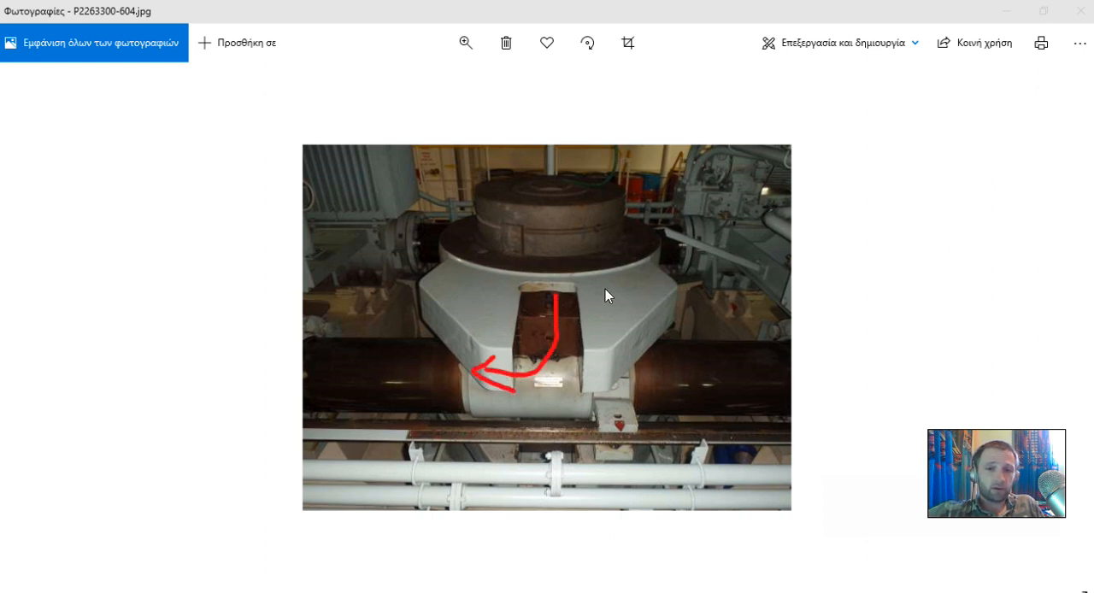
{"action": "mouse_move", "coordinate": [683, 230]}
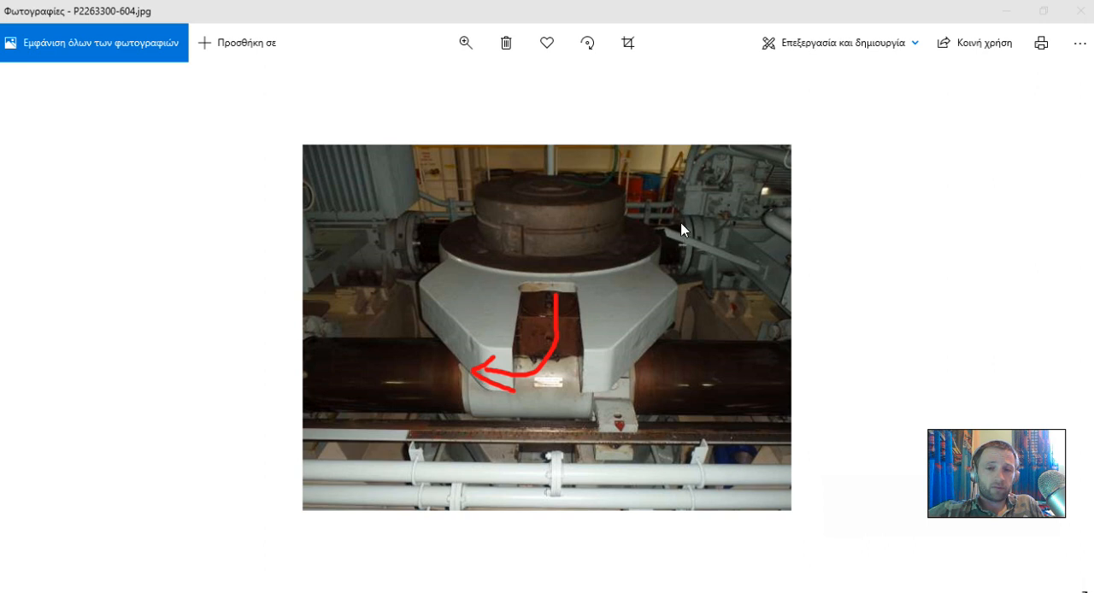
{"action": "mouse_move", "coordinate": [701, 228]}
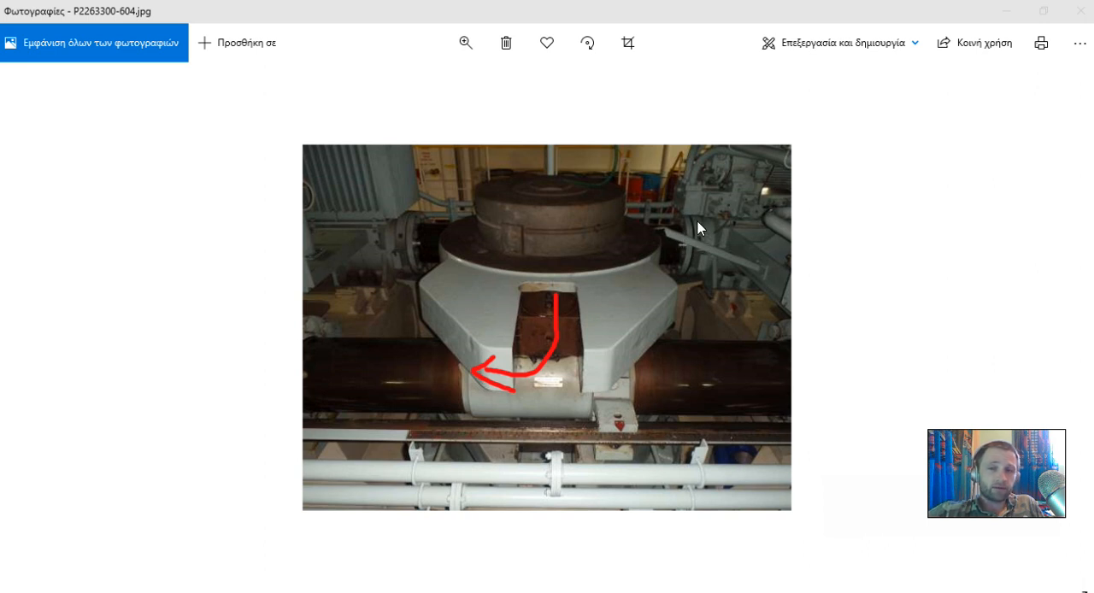
{"action": "mouse_move", "coordinate": [749, 217]}
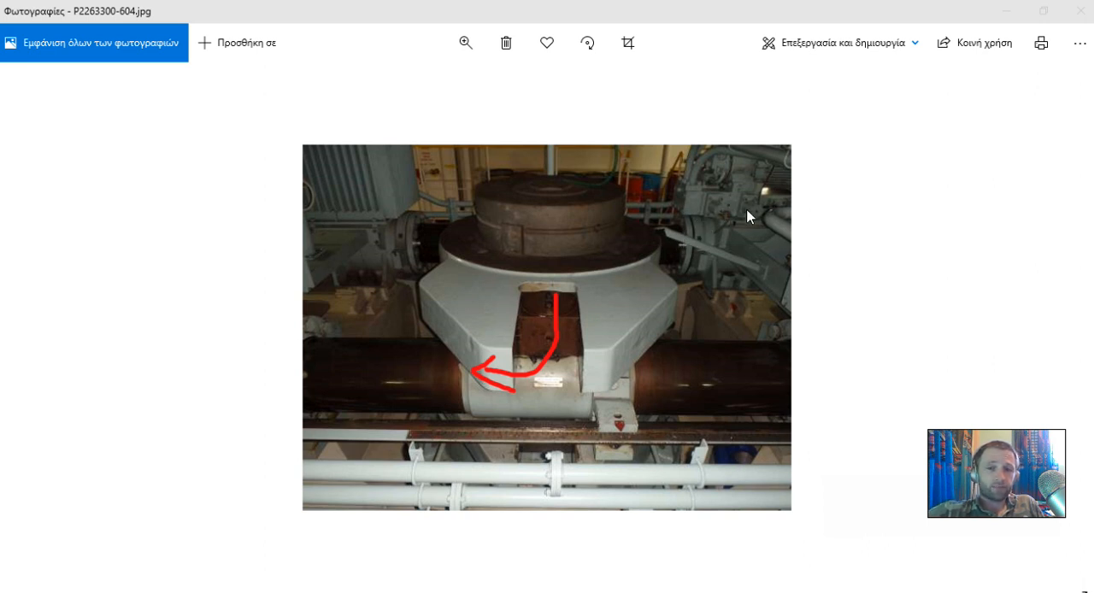
{"action": "mouse_move", "coordinate": [784, 203]}
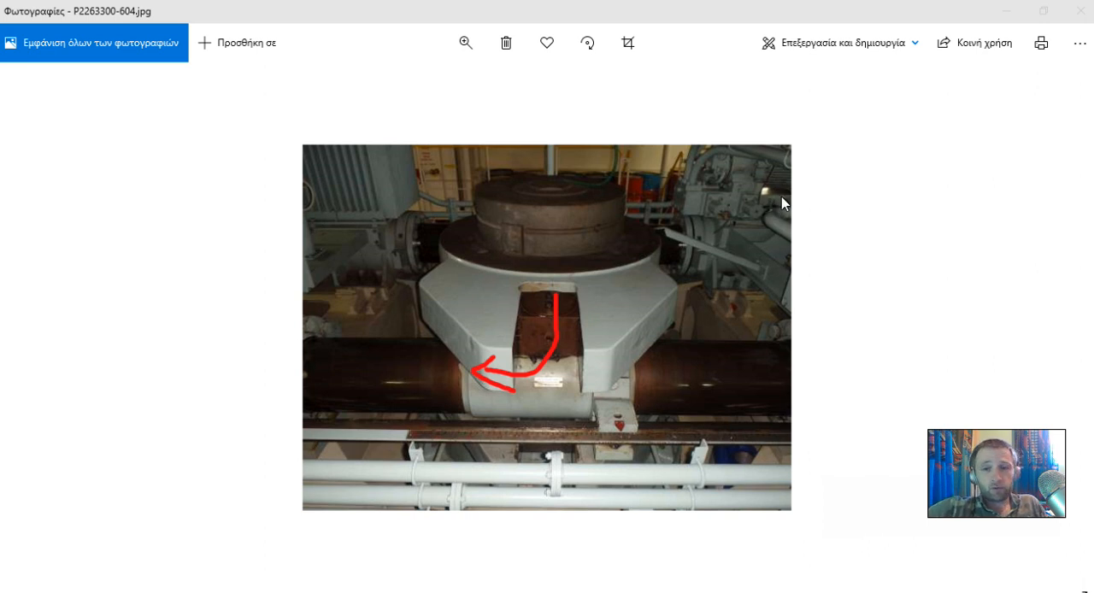
{"action": "mouse_move", "coordinate": [802, 211]}
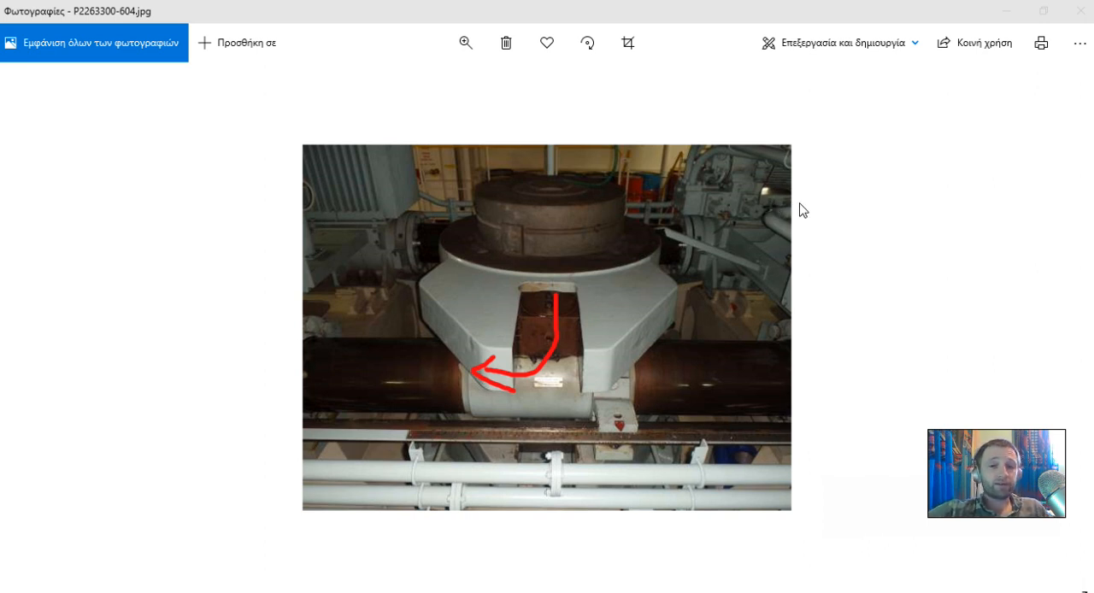
{"action": "mouse_move", "coordinate": [826, 208]}
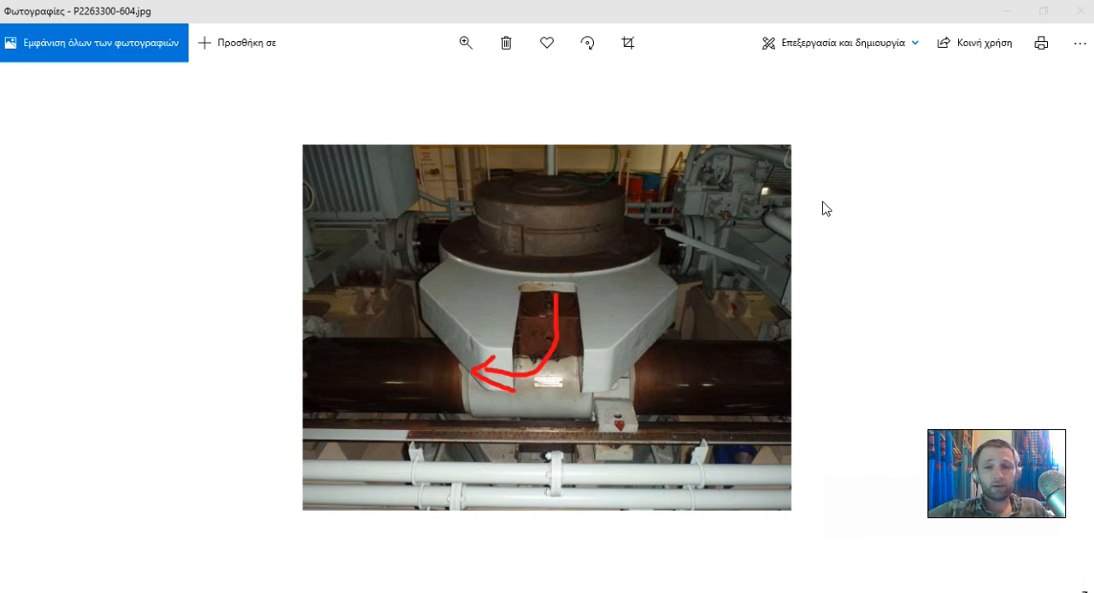
- Draw a red arrow pointing toward the upper-right machinery on the crosshead photo
{"action": "left_click_drag", "start_coordinate": [601, 249], "coordinate": [684, 229]}
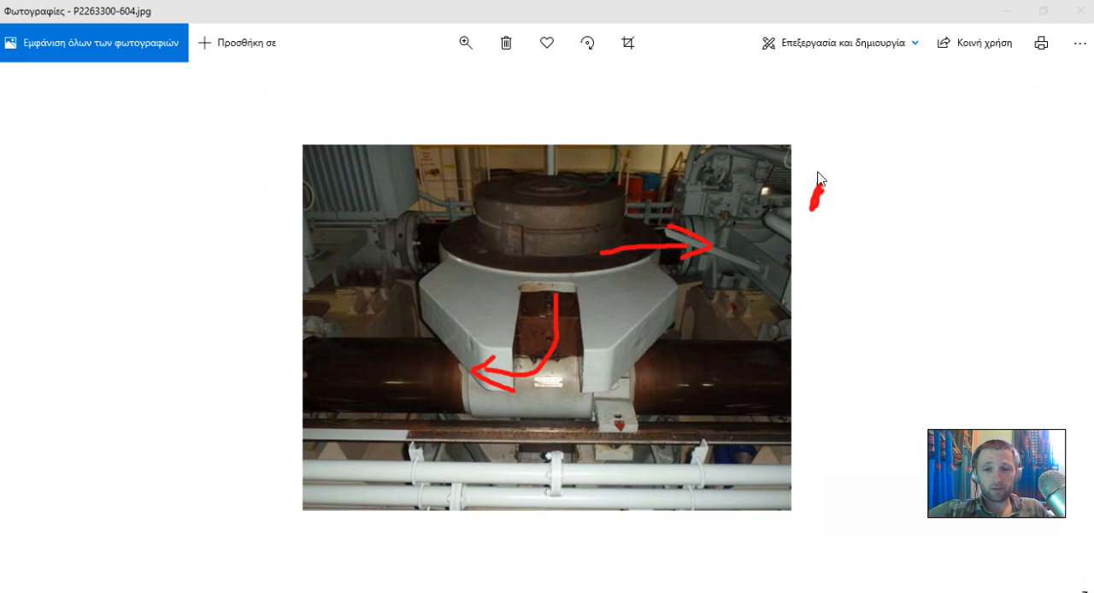
{"action": "mouse_move", "coordinate": [307, 388]}
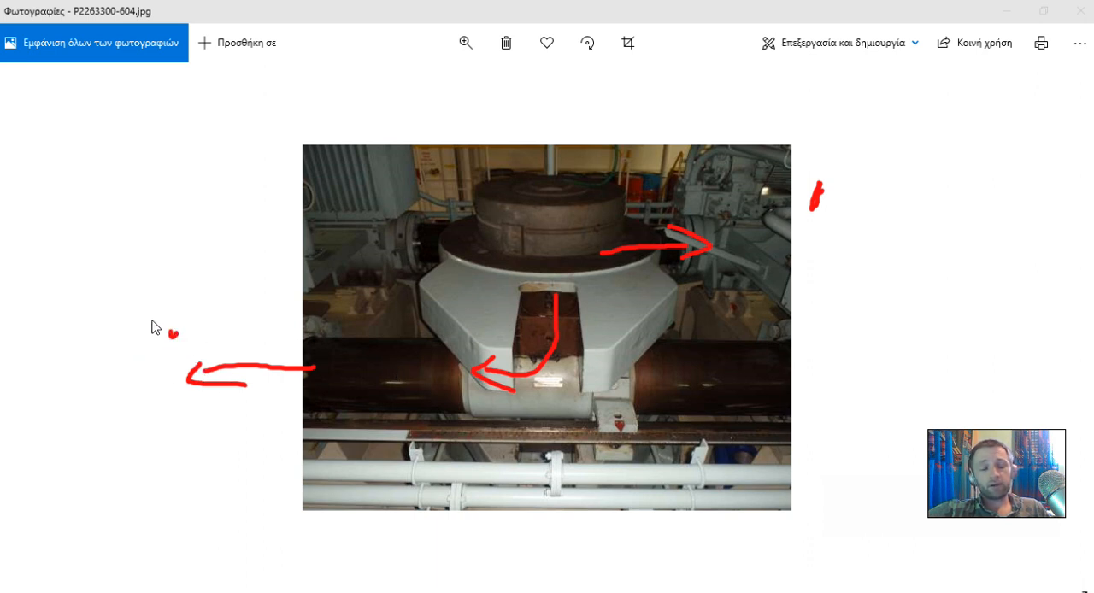
{"action": "mouse_move", "coordinate": [511, 272]}
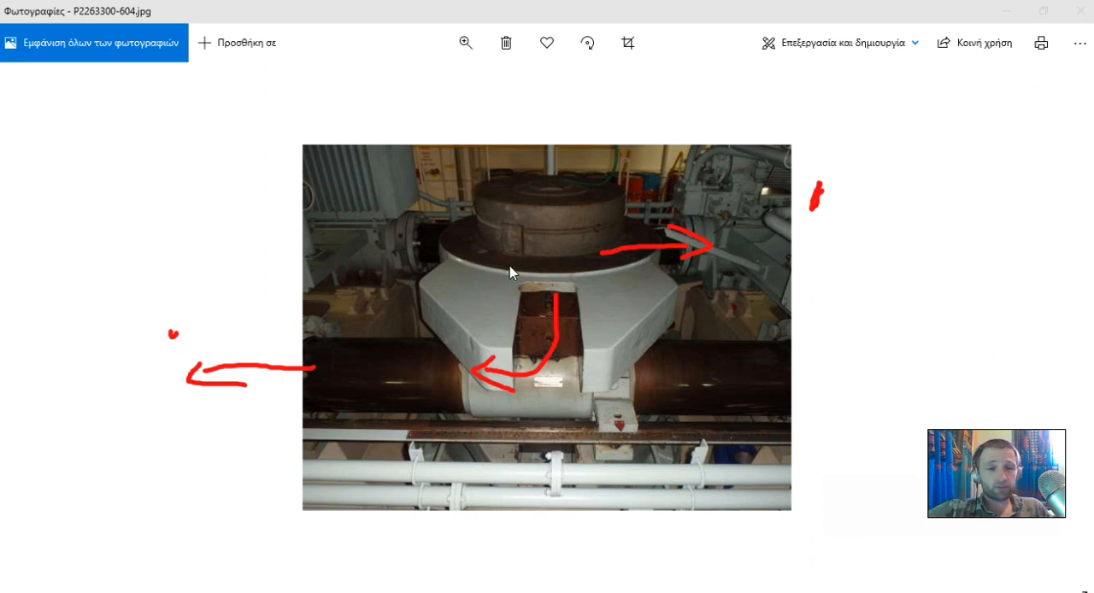
{"action": "mouse_move", "coordinate": [452, 286]}
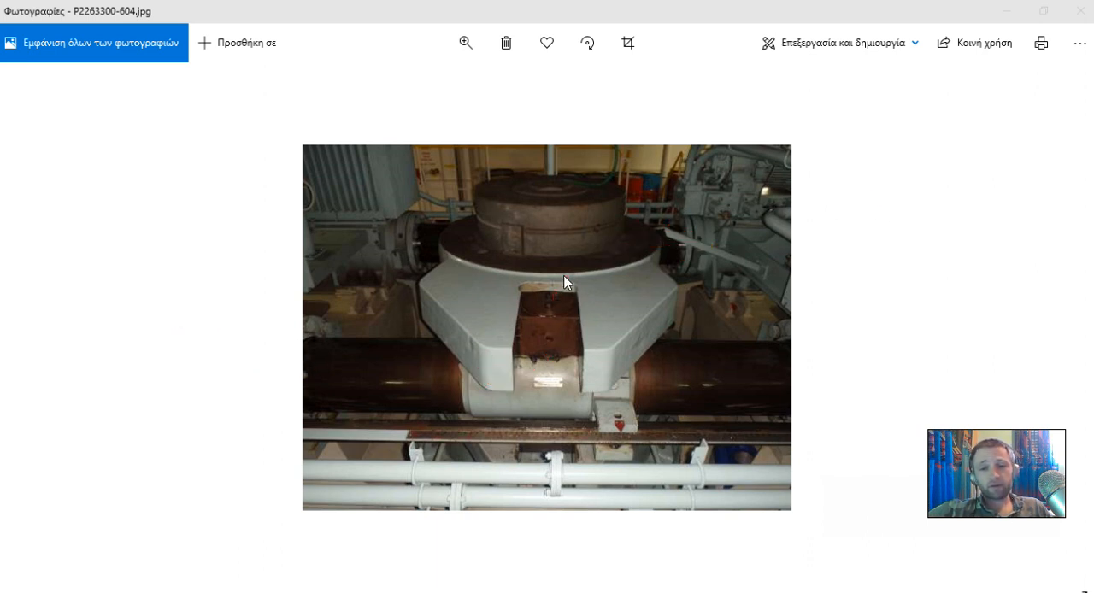
- Draw a red curved arrow from the crosshead toward the right ram, plus a short arrow
{"action": "left_click_drag", "start_coordinate": [563, 274], "coordinate": [661, 402]}
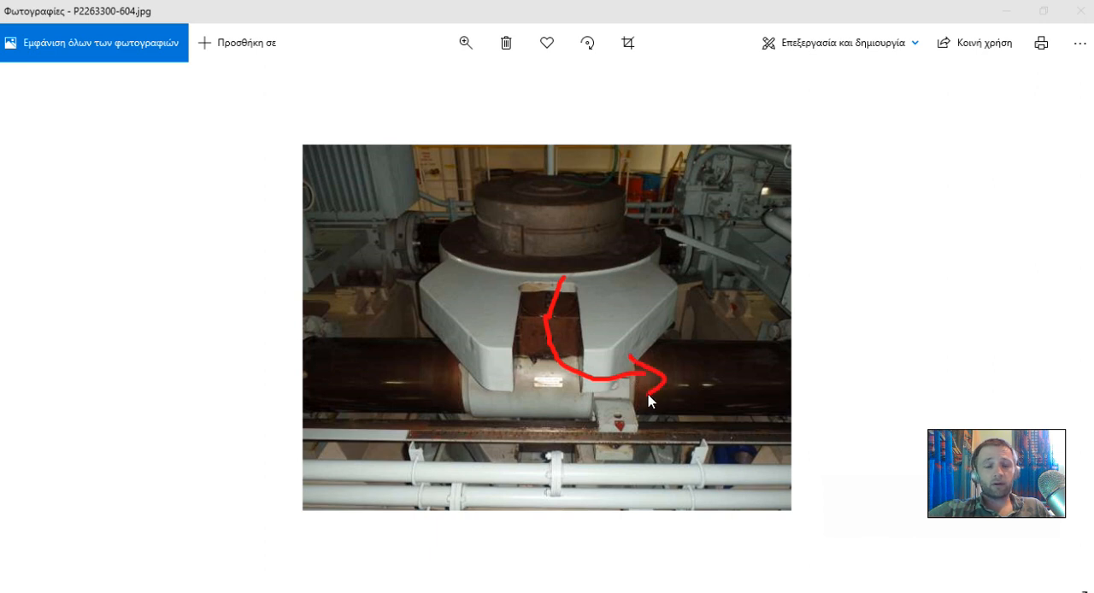
{"action": "mouse_move", "coordinate": [643, 387]}
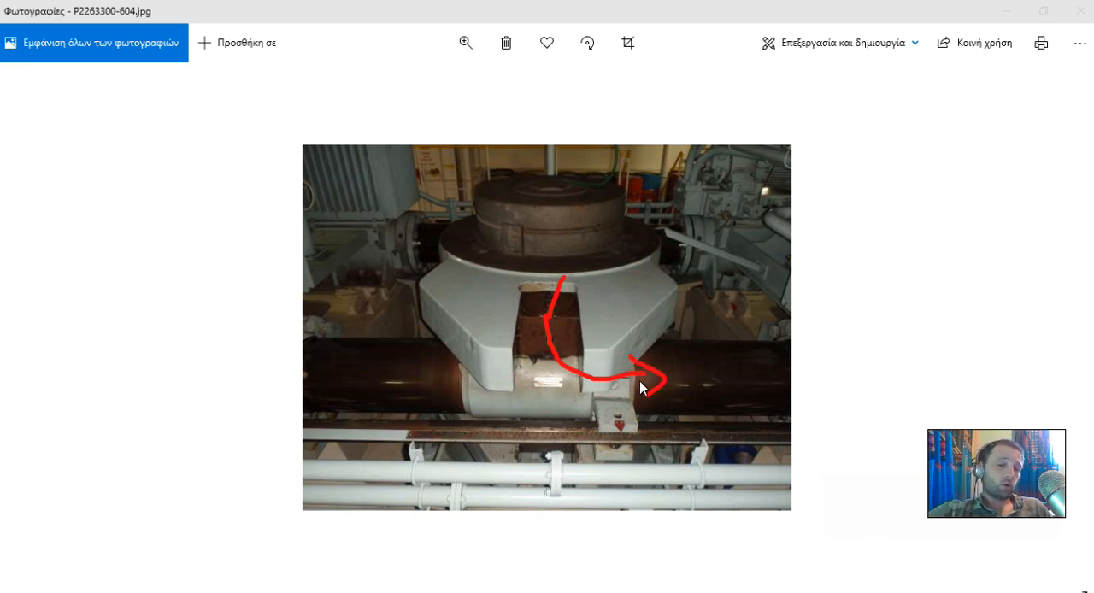
{"action": "left_click_drag", "start_coordinate": [396, 239], "coordinate": [466, 231]}
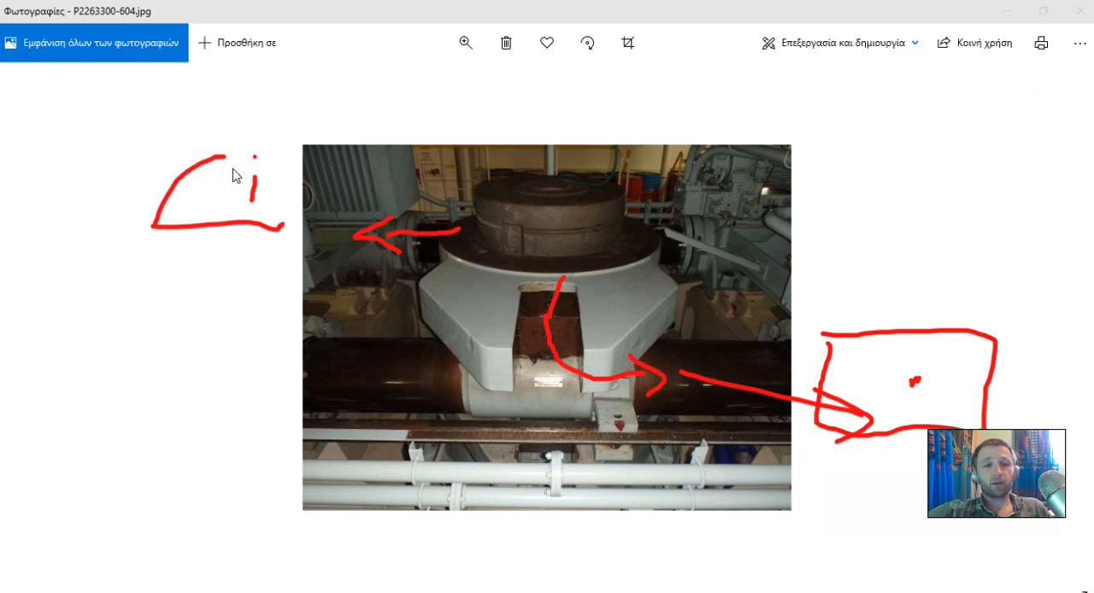
{"action": "mouse_move", "coordinate": [282, 265]}
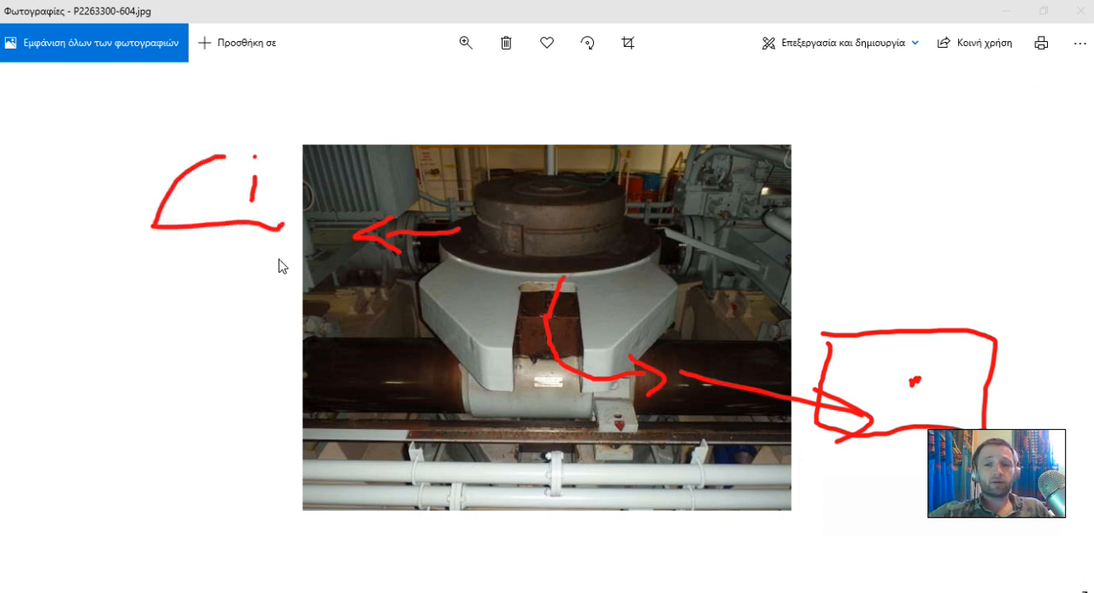
{"action": "mouse_move", "coordinate": [217, 228]}
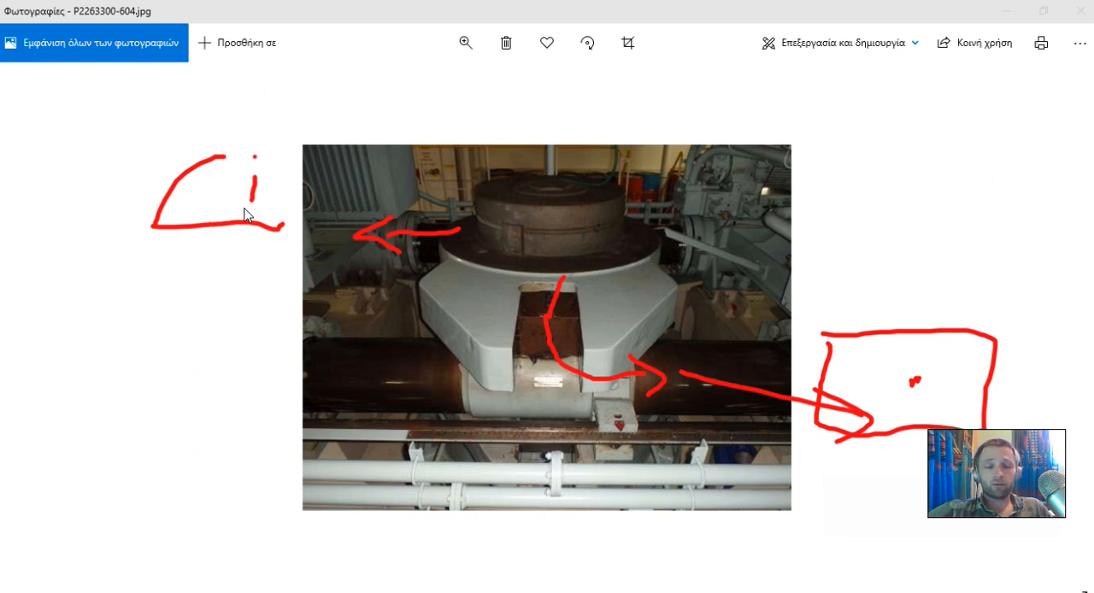
{"action": "mouse_move", "coordinate": [245, 212]}
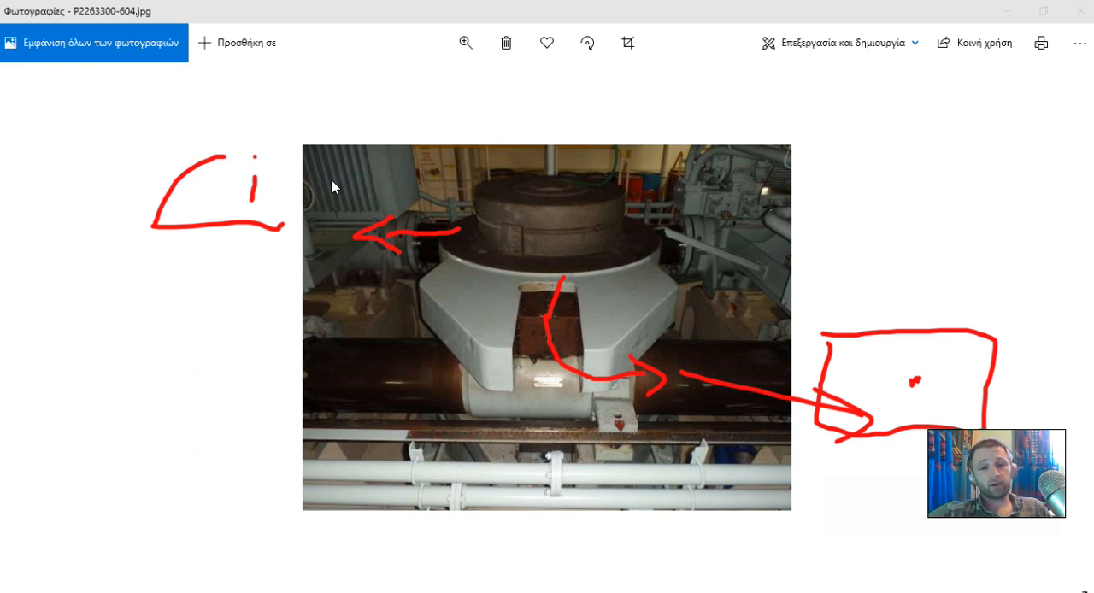
{"action": "mouse_move", "coordinate": [313, 215]}
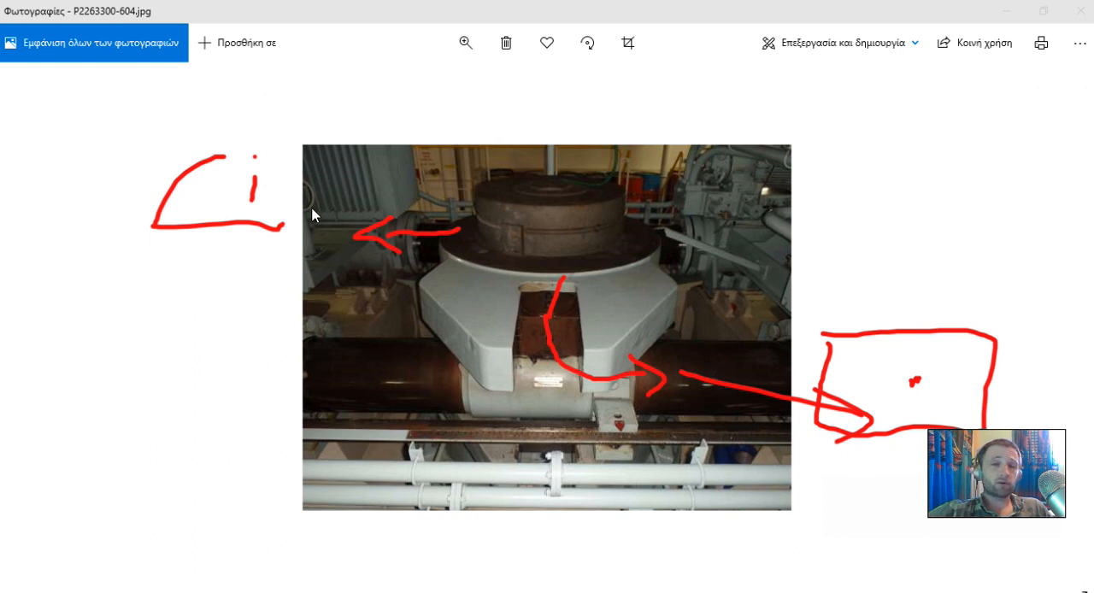
{"action": "mouse_move", "coordinate": [262, 217]}
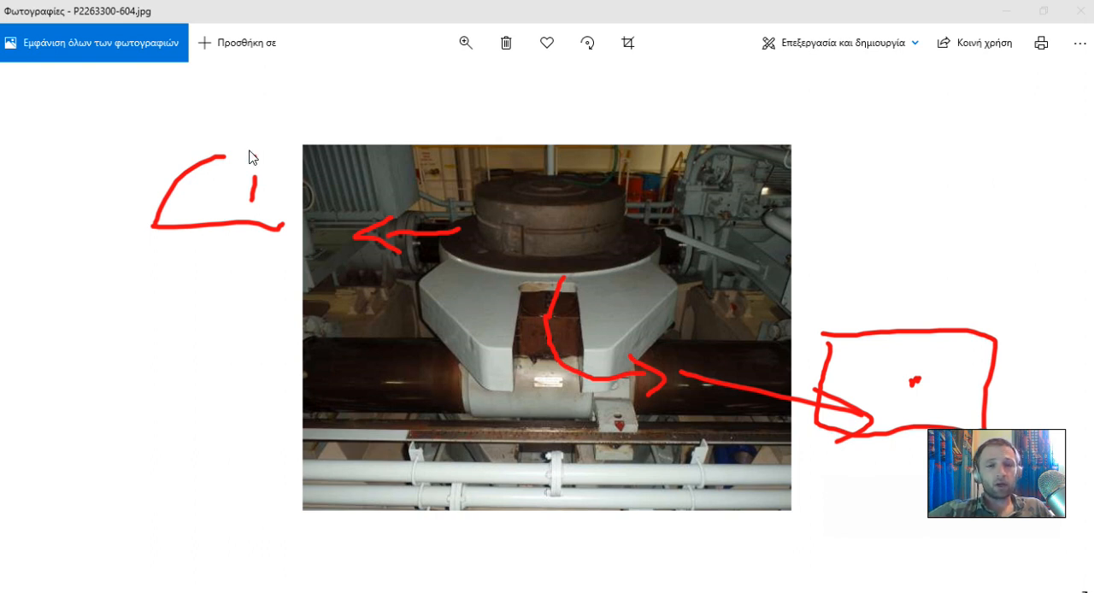
{"action": "mouse_move", "coordinate": [327, 250]}
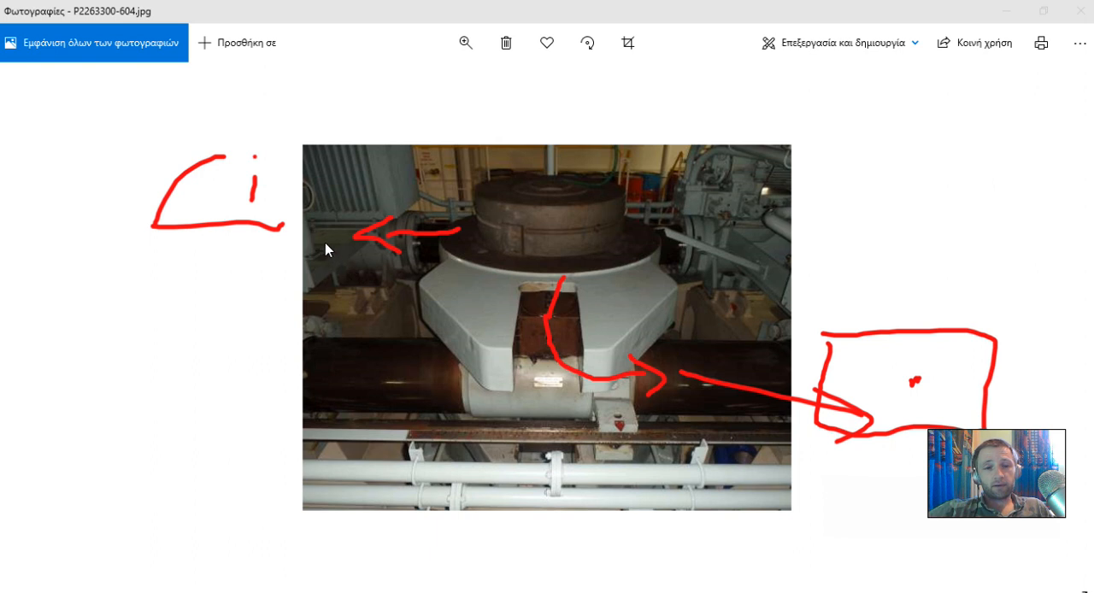
{"action": "mouse_move", "coordinate": [294, 224]}
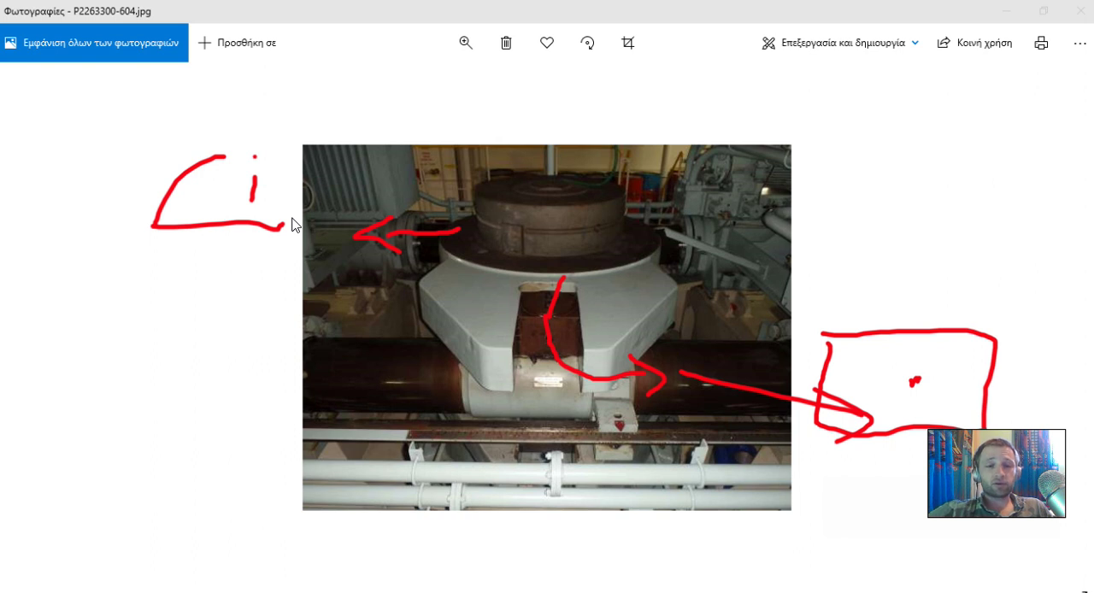
{"action": "mouse_move", "coordinate": [266, 200]}
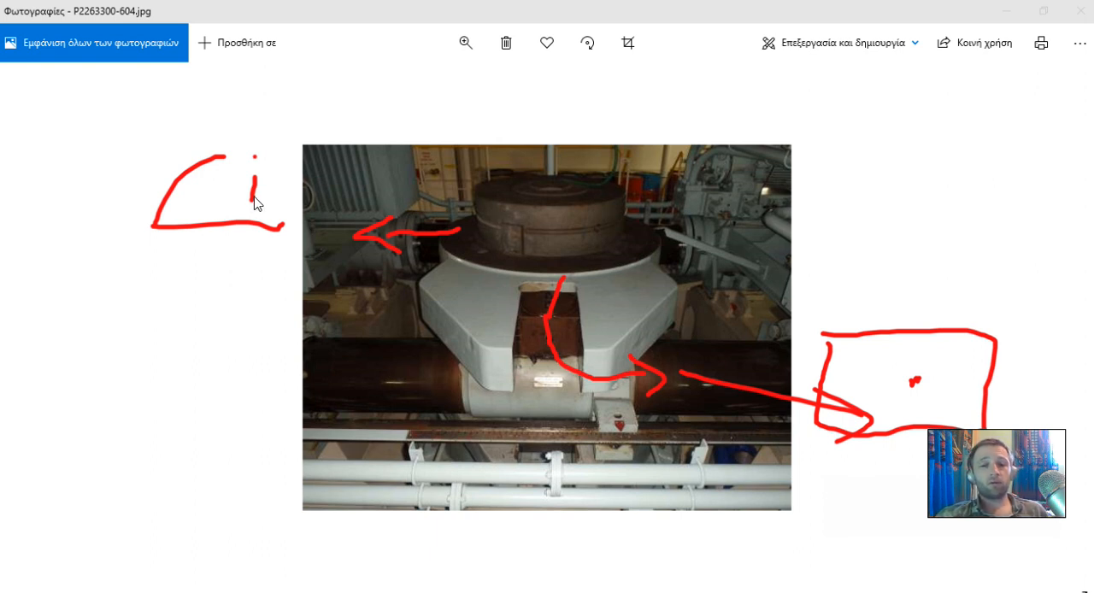
{"action": "mouse_move", "coordinate": [314, 201]}
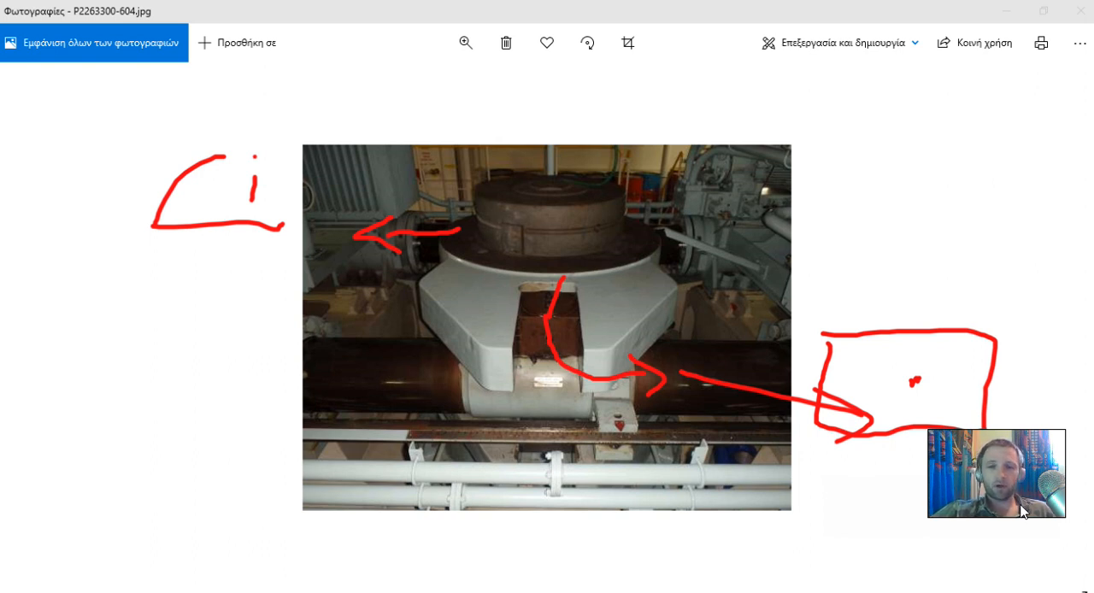
{"action": "mouse_move", "coordinate": [263, 180]}
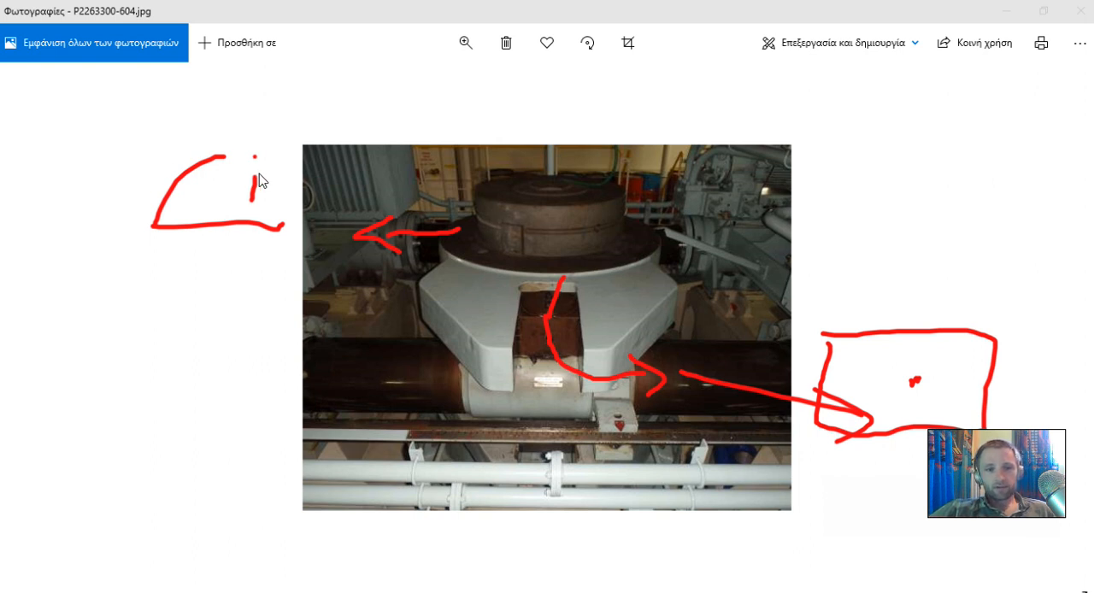
{"action": "mouse_move", "coordinate": [363, 195]}
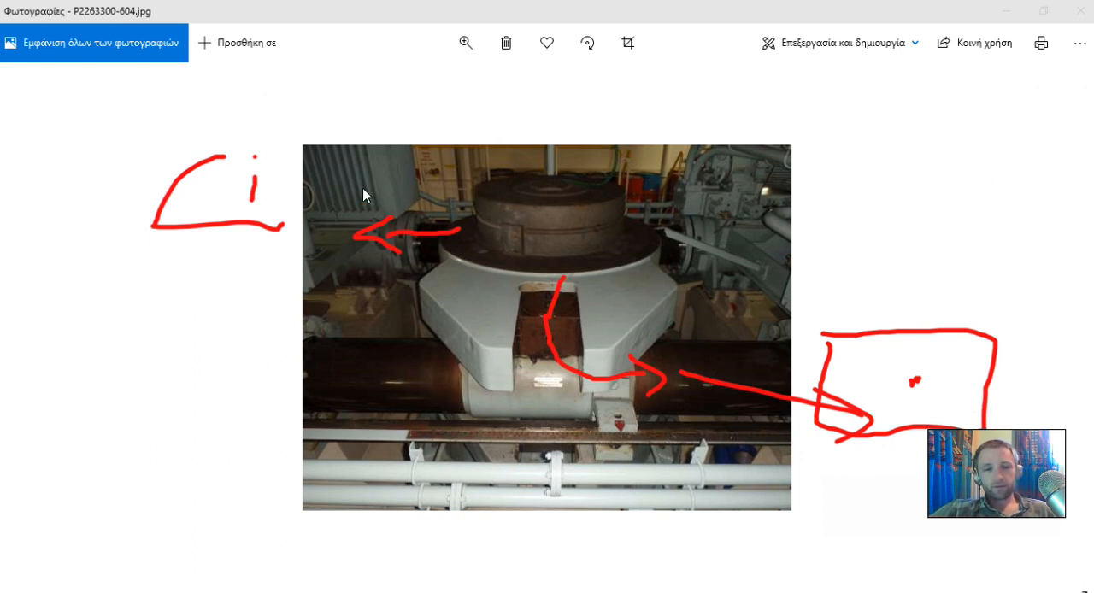
{"action": "mouse_move", "coordinate": [220, 205]}
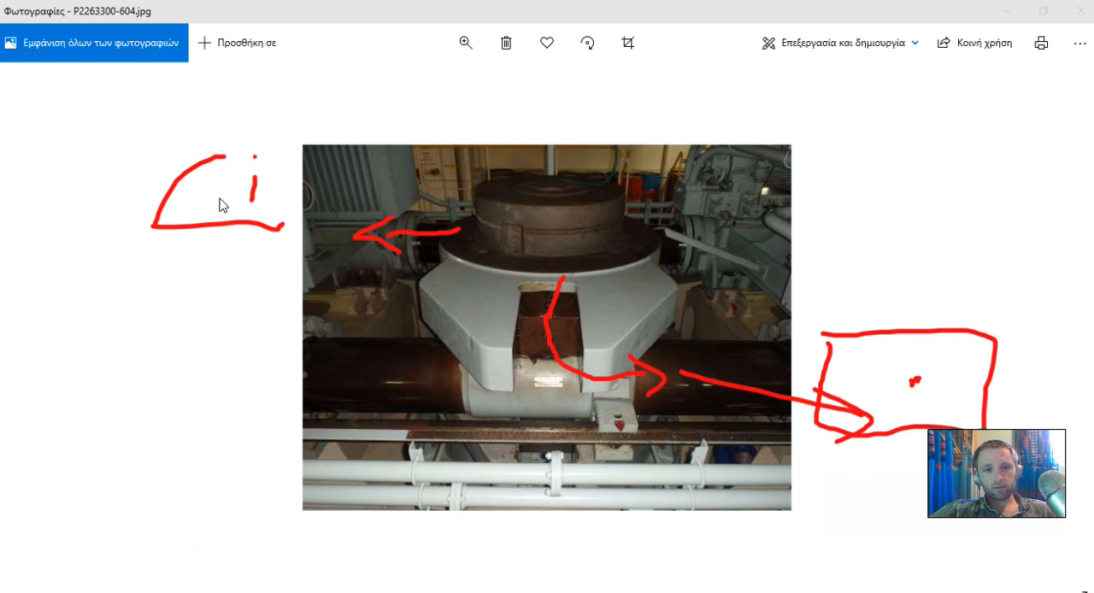
{"action": "mouse_move", "coordinate": [847, 355]}
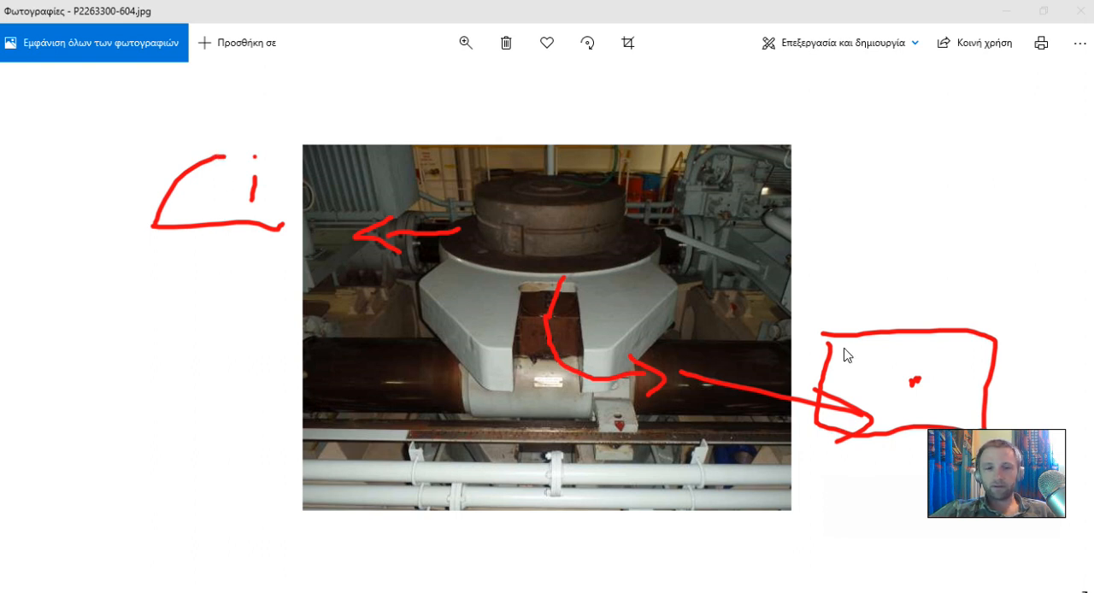
{"action": "mouse_move", "coordinate": [261, 154]}
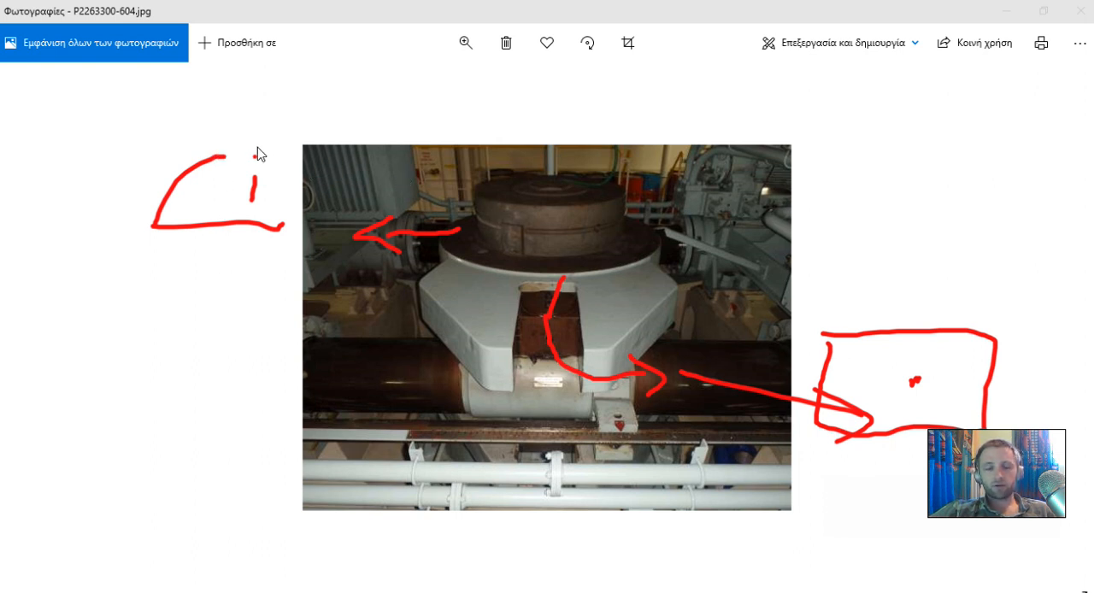
{"action": "mouse_move", "coordinate": [1055, 571]}
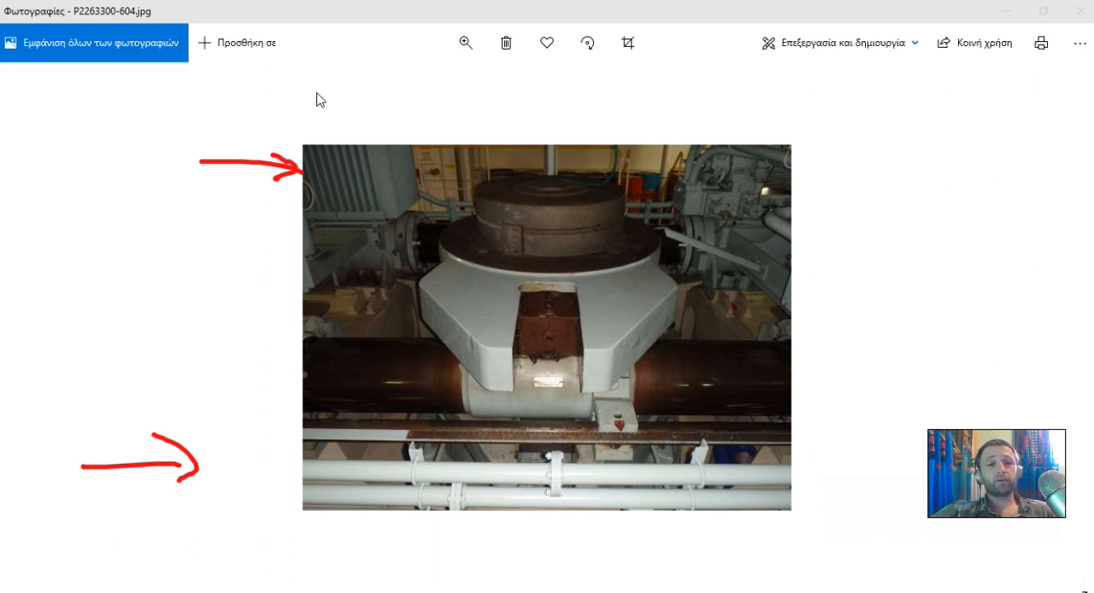
{"action": "mouse_move", "coordinate": [843, 403]}
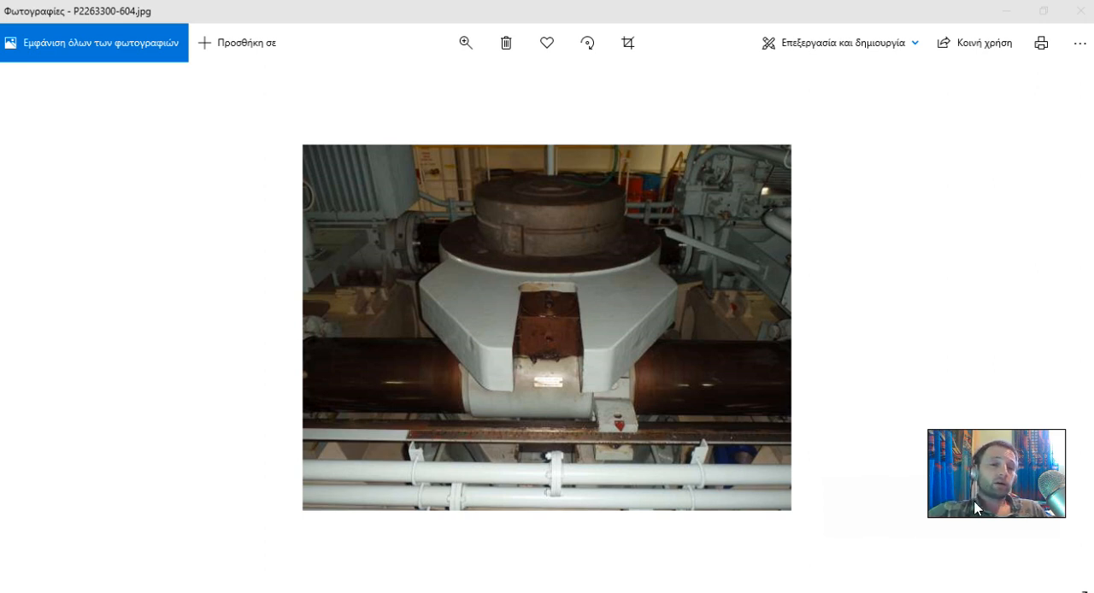
{"action": "mouse_move", "coordinate": [915, 436]}
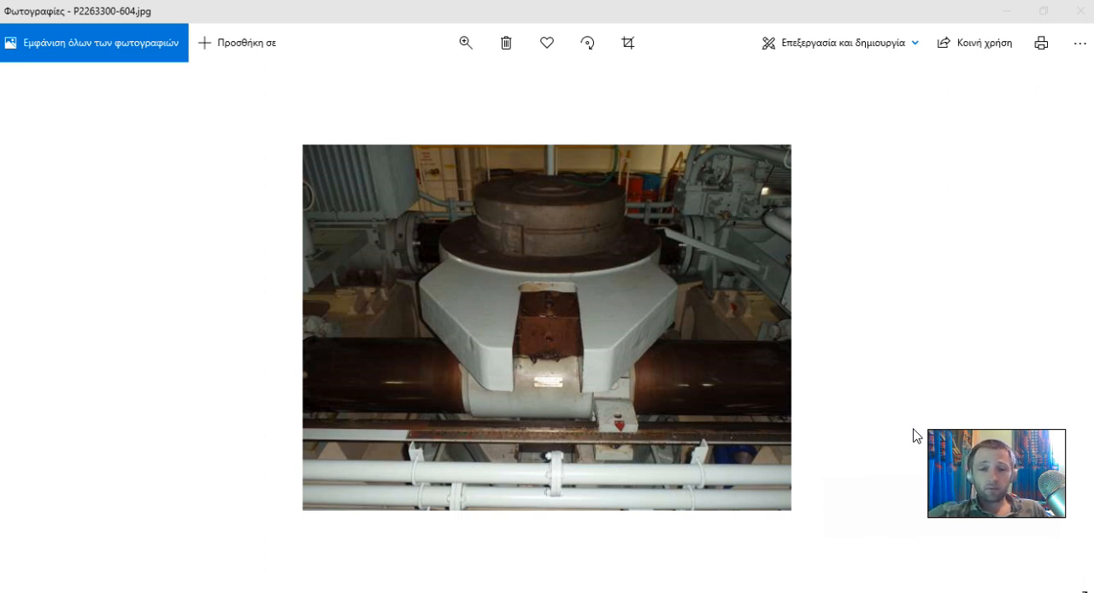
{"action": "mouse_move", "coordinate": [838, 440]}
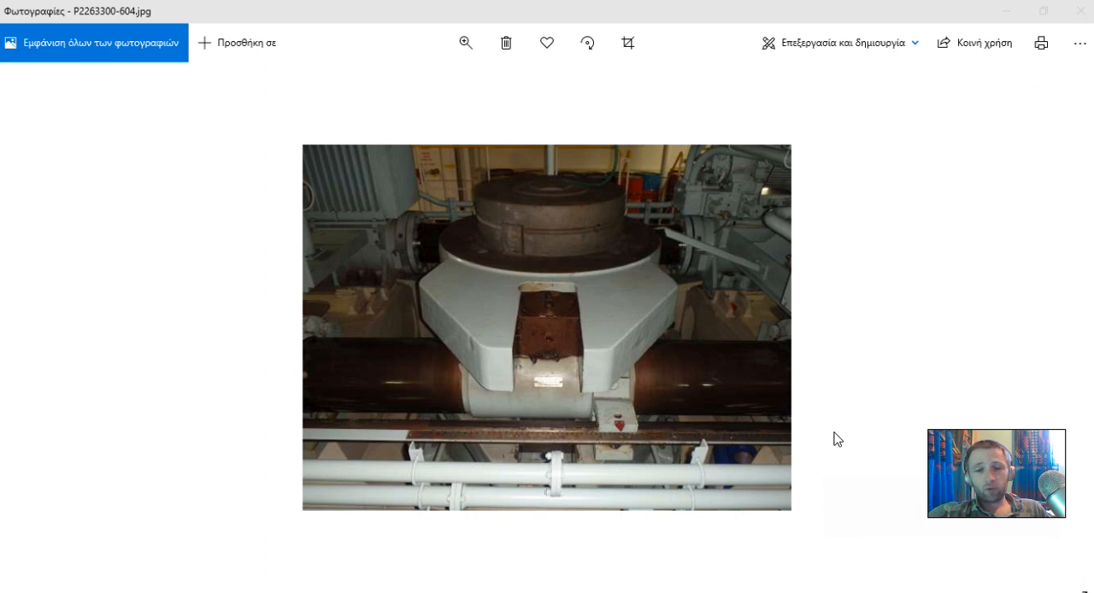
{"action": "mouse_move", "coordinate": [883, 380]}
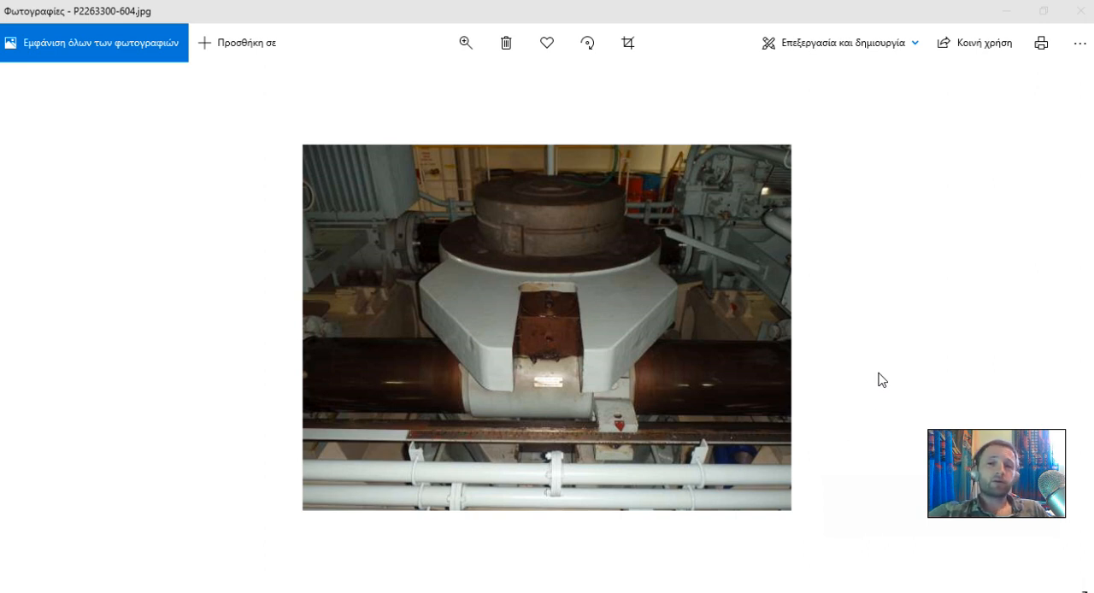
{"action": "mouse_move", "coordinate": [718, 352]}
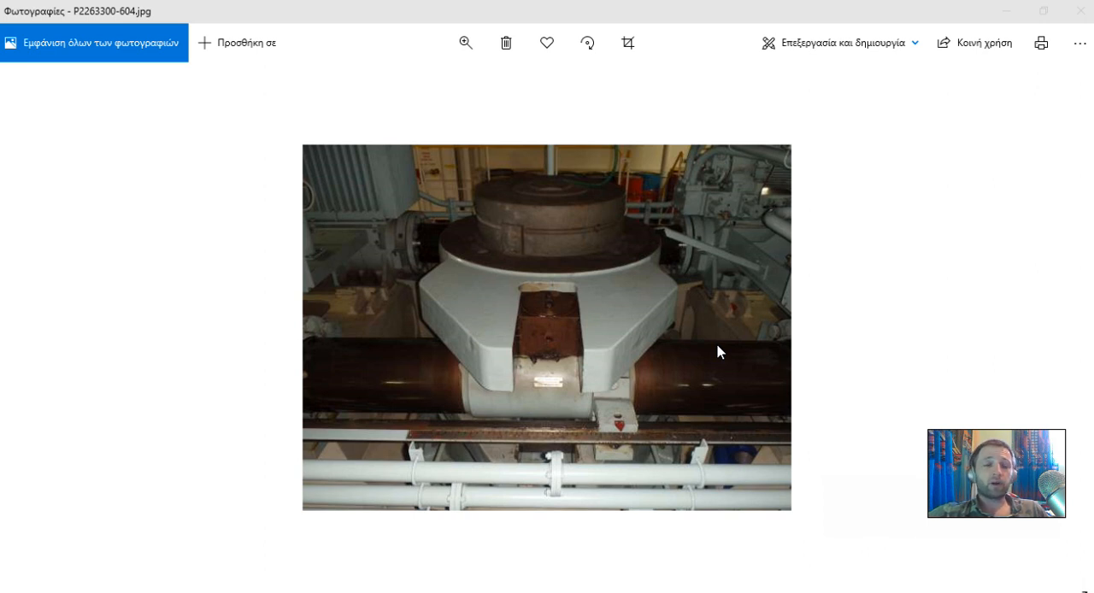
{"action": "mouse_move", "coordinate": [620, 262]}
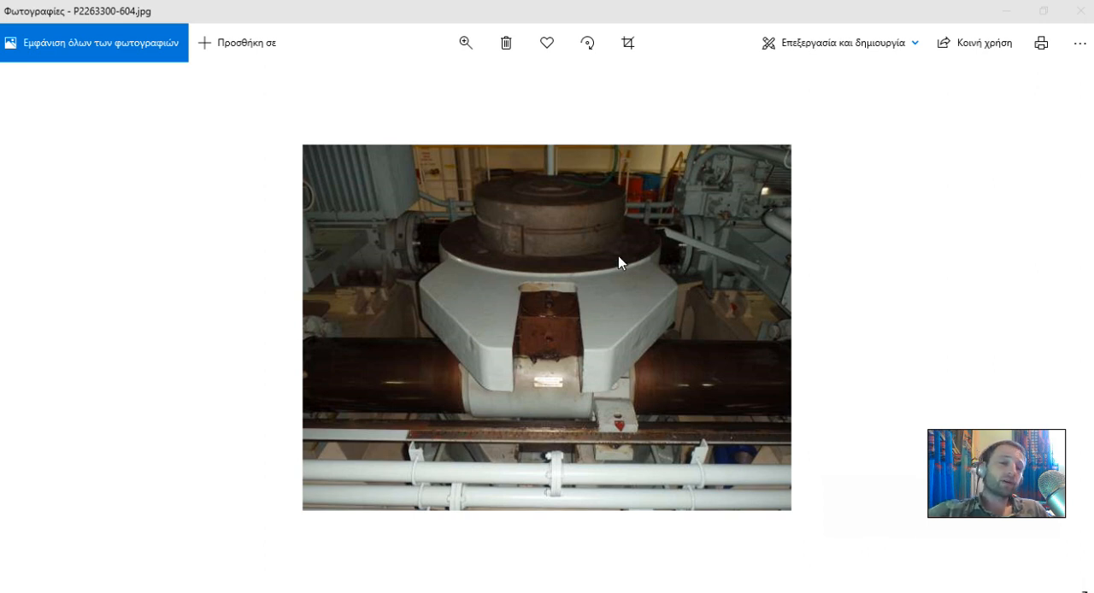
{"action": "mouse_move", "coordinate": [640, 323]}
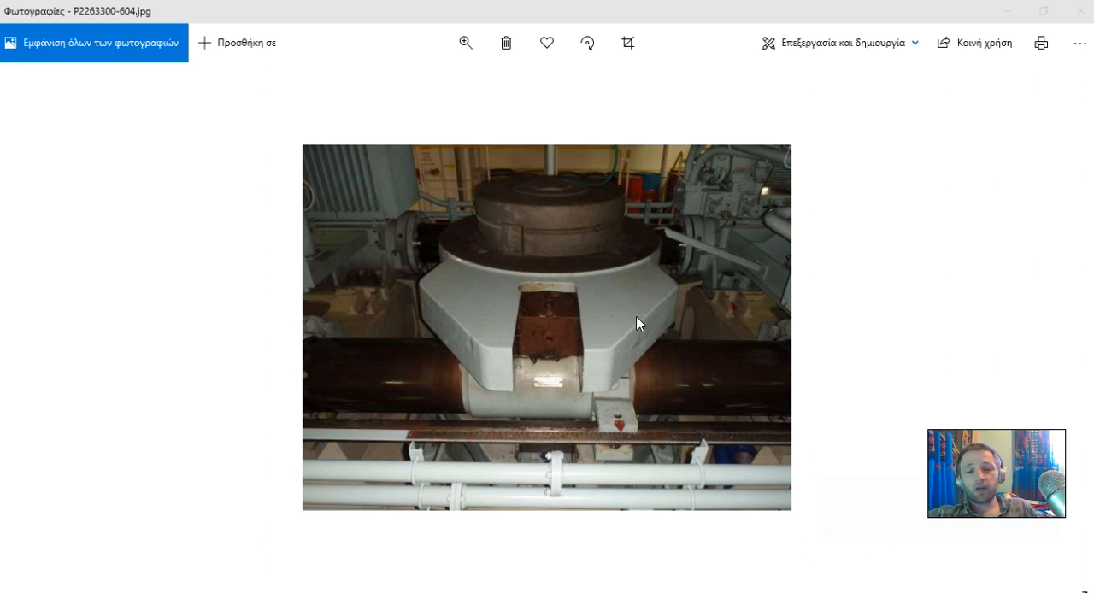
{"action": "mouse_move", "coordinate": [598, 318]}
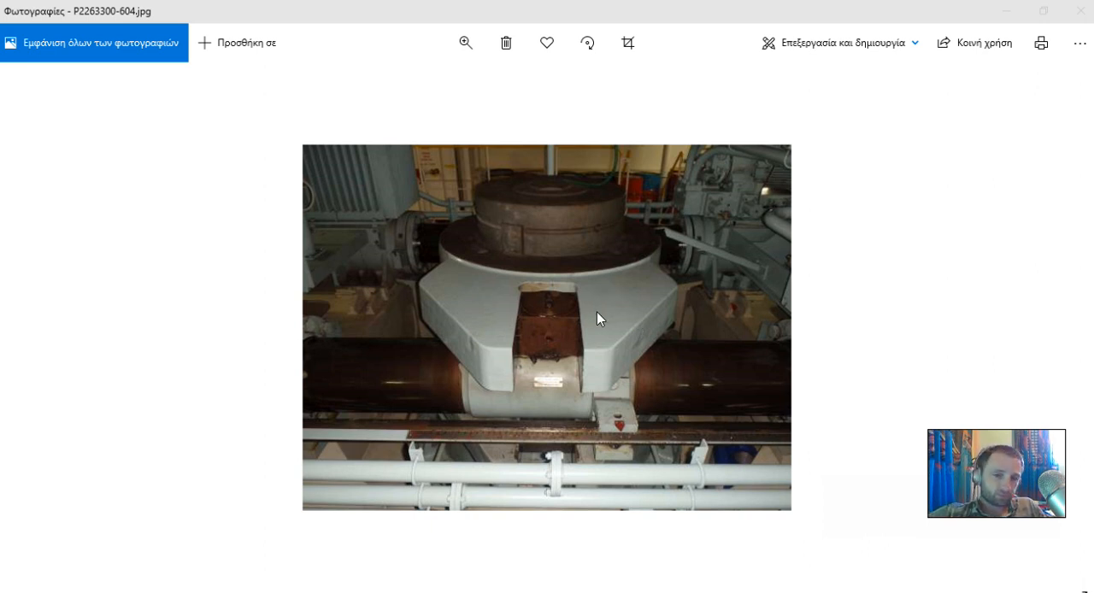
{"action": "mouse_move", "coordinate": [594, 336]}
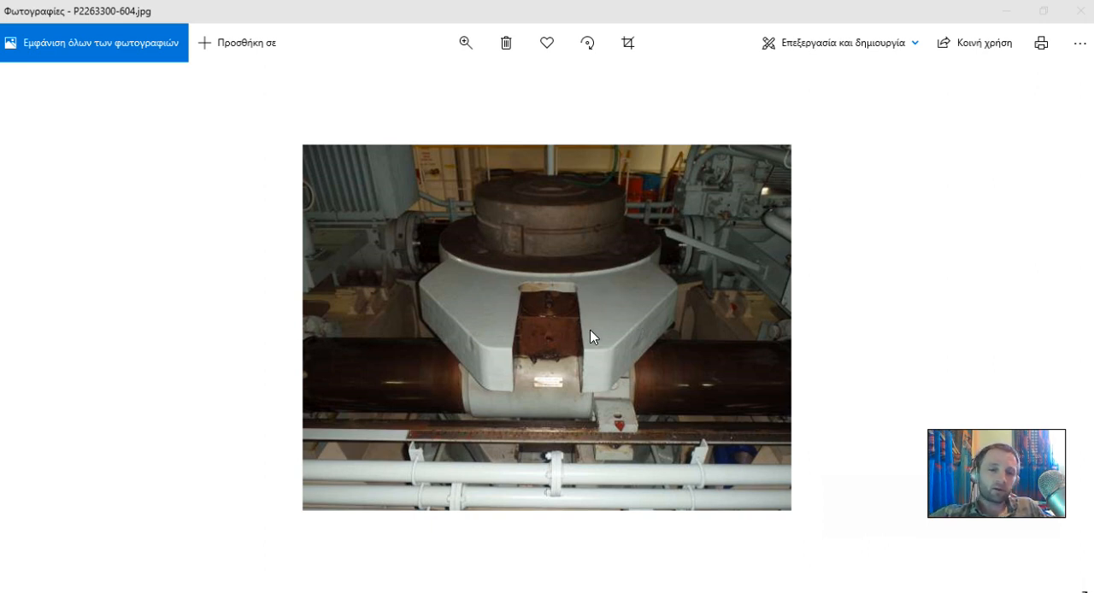
{"action": "mouse_move", "coordinate": [886, 474]}
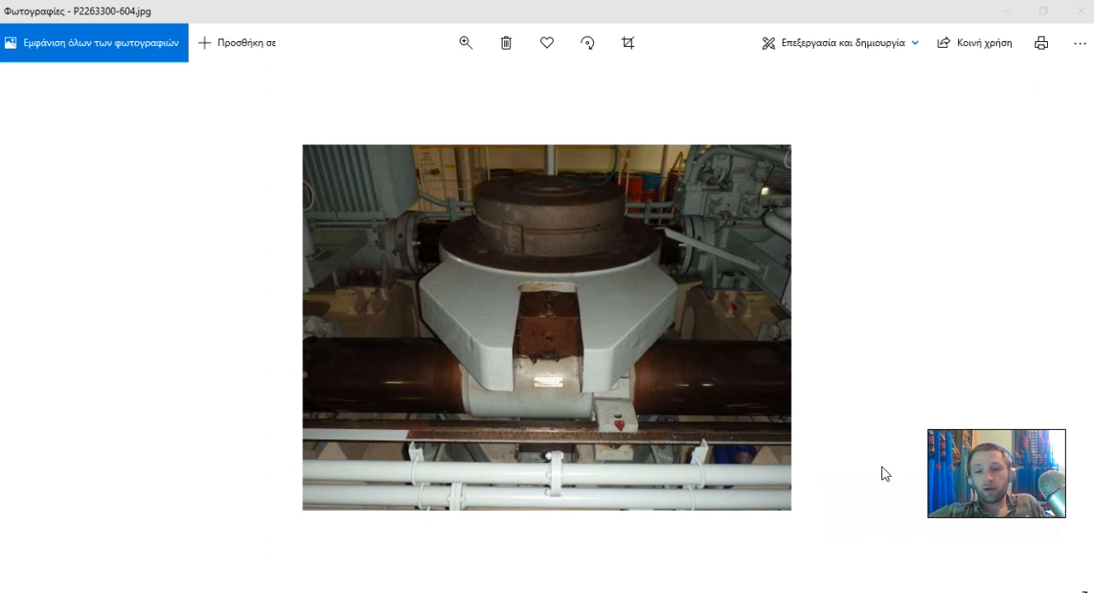
{"action": "mouse_move", "coordinate": [930, 445]}
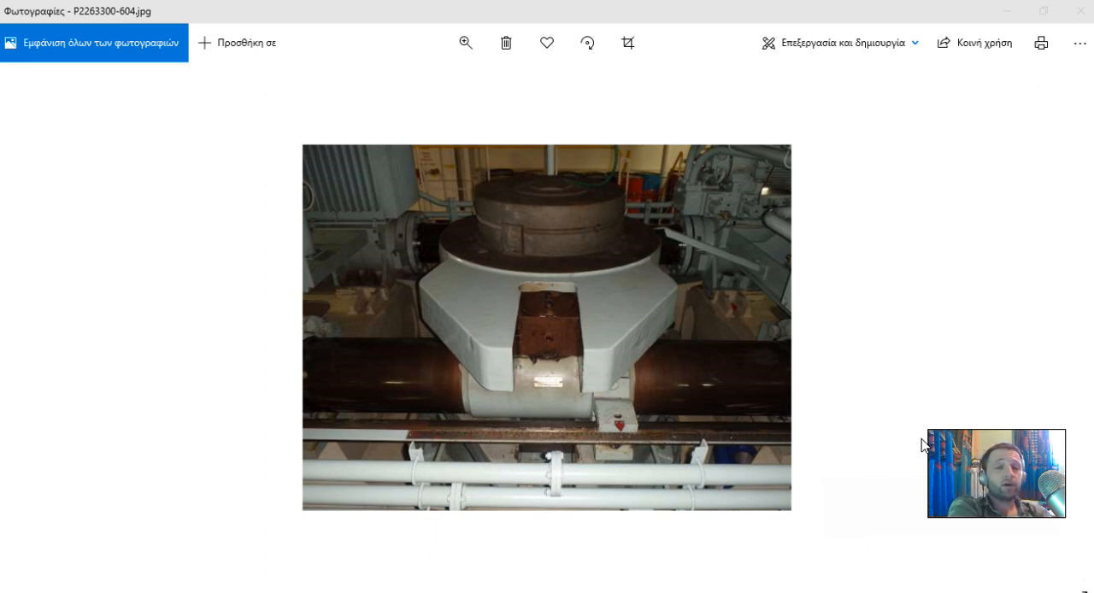
{"action": "mouse_move", "coordinate": [498, 269]}
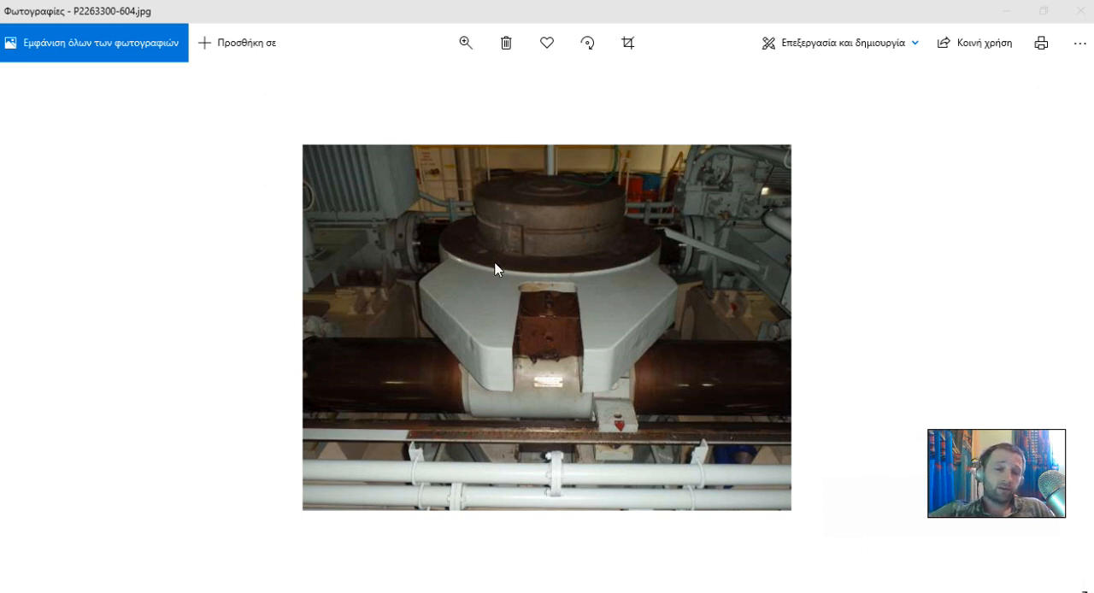
{"action": "mouse_move", "coordinate": [346, 344]}
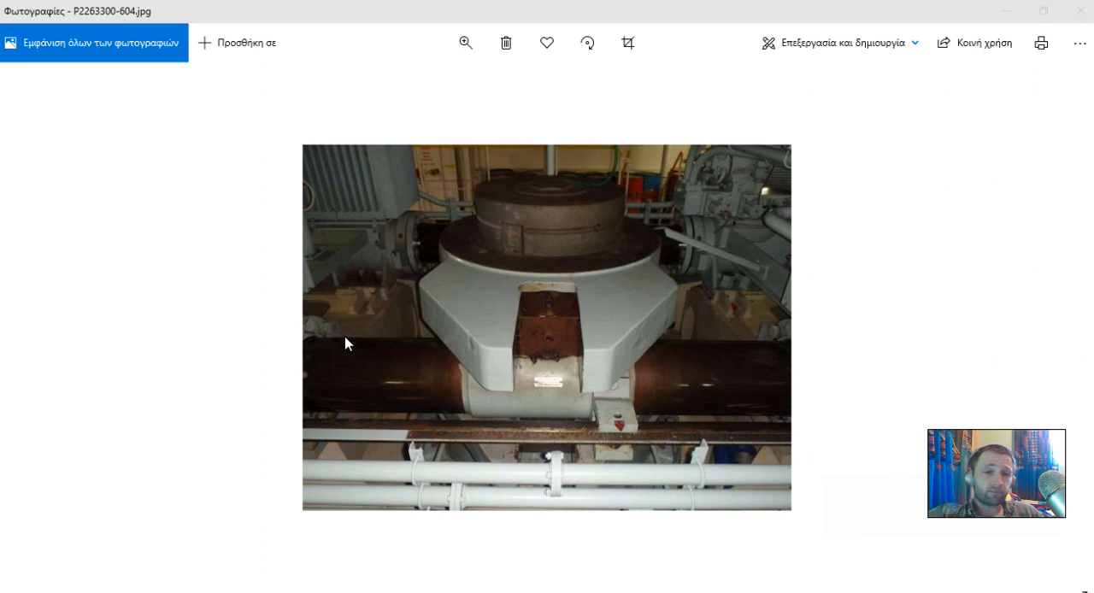
{"action": "mouse_move", "coordinate": [332, 310]}
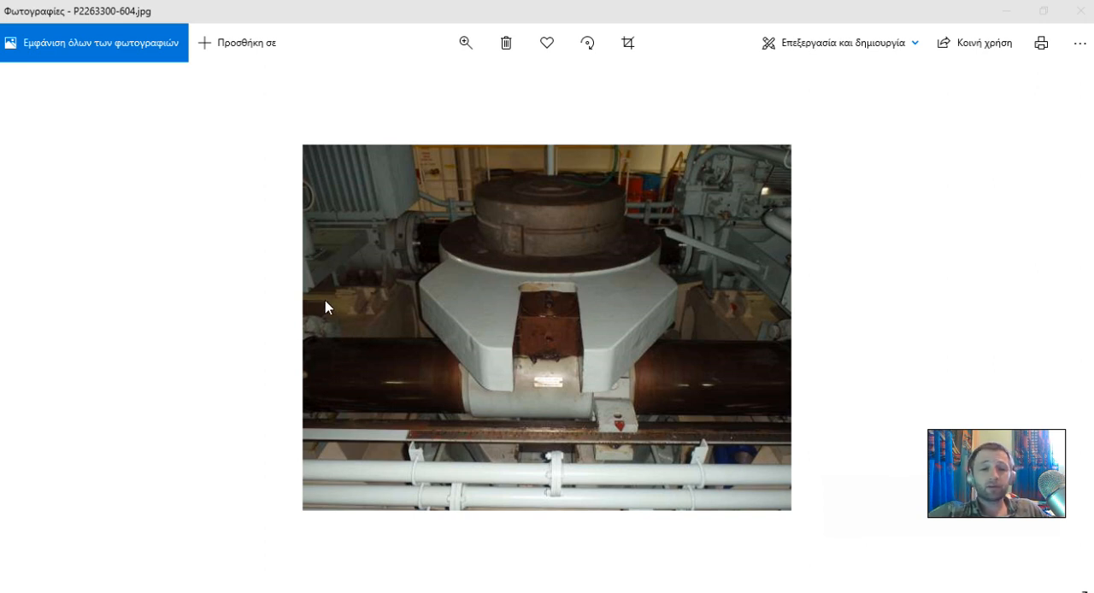
{"action": "mouse_move", "coordinate": [703, 173]}
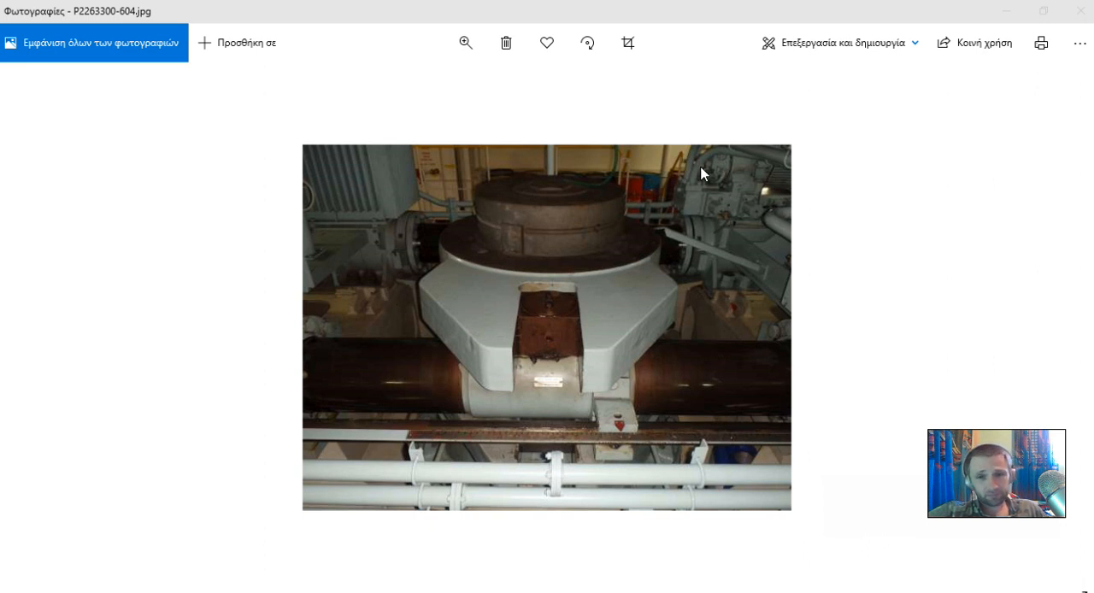
{"action": "mouse_move", "coordinate": [541, 261]}
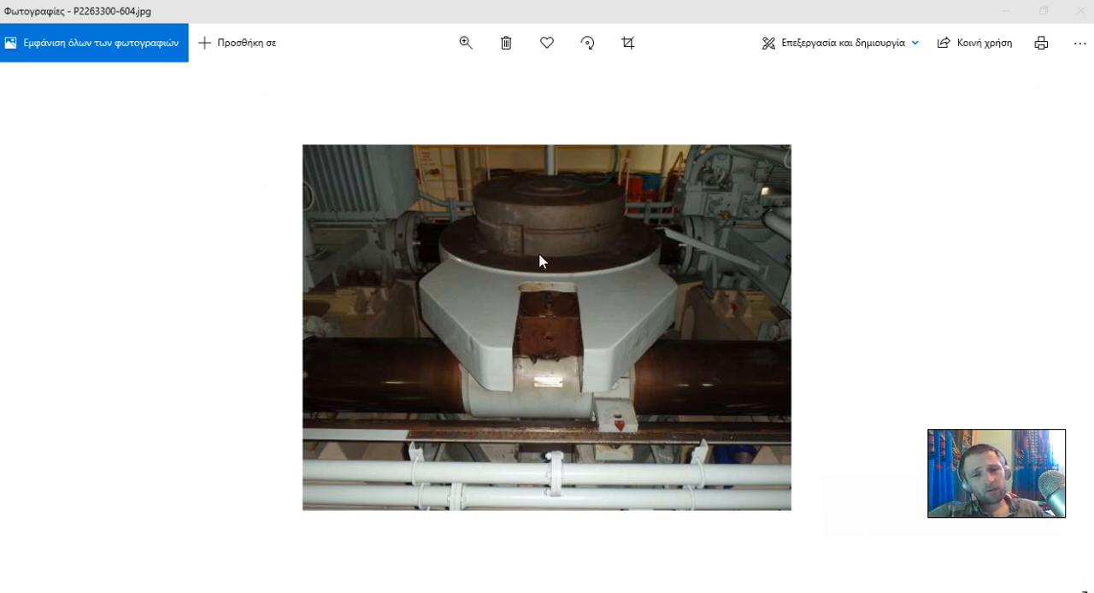
{"action": "mouse_move", "coordinate": [854, 394]}
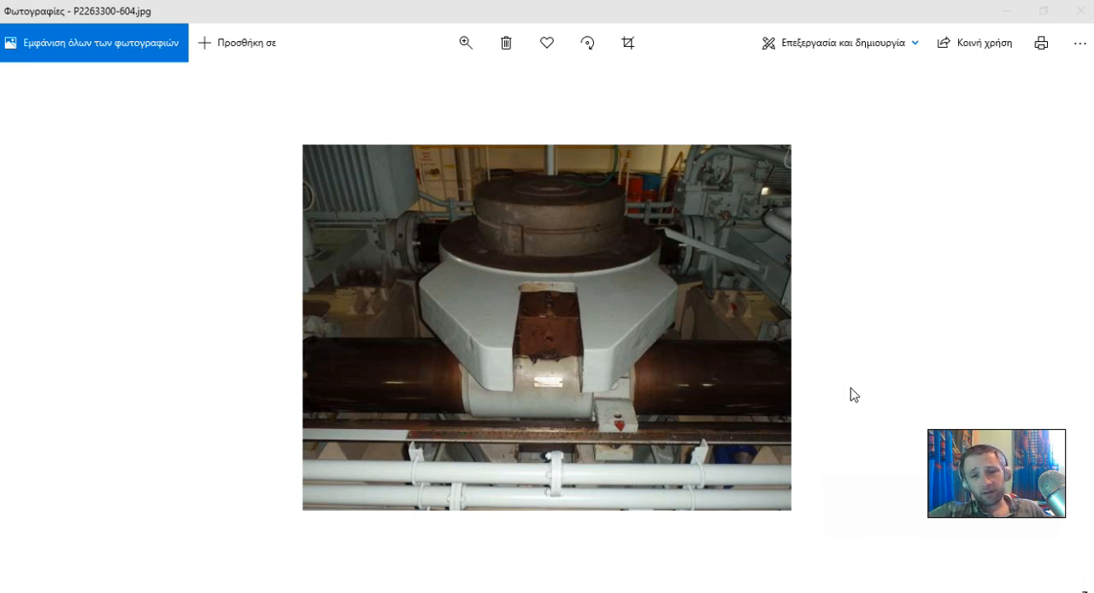
{"action": "mouse_move", "coordinate": [1022, 504]}
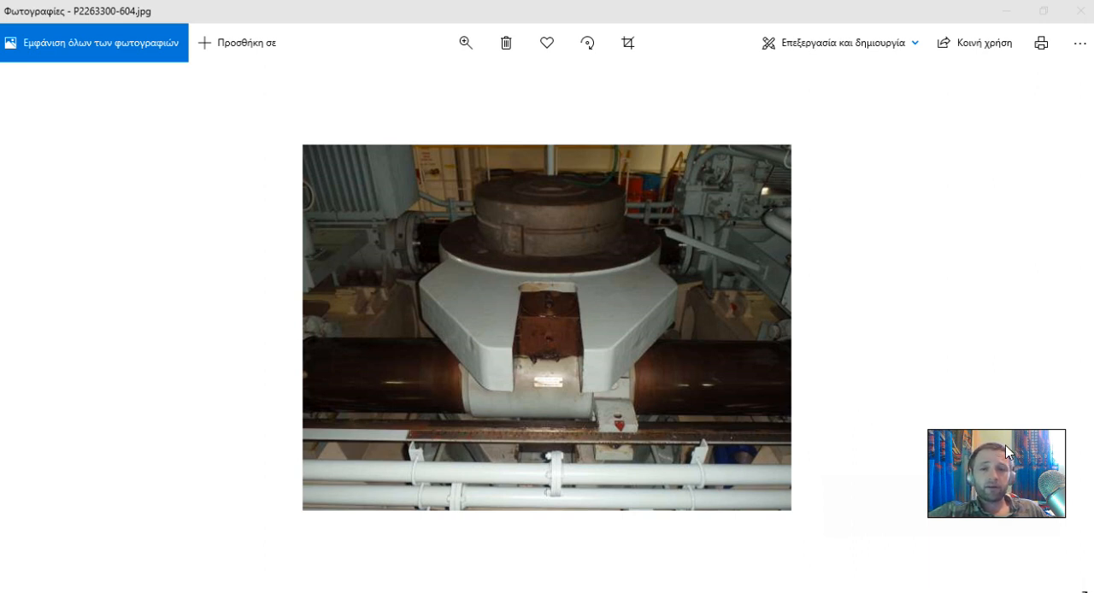
{"action": "mouse_move", "coordinate": [644, 344]}
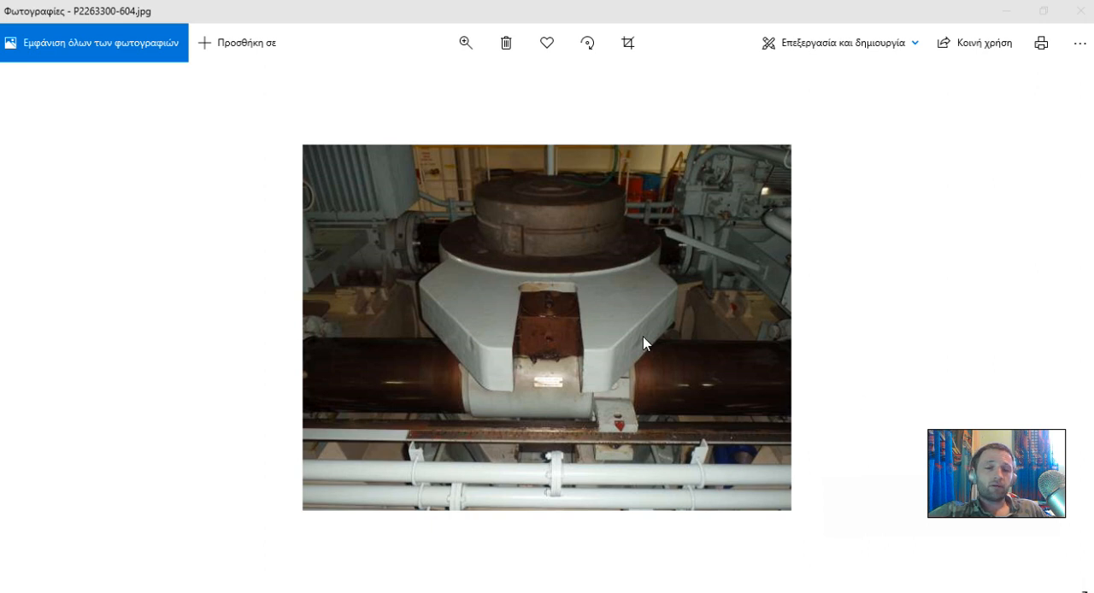
{"action": "mouse_move", "coordinate": [548, 363]}
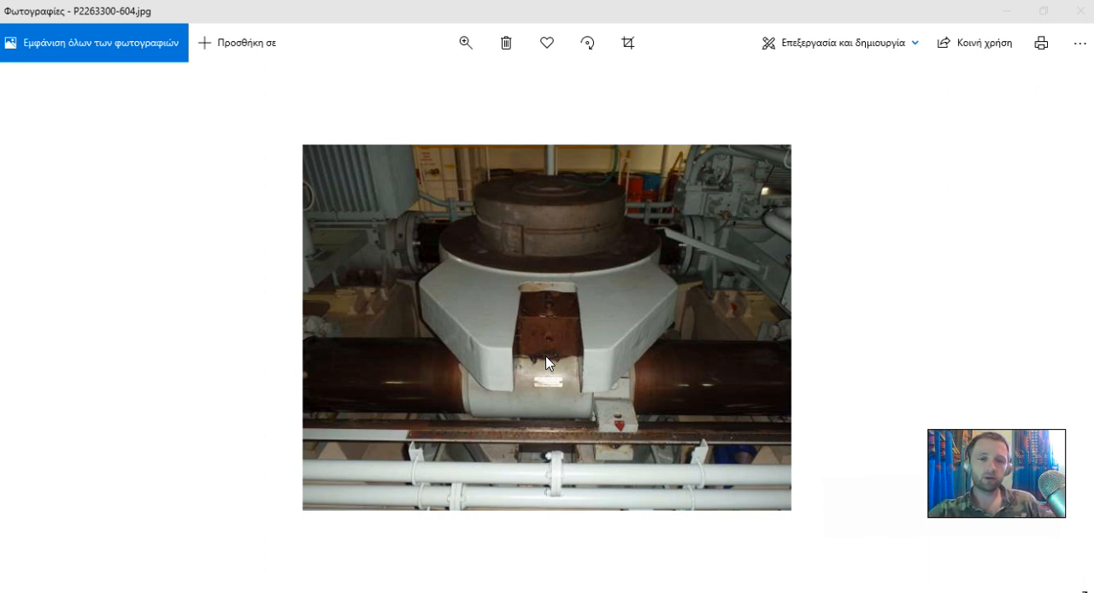
{"action": "mouse_move", "coordinate": [547, 366]}
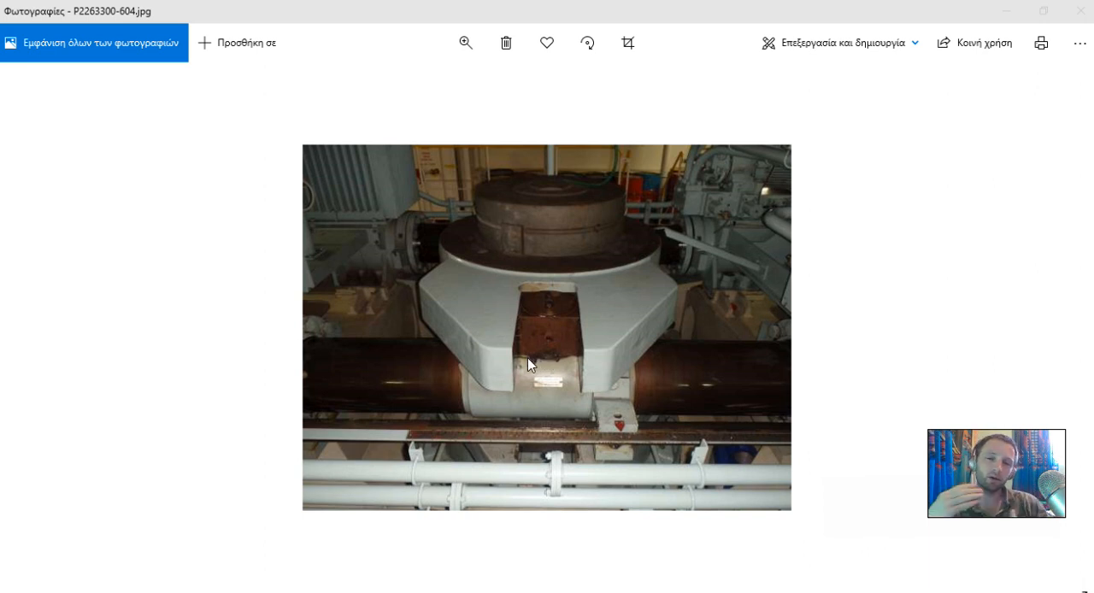
{"action": "mouse_move", "coordinate": [524, 366]}
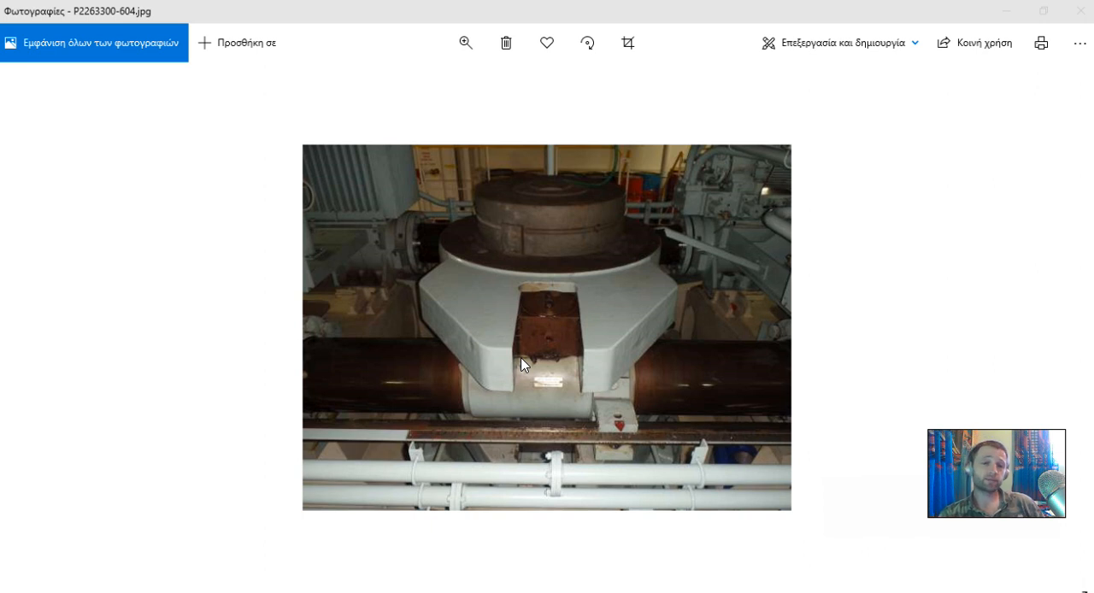
{"action": "mouse_move", "coordinate": [427, 181]}
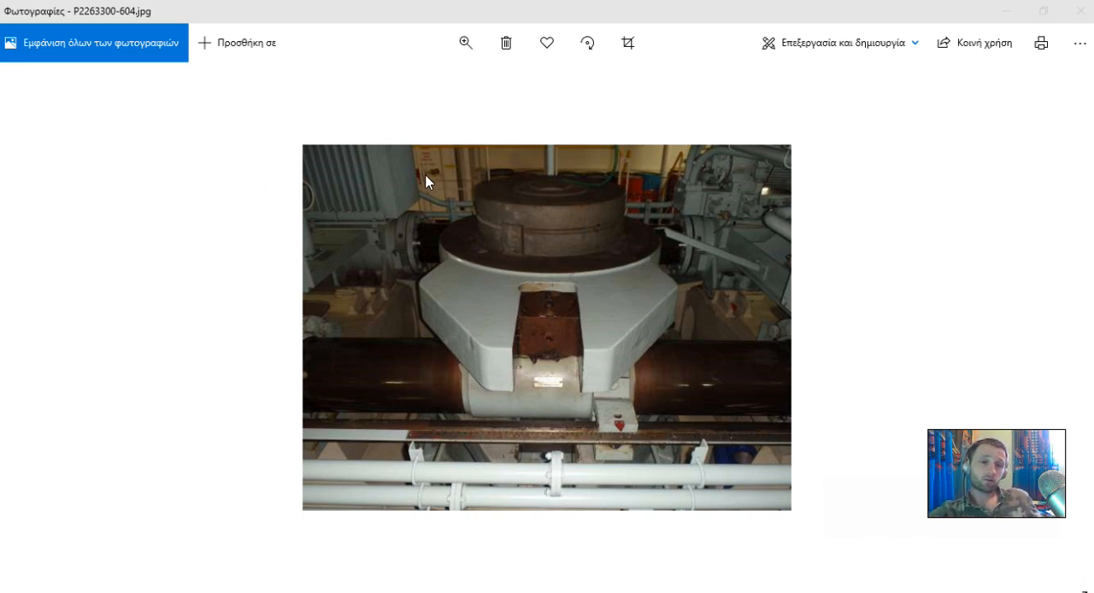
{"action": "mouse_move", "coordinate": [334, 110]}
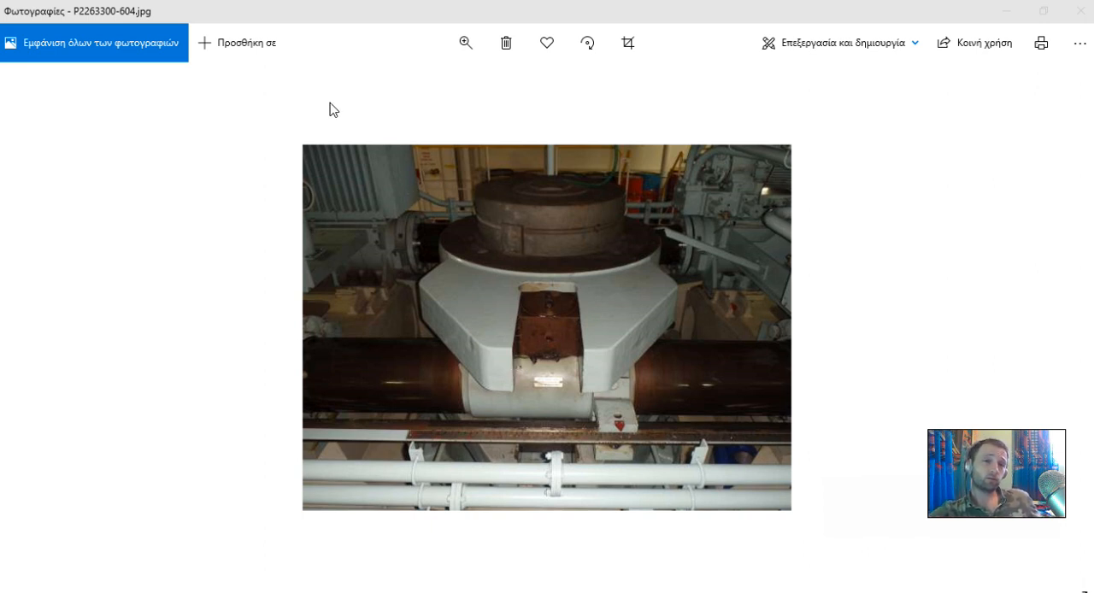
{"action": "mouse_move", "coordinate": [377, 106]}
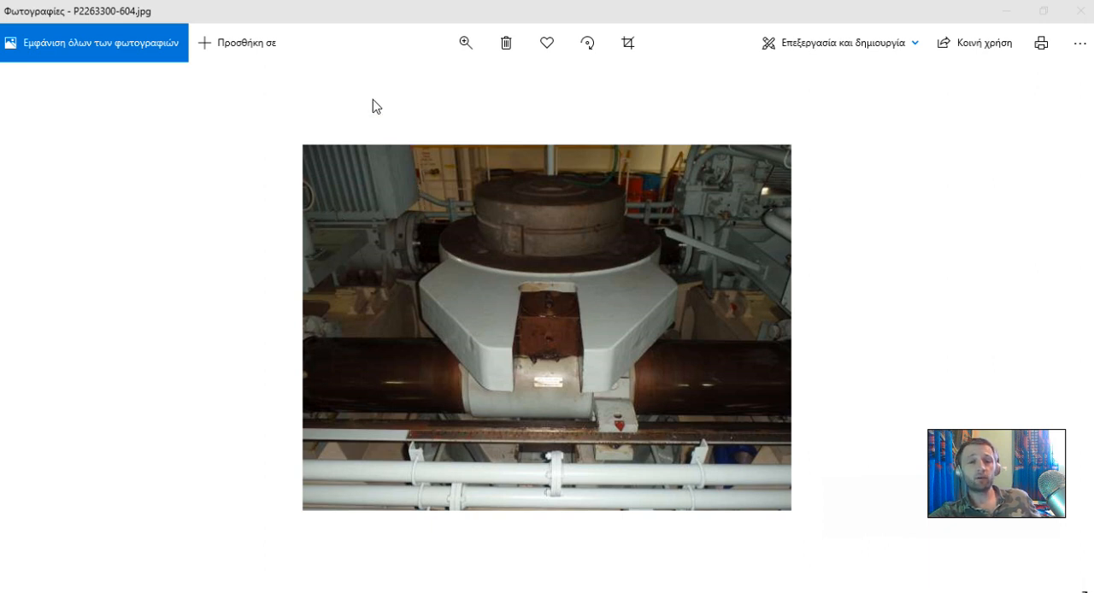
{"action": "mouse_move", "coordinate": [271, 138]}
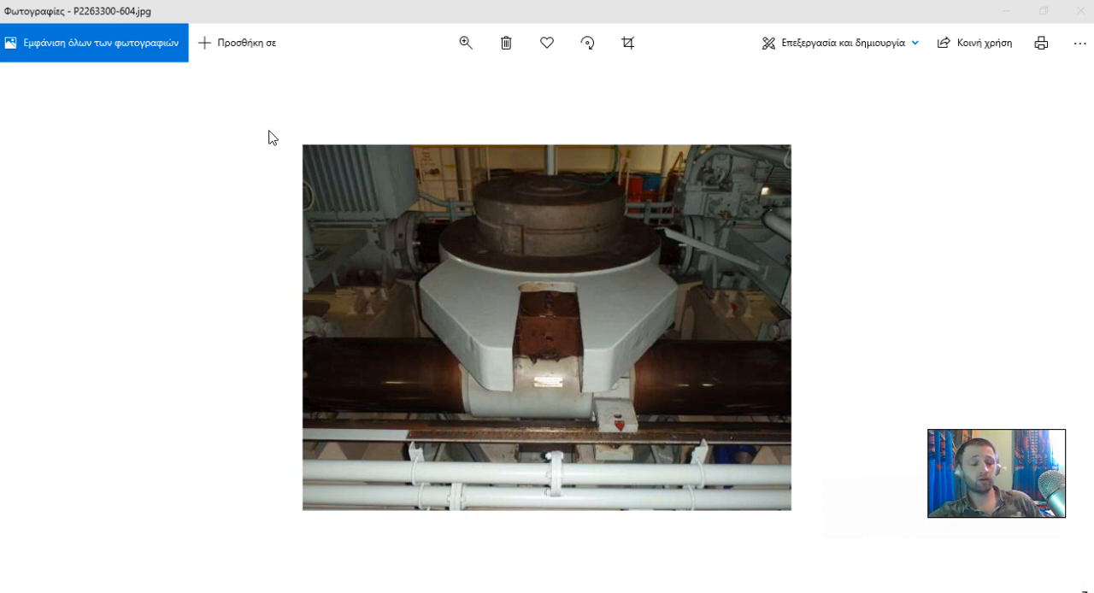
{"action": "mouse_move", "coordinate": [183, 255]}
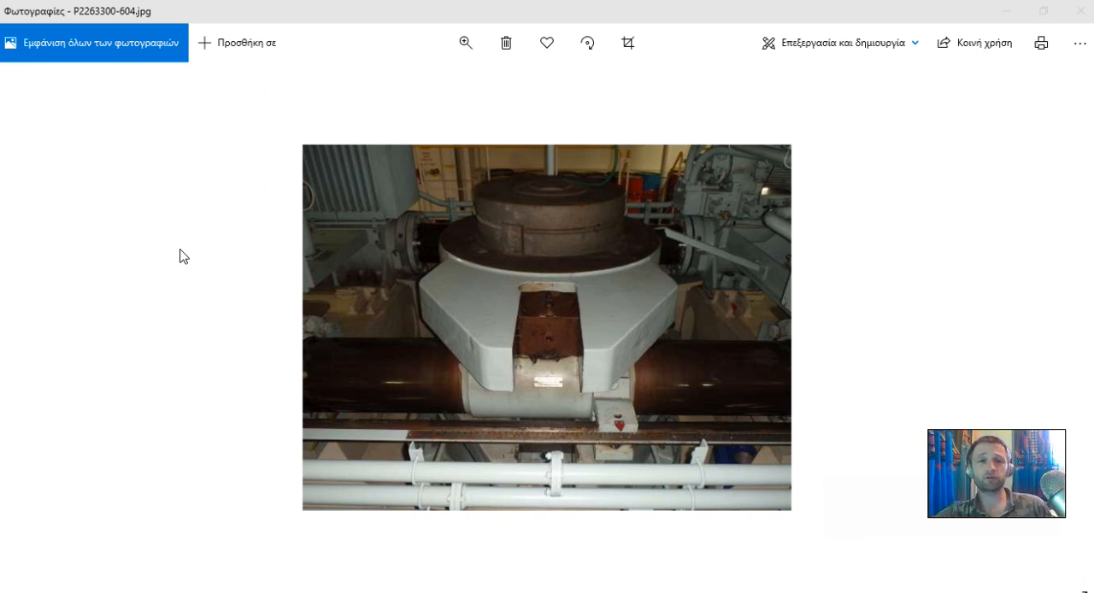
{"action": "mouse_move", "coordinate": [286, 286]}
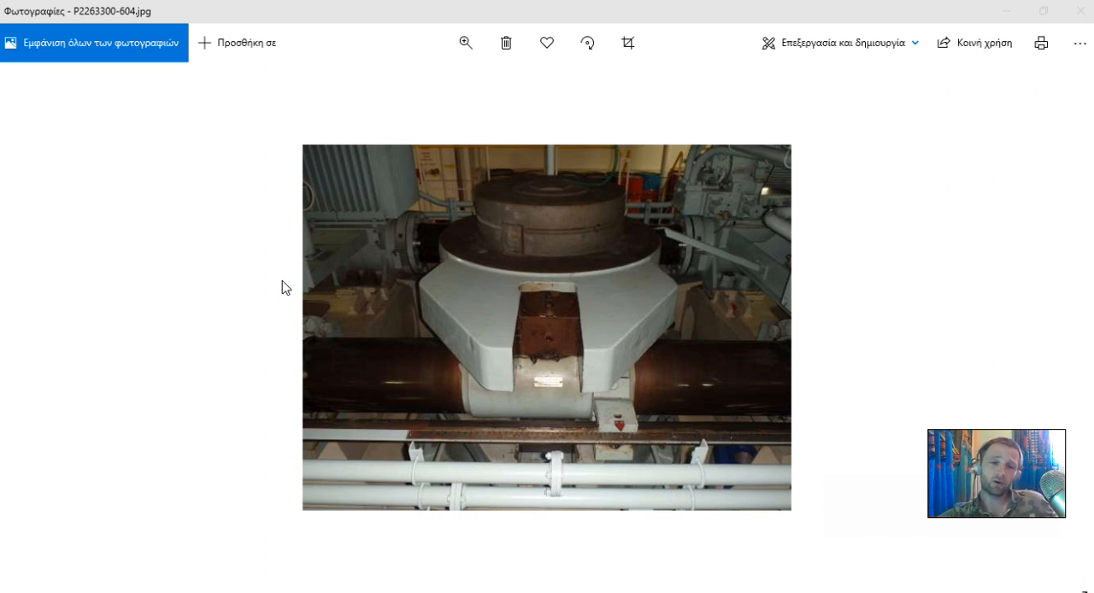
{"action": "mouse_move", "coordinate": [578, 358]}
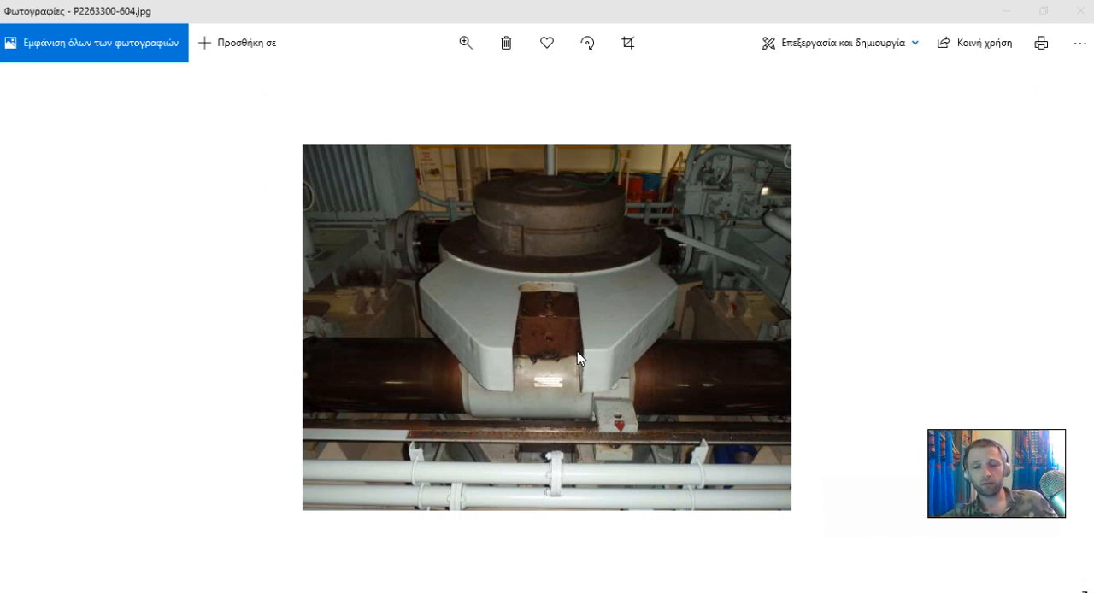
{"action": "mouse_move", "coordinate": [254, 241]}
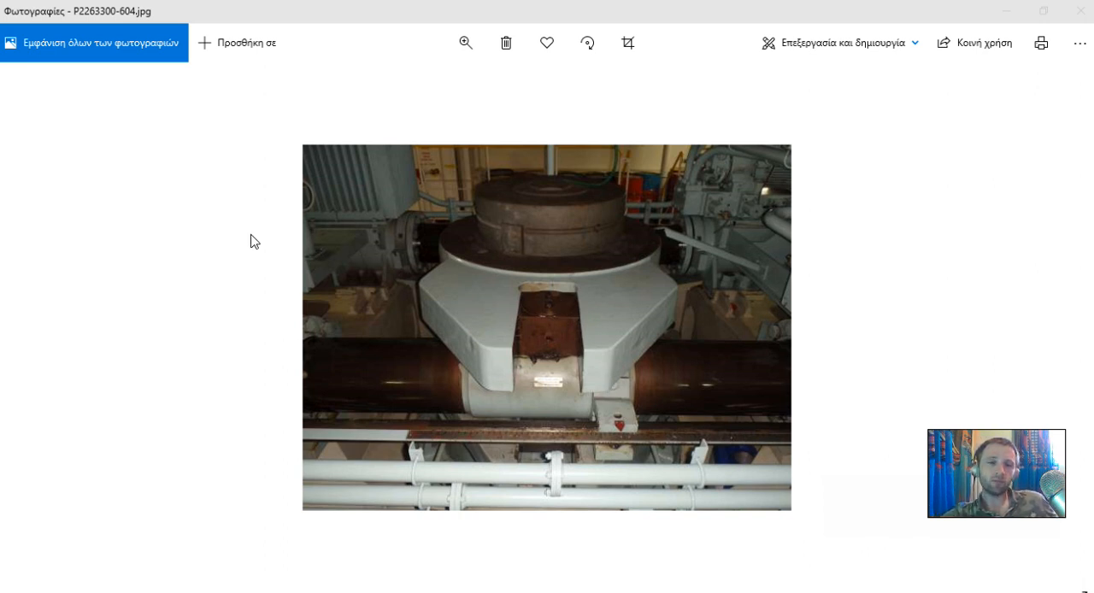
{"action": "mouse_move", "coordinate": [406, 237]}
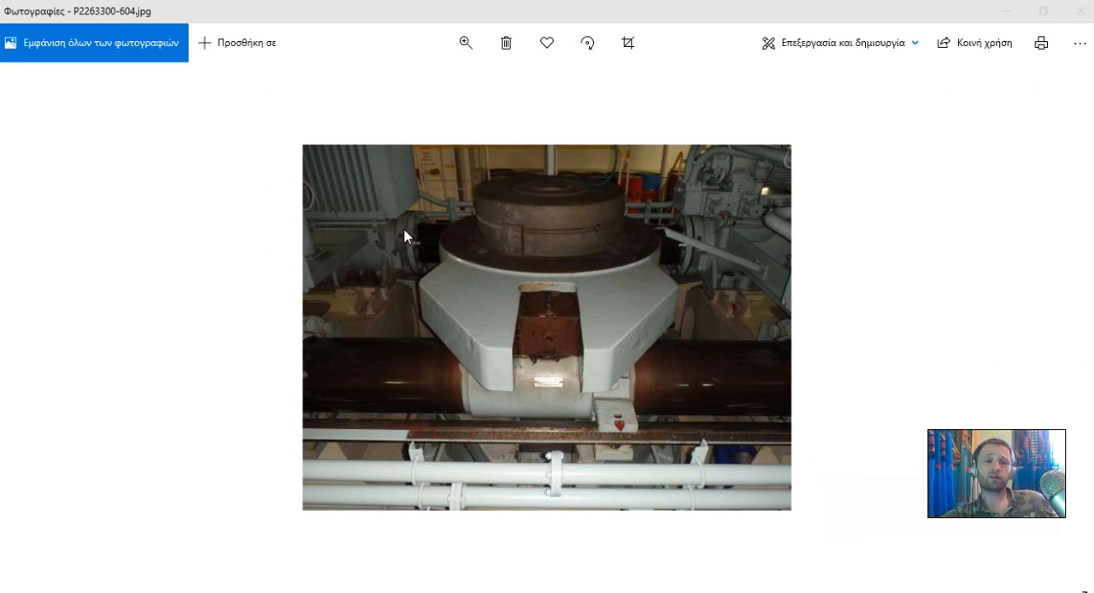
{"action": "mouse_move", "coordinate": [261, 197]}
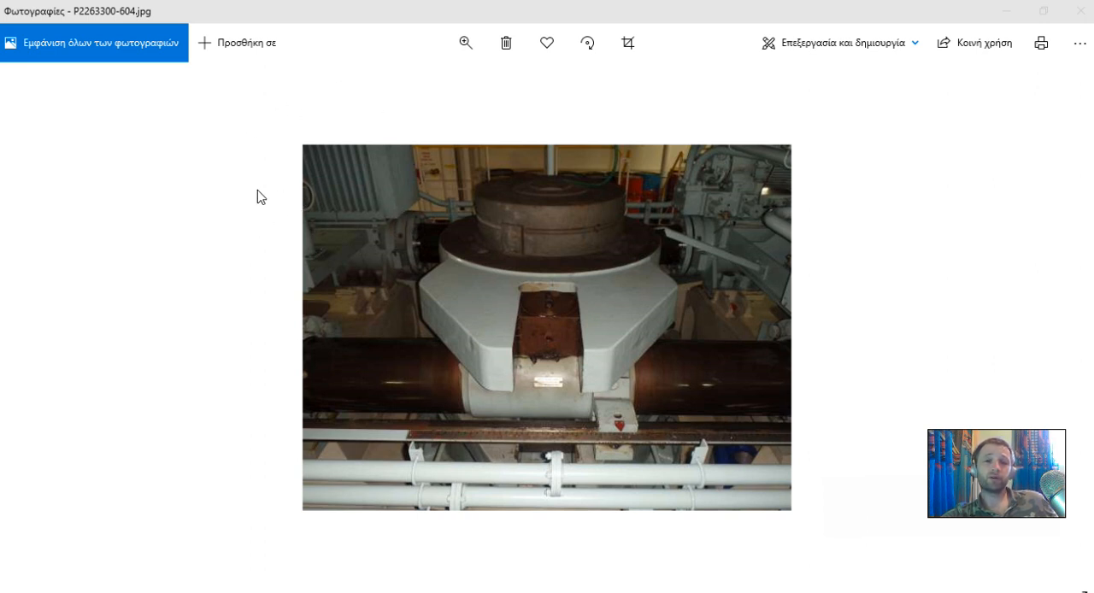
{"action": "mouse_move", "coordinate": [380, 231]}
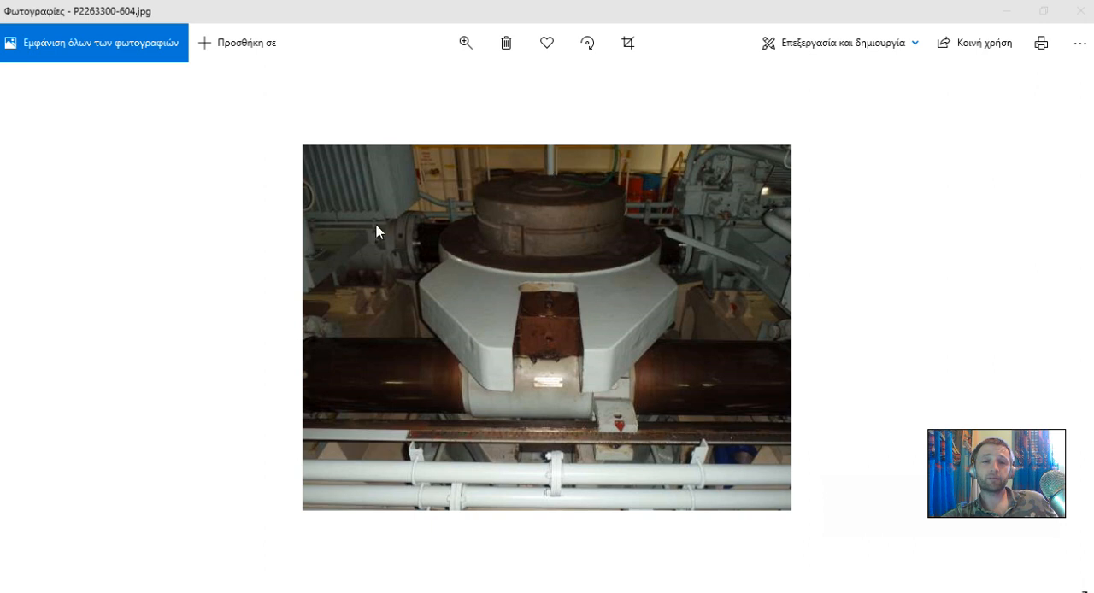
{"action": "mouse_move", "coordinate": [692, 275]}
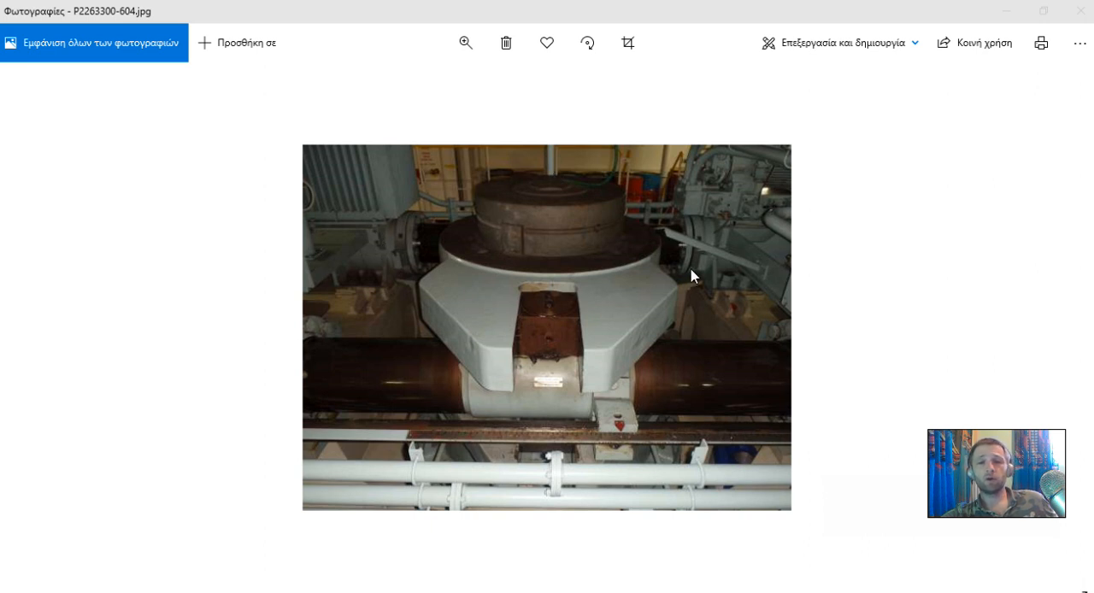
{"action": "mouse_move", "coordinate": [433, 289]}
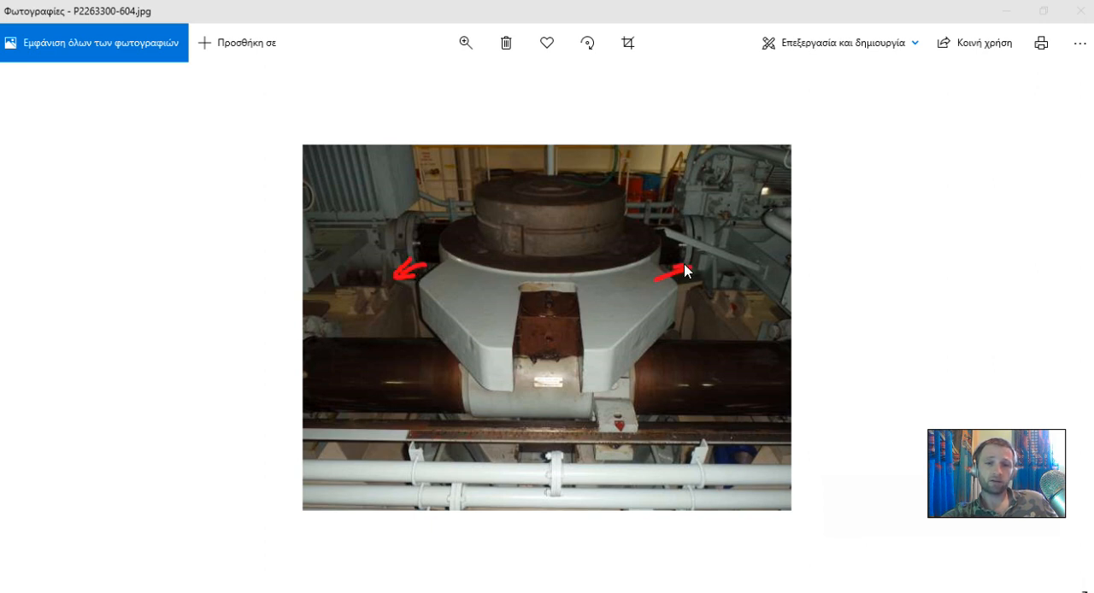
{"action": "mouse_move", "coordinate": [359, 278]}
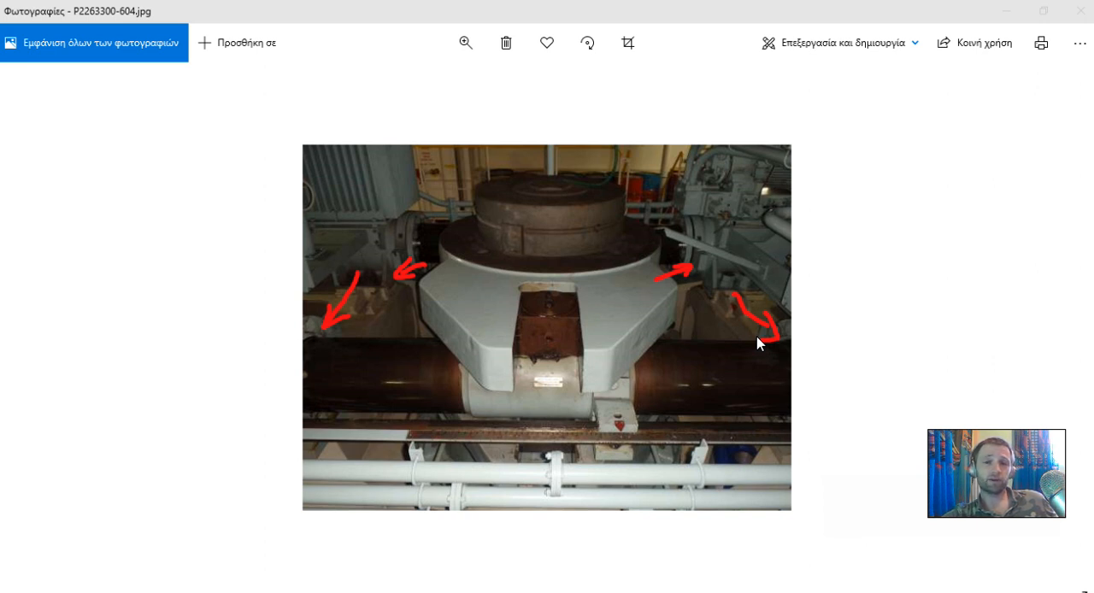
{"action": "mouse_move", "coordinate": [739, 355]}
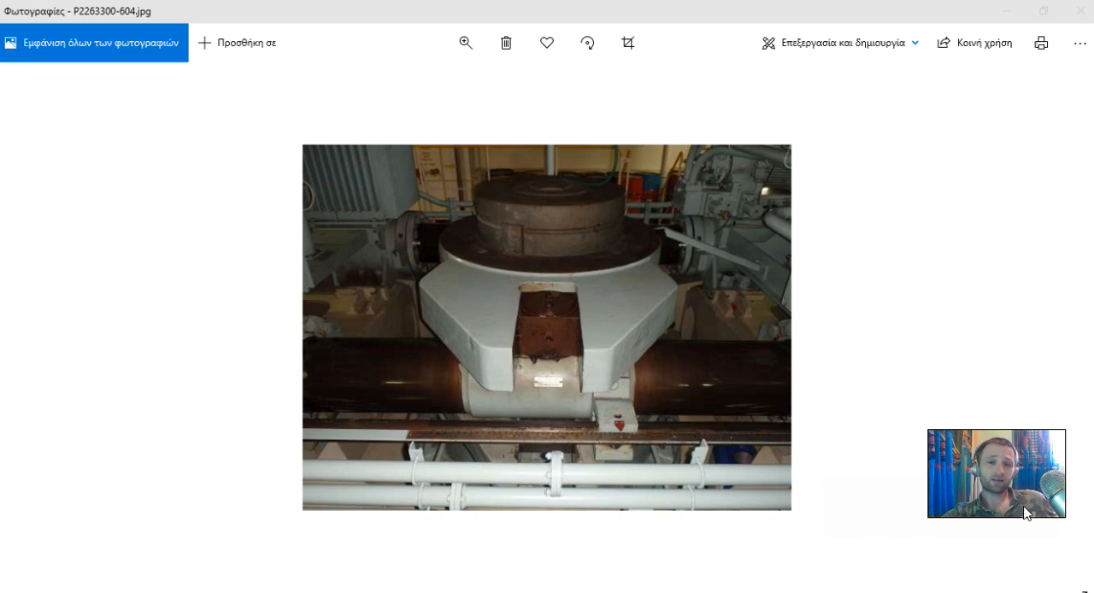
{"action": "mouse_move", "coordinate": [505, 263]}
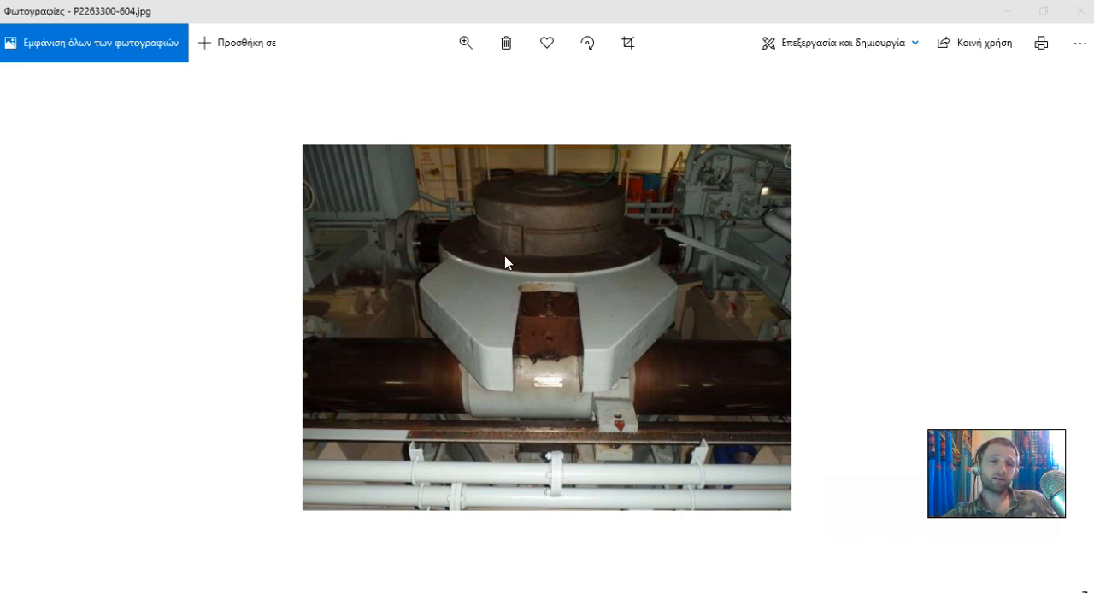
{"action": "mouse_move", "coordinate": [587, 309]}
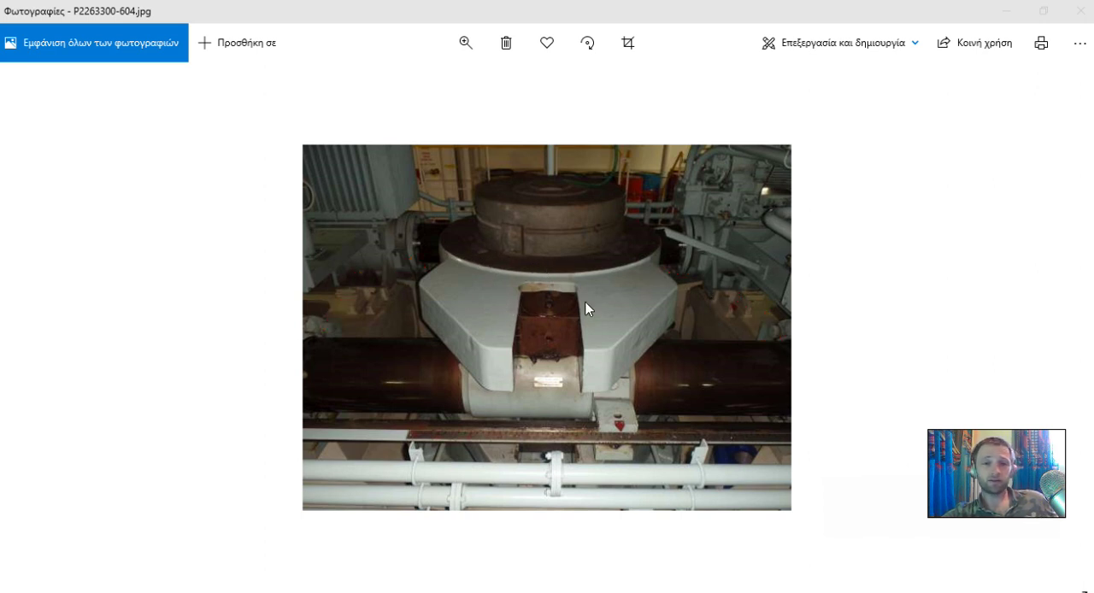
{"action": "mouse_move", "coordinate": [691, 232]}
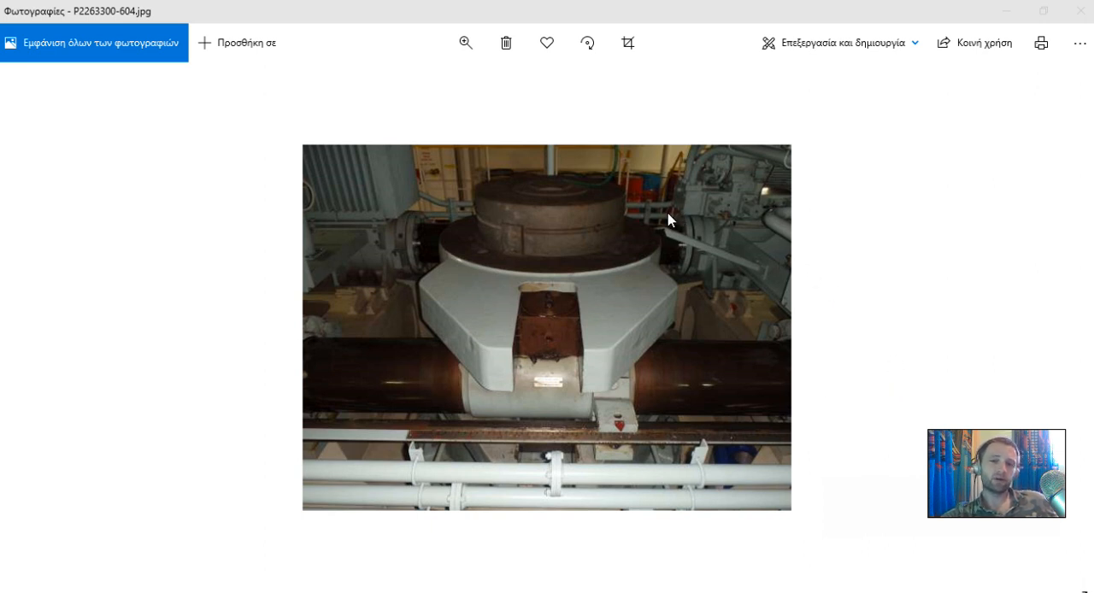
{"action": "mouse_move", "coordinate": [374, 255]}
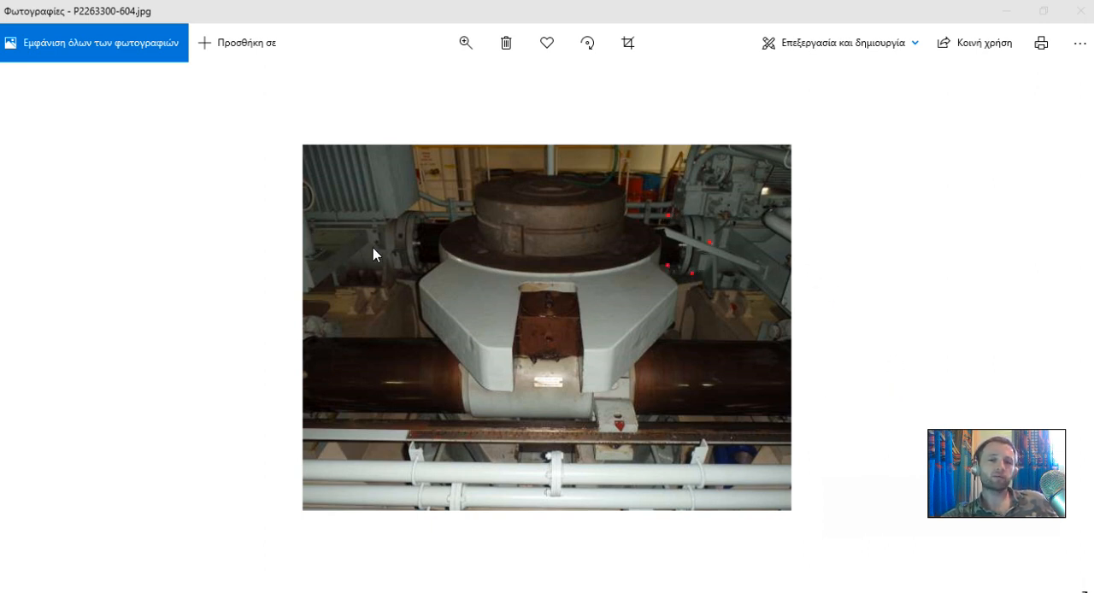
{"action": "mouse_move", "coordinate": [485, 347]}
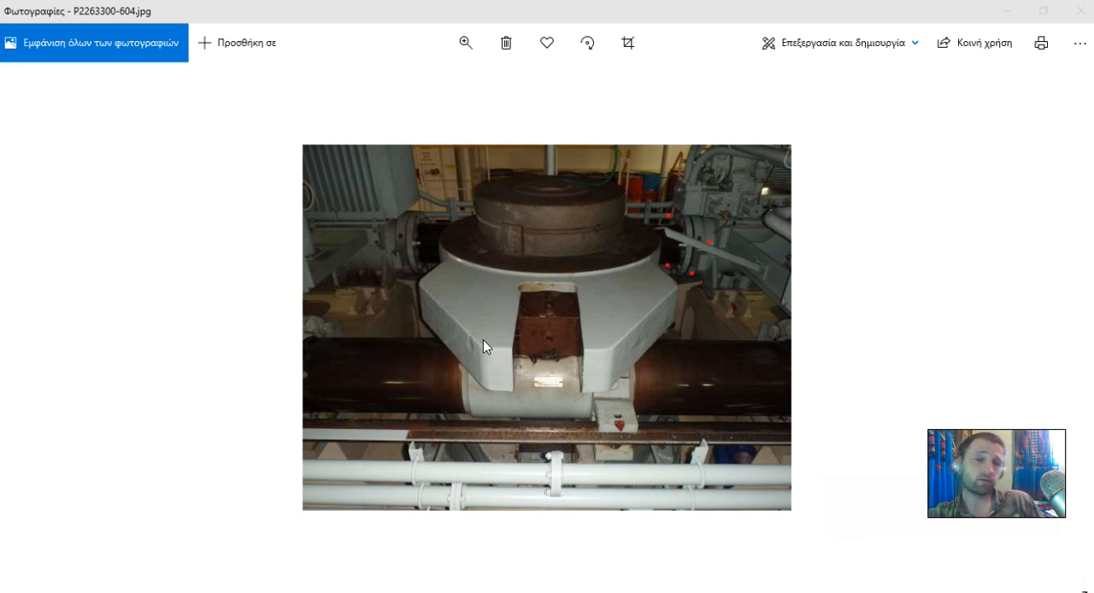
{"action": "mouse_move", "coordinate": [673, 406]}
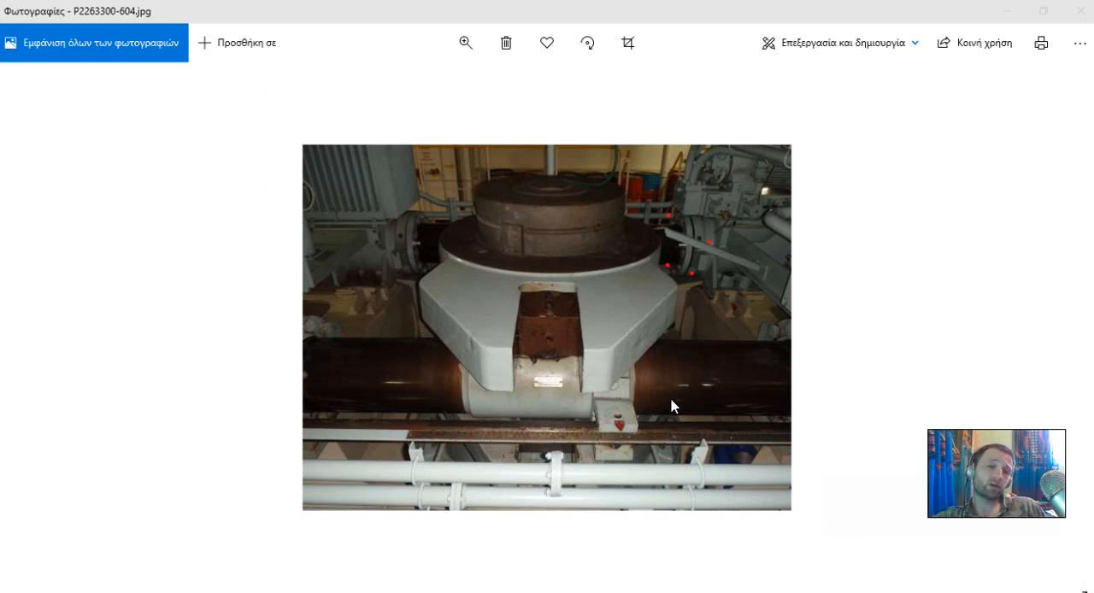
{"action": "mouse_move", "coordinate": [990, 402]}
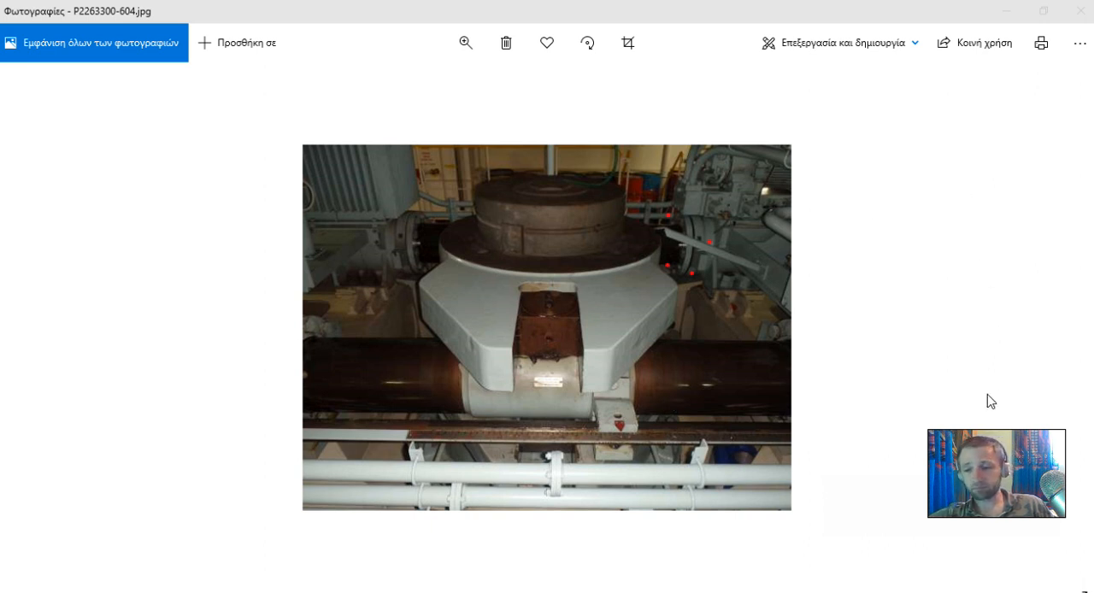
{"action": "mouse_move", "coordinate": [1023, 509]}
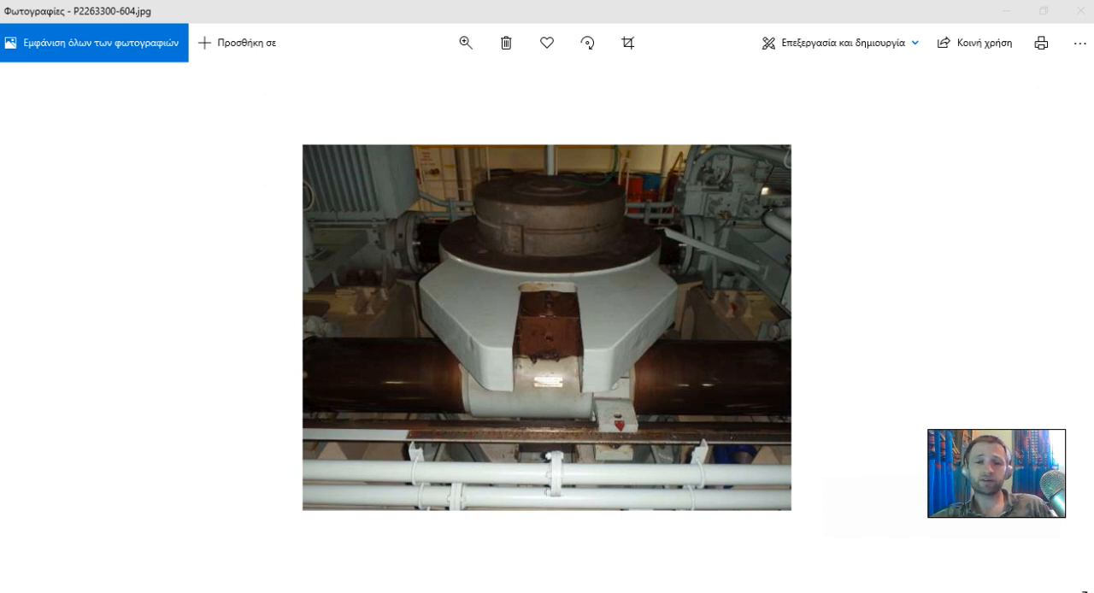
{"action": "mouse_move", "coordinate": [714, 335]}
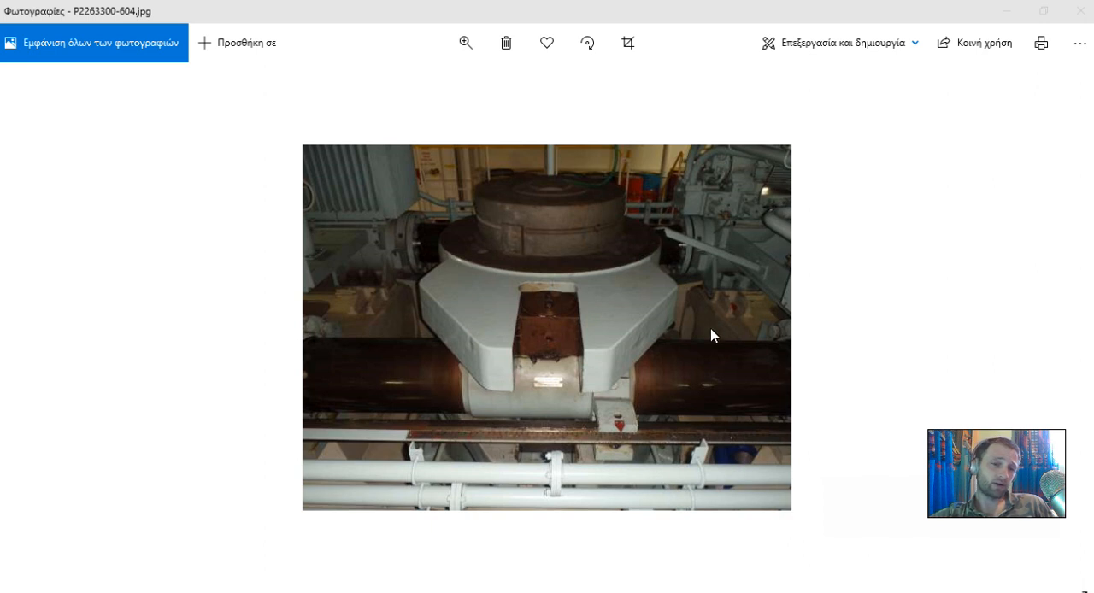
{"action": "mouse_move", "coordinate": [717, 377]}
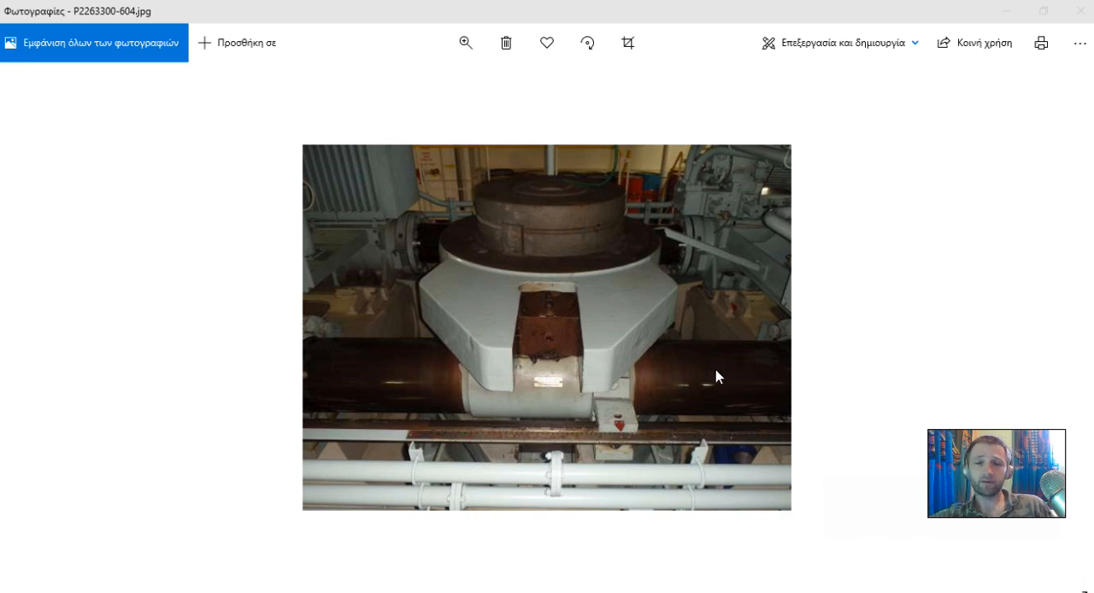
{"action": "mouse_move", "coordinate": [981, 494]}
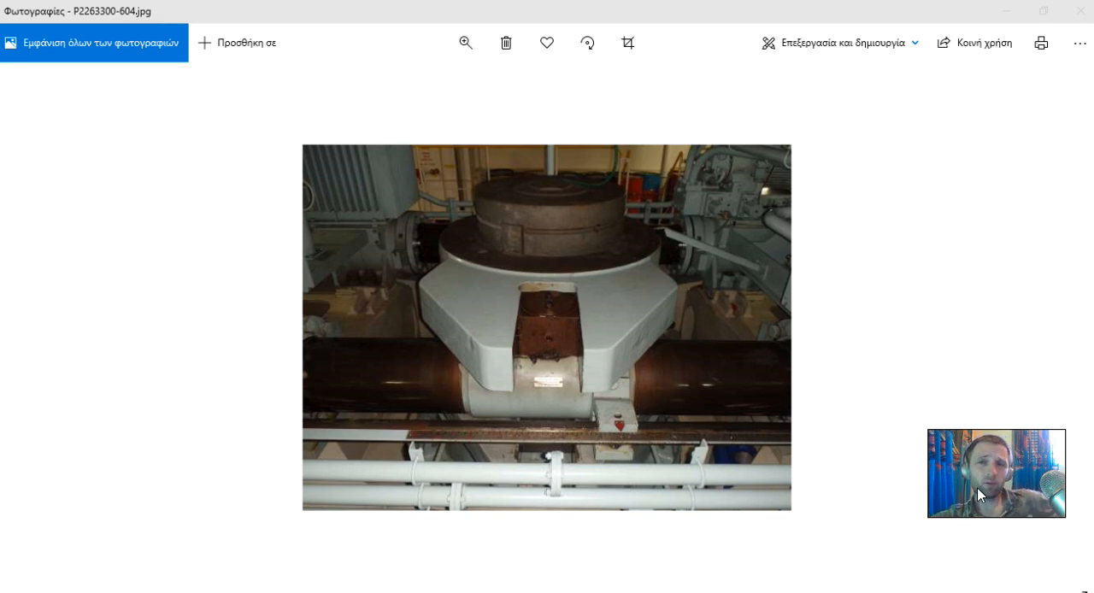
{"action": "mouse_move", "coordinate": [781, 420]}
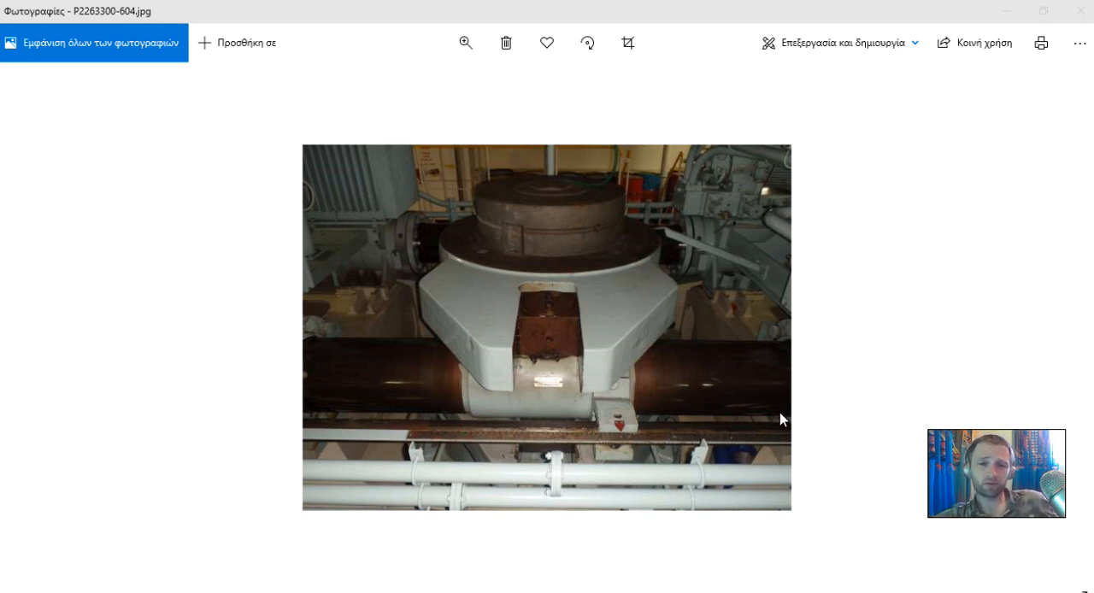
- Advance to video P2263301.MOV showing machinery beside a ram cylinder
{"action": "left_click", "coordinate": [1058, 329]}
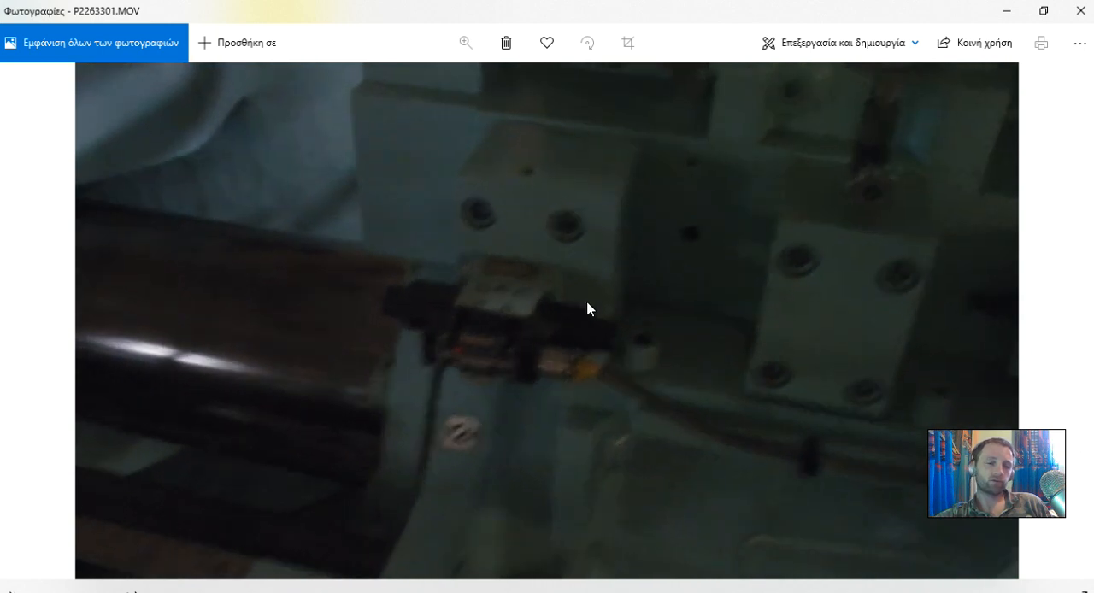
{"action": "mouse_move", "coordinate": [596, 299]}
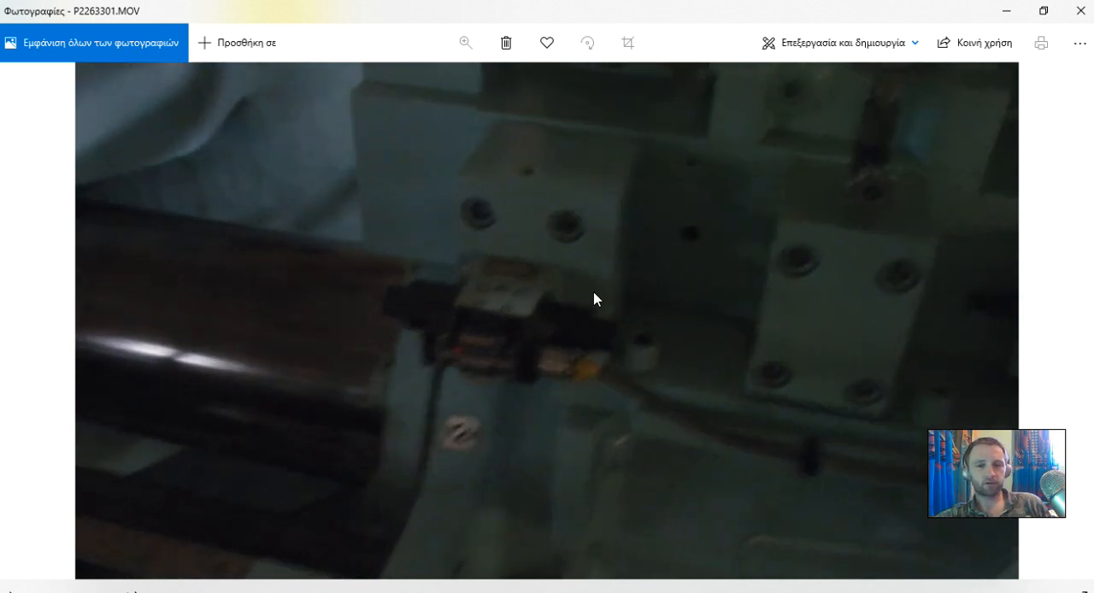
{"action": "mouse_move", "coordinate": [625, 348]}
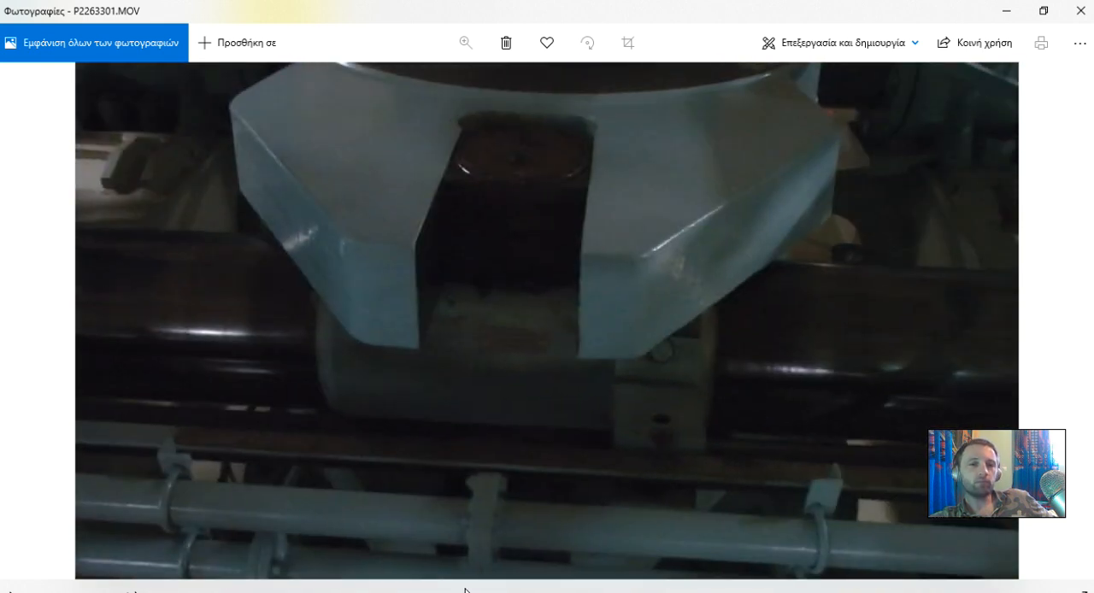
{"action": "mouse_move", "coordinate": [507, 287]}
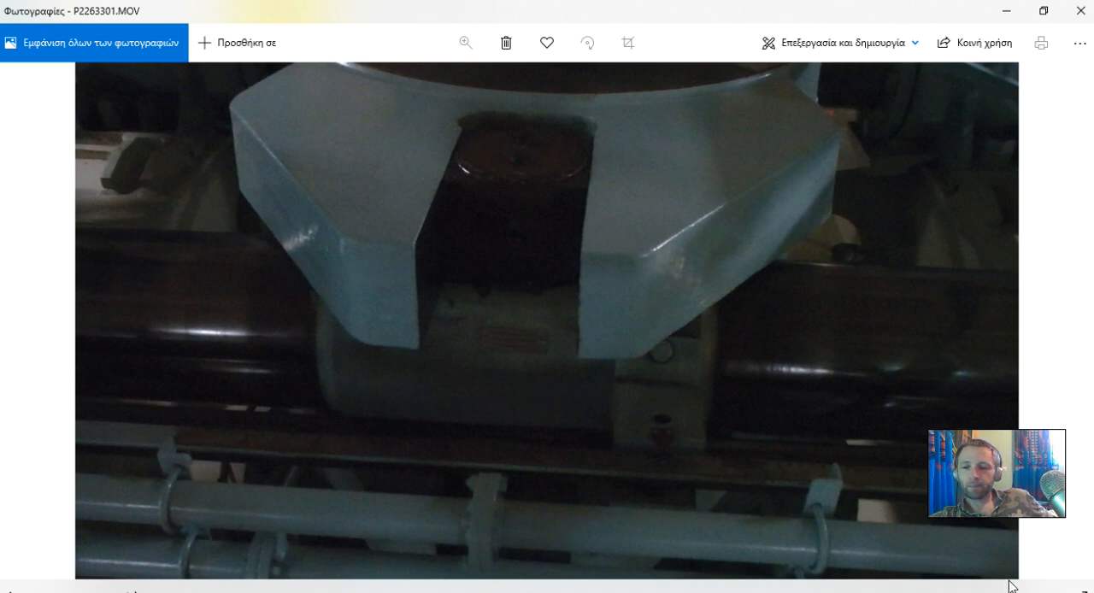
- View the directional valve and rudder angle indicator photos, then step back and return to the folder
{"action": "left_click", "coordinate": [1061, 329]}
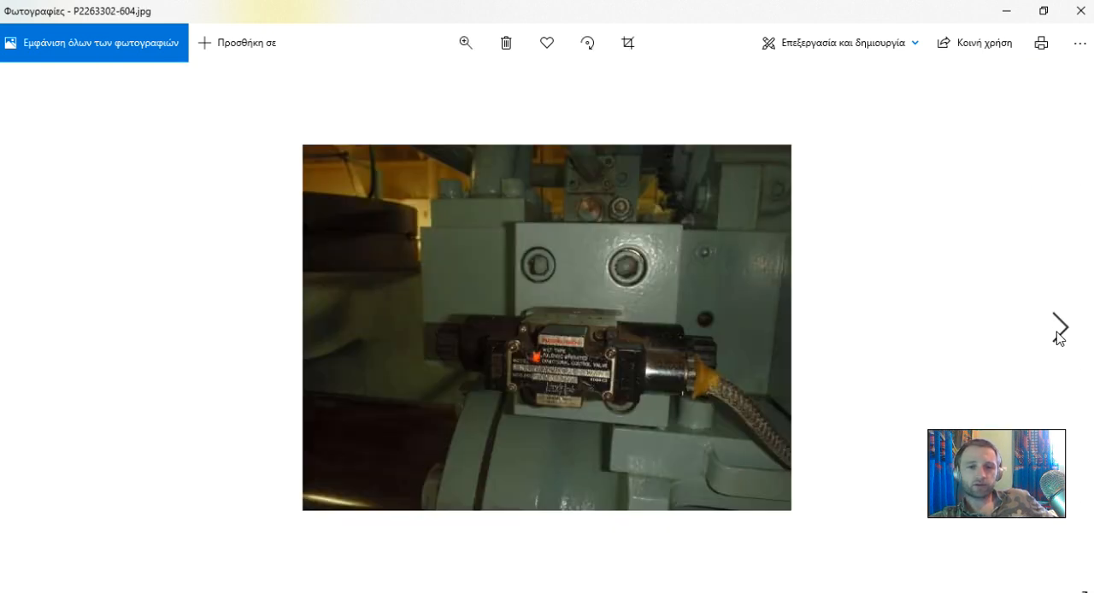
{"action": "left_click", "coordinate": [1059, 329]}
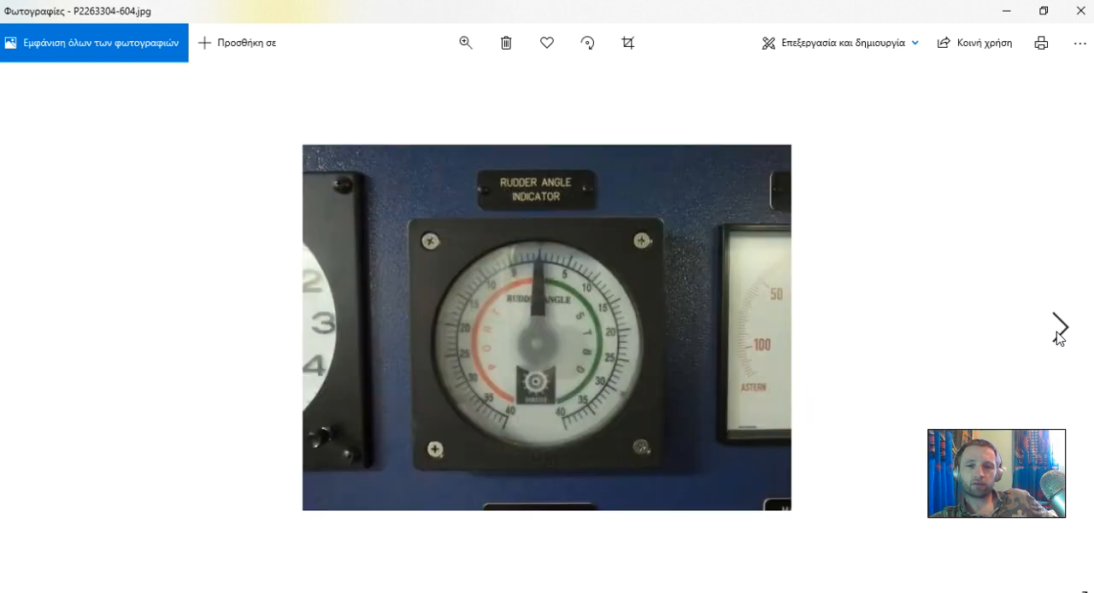
{"action": "left_click", "coordinate": [1060, 328]}
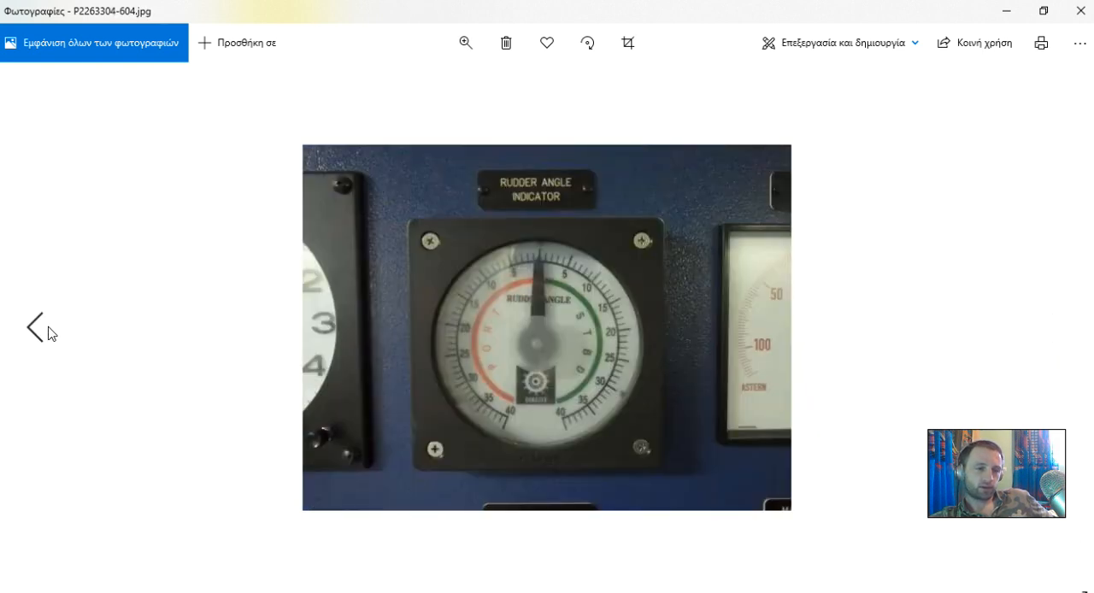
{"action": "left_click", "coordinate": [35, 326]}
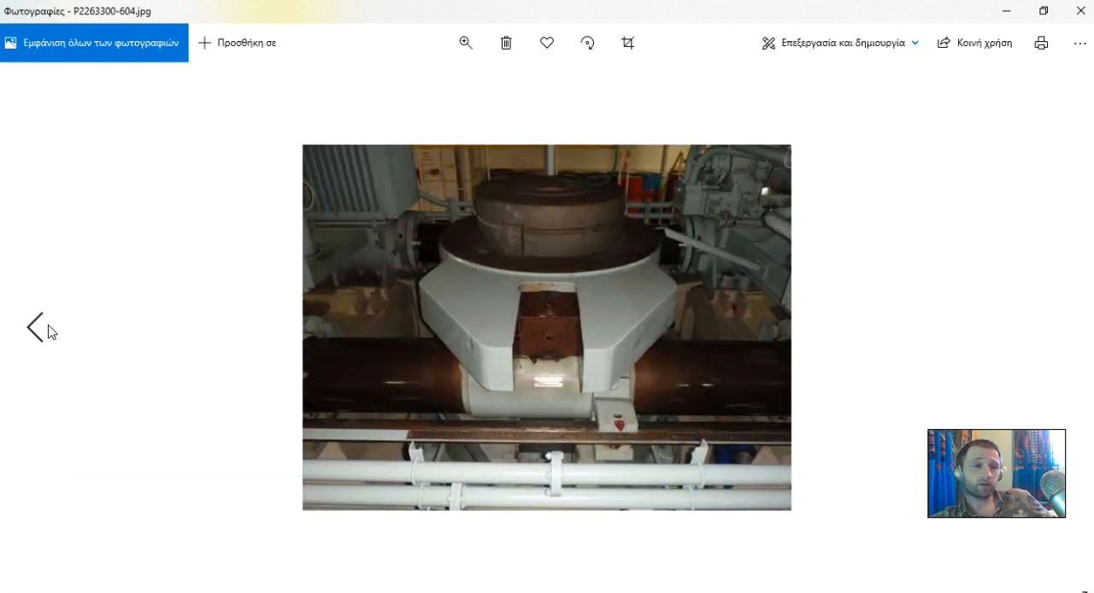
{"action": "left_click", "coordinate": [35, 327]}
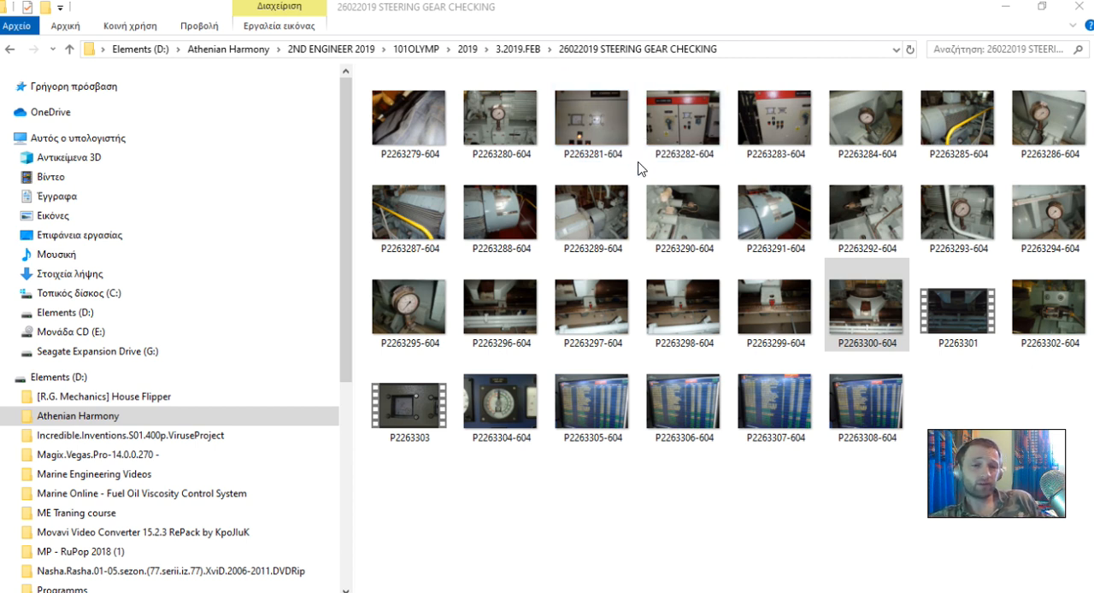
{"action": "left_click", "coordinate": [592, 213]}
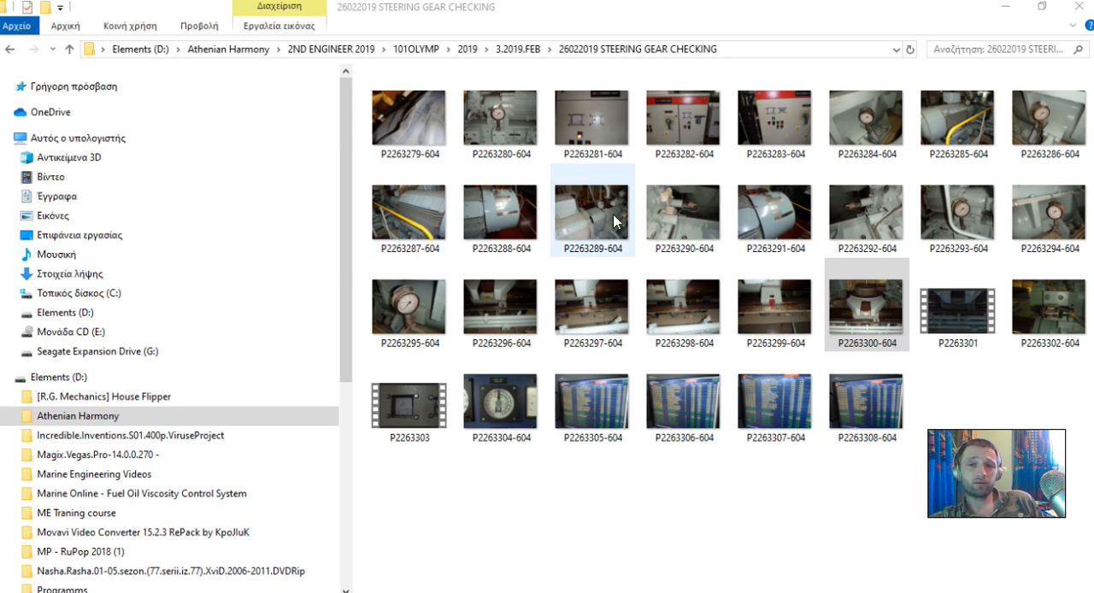
{"action": "double_click", "coordinate": [591, 212]}
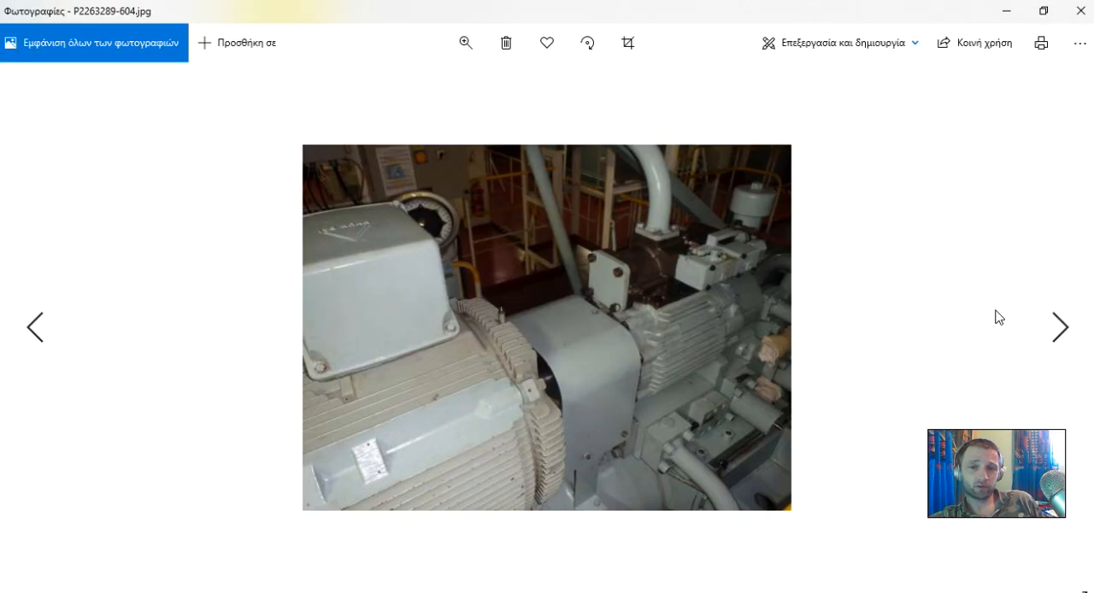
{"action": "left_click", "coordinate": [1060, 327]}
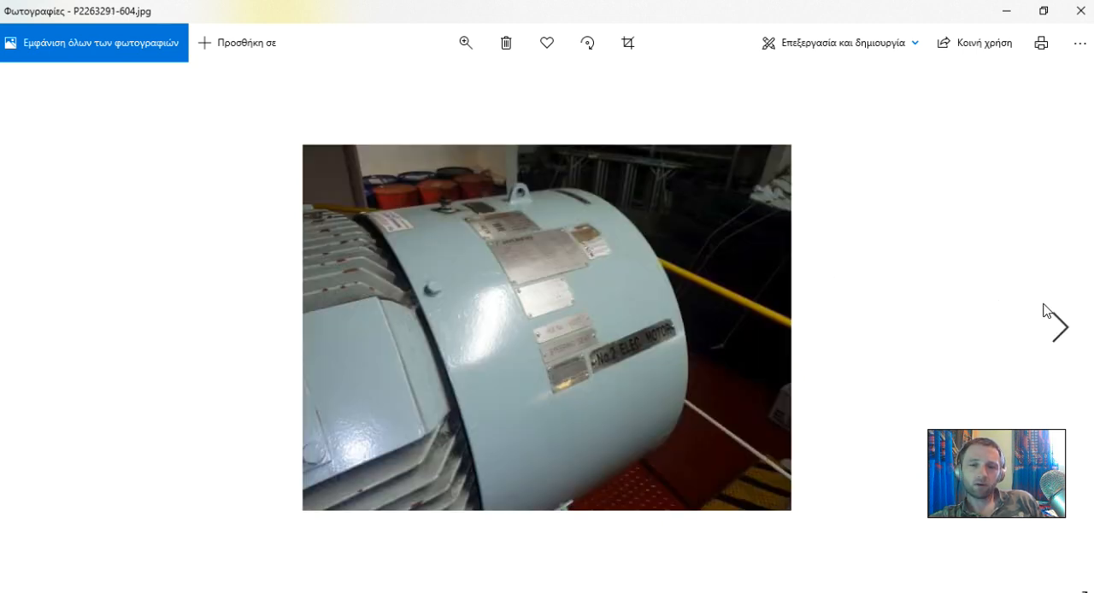
{"action": "left_click", "coordinate": [1056, 327]}
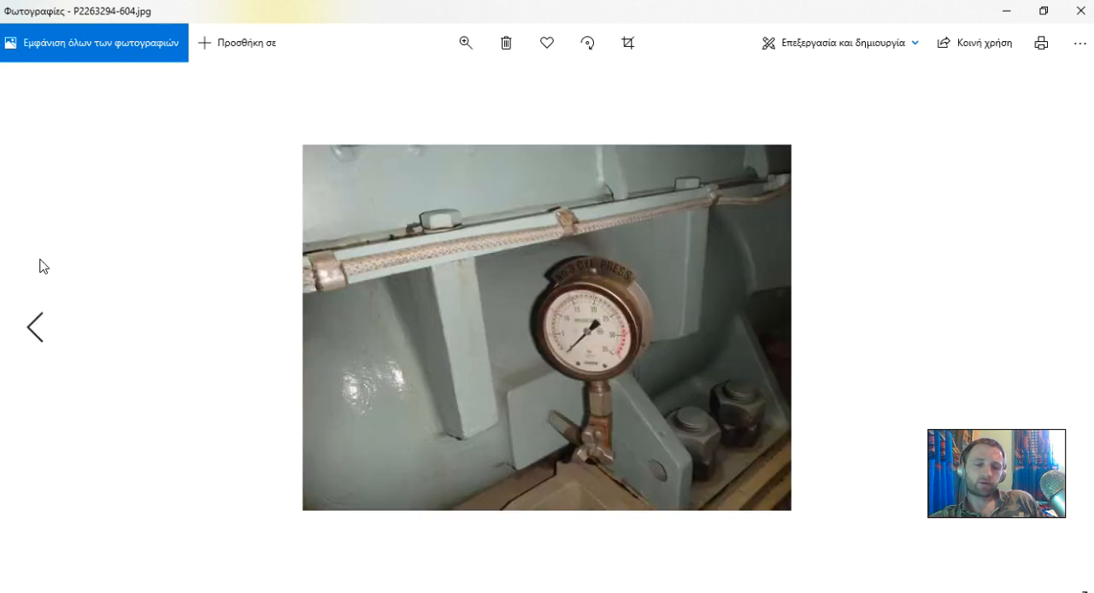
{"action": "mouse_move", "coordinate": [1027, 315]}
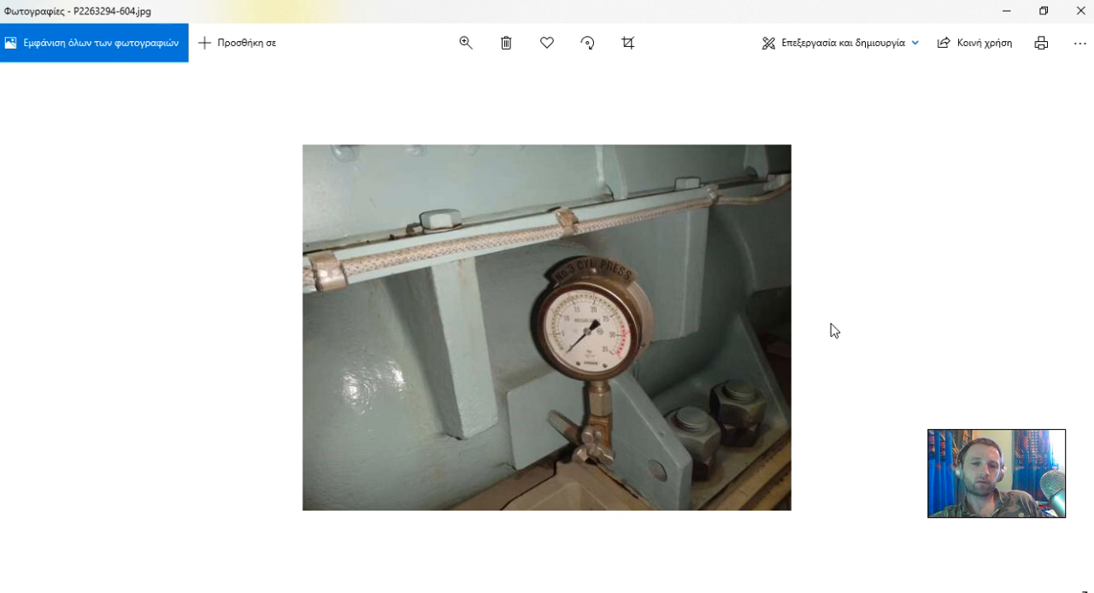
{"action": "left_click", "coordinate": [1056, 326]}
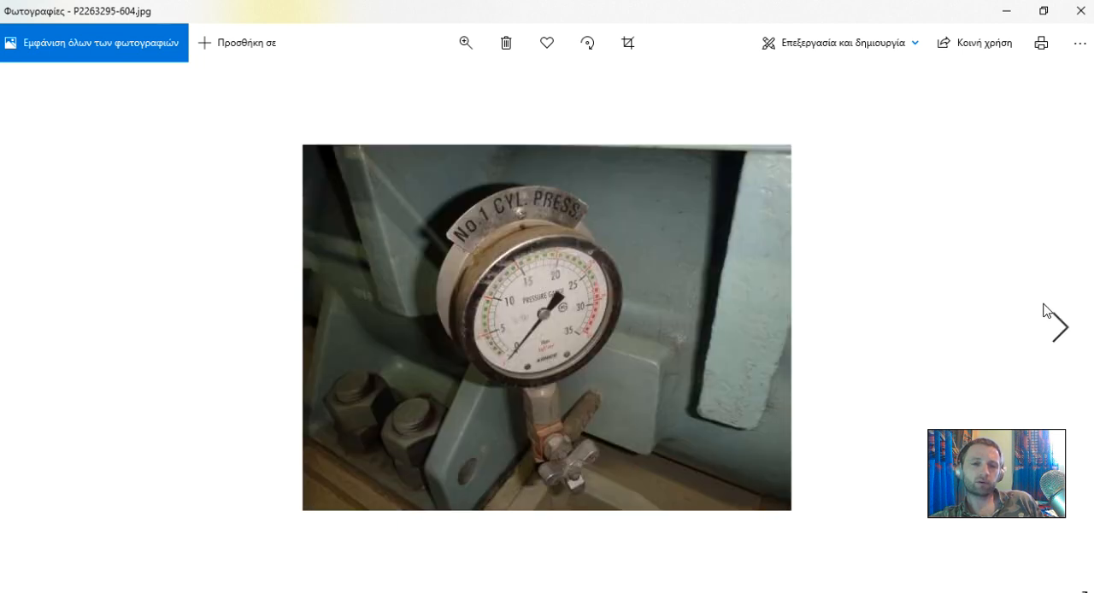
{"action": "left_click", "coordinate": [1057, 327]}
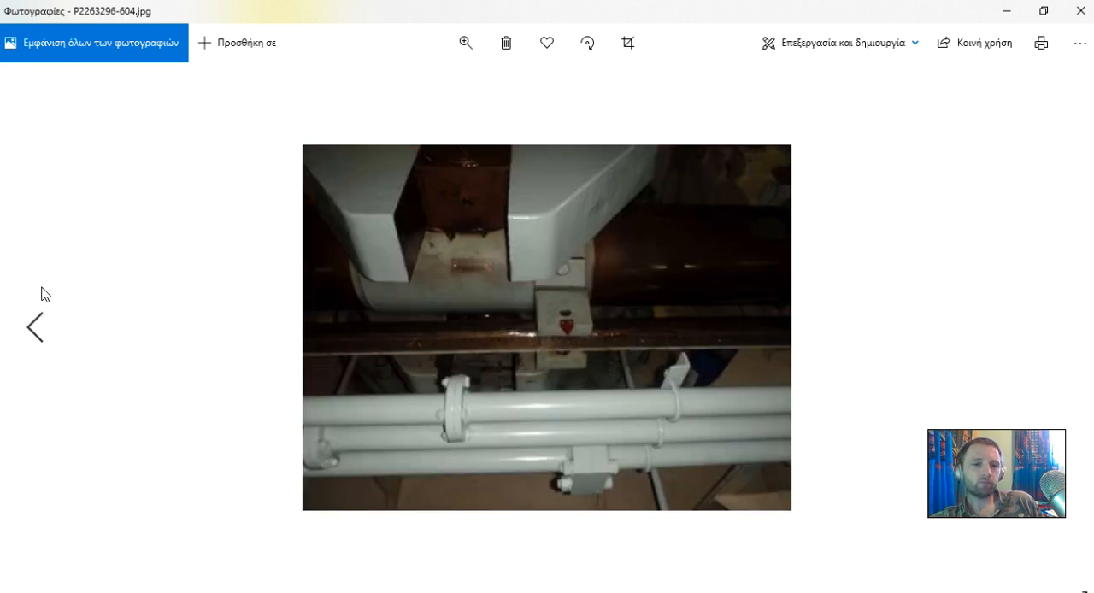
{"action": "mouse_move", "coordinate": [895, 312]}
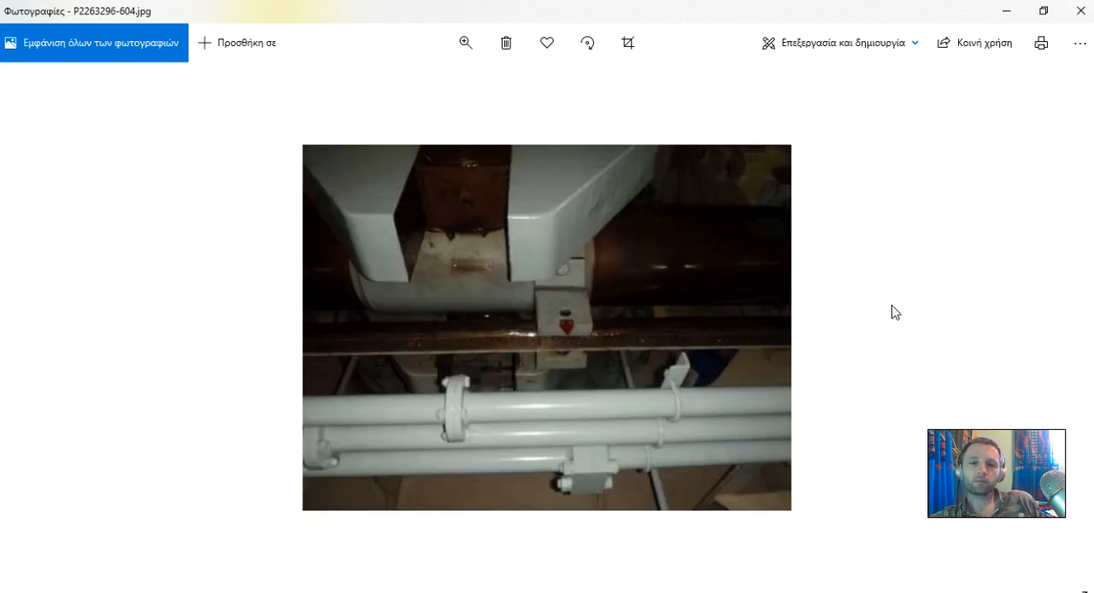
{"action": "left_click", "coordinate": [1065, 327]}
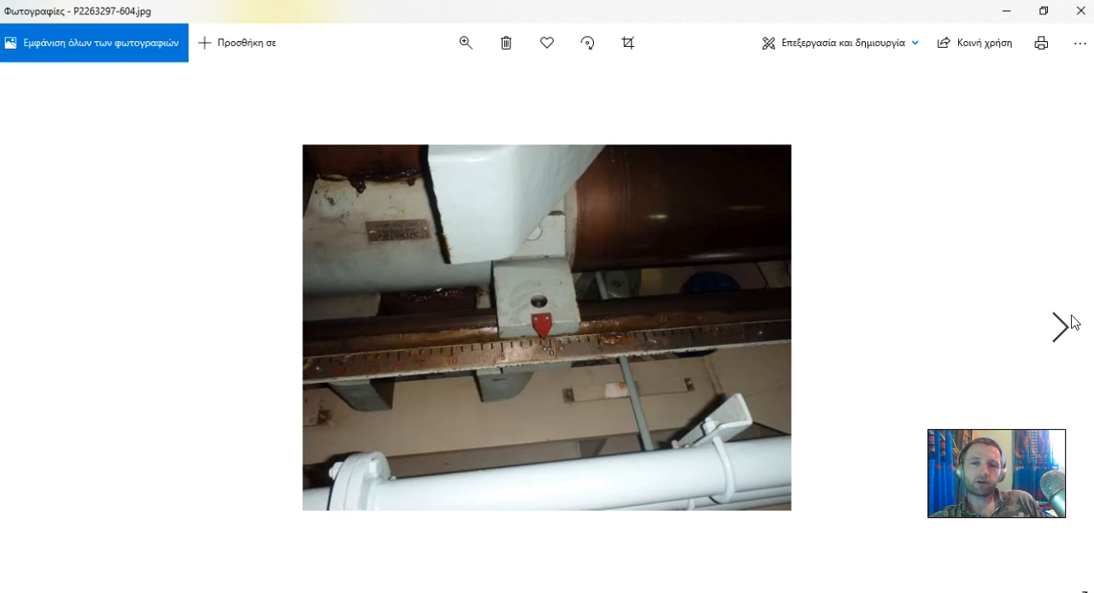
{"action": "mouse_move", "coordinate": [468, 351]}
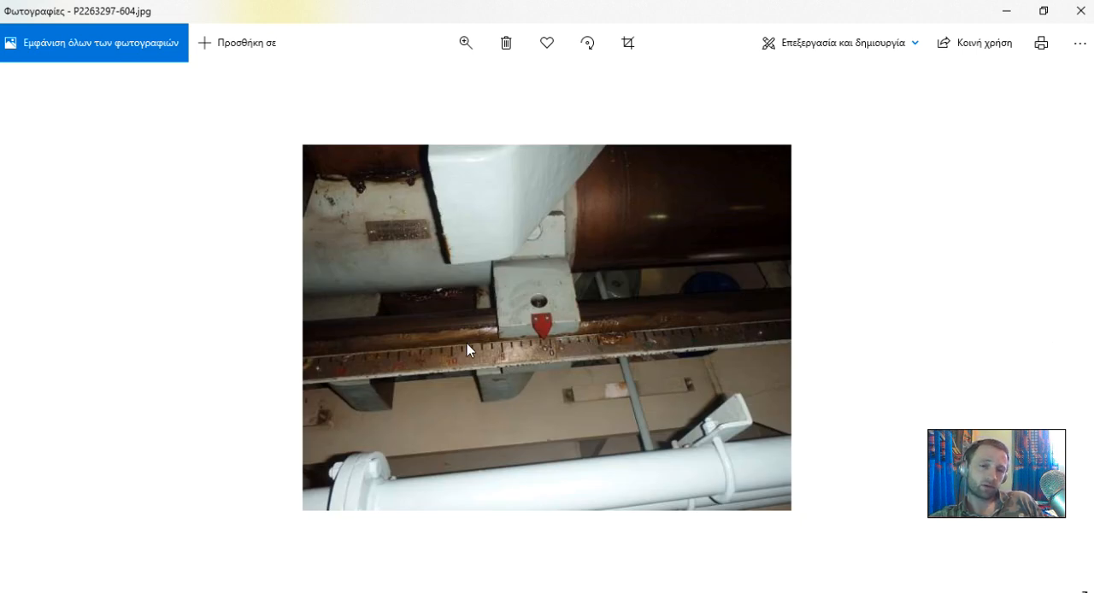
{"action": "mouse_move", "coordinate": [479, 331]}
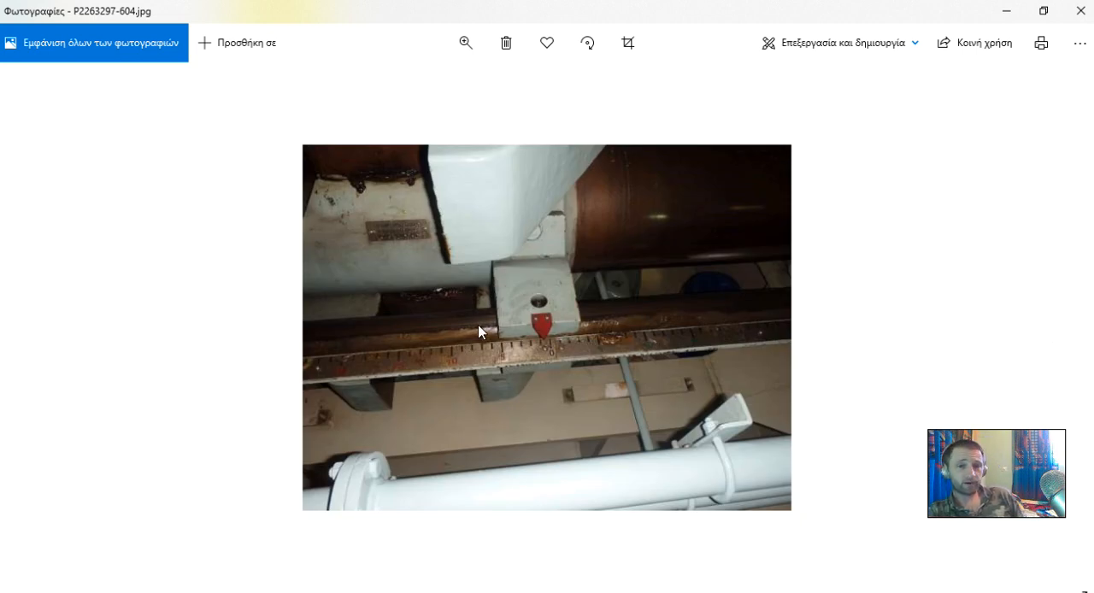
{"action": "left_click", "coordinate": [1058, 329]}
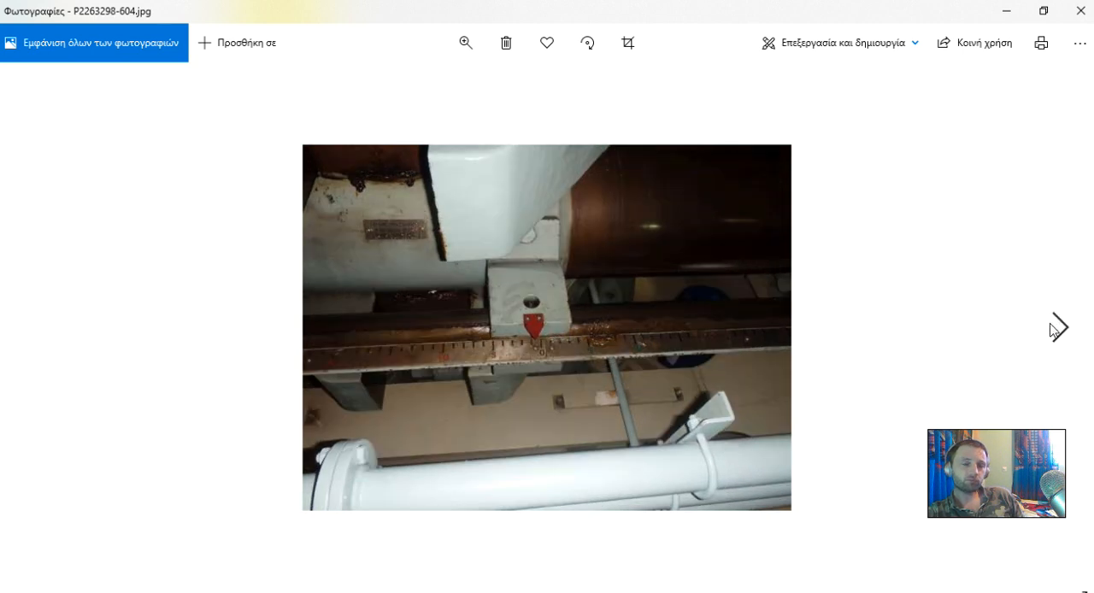
{"action": "mouse_move", "coordinate": [1045, 248]}
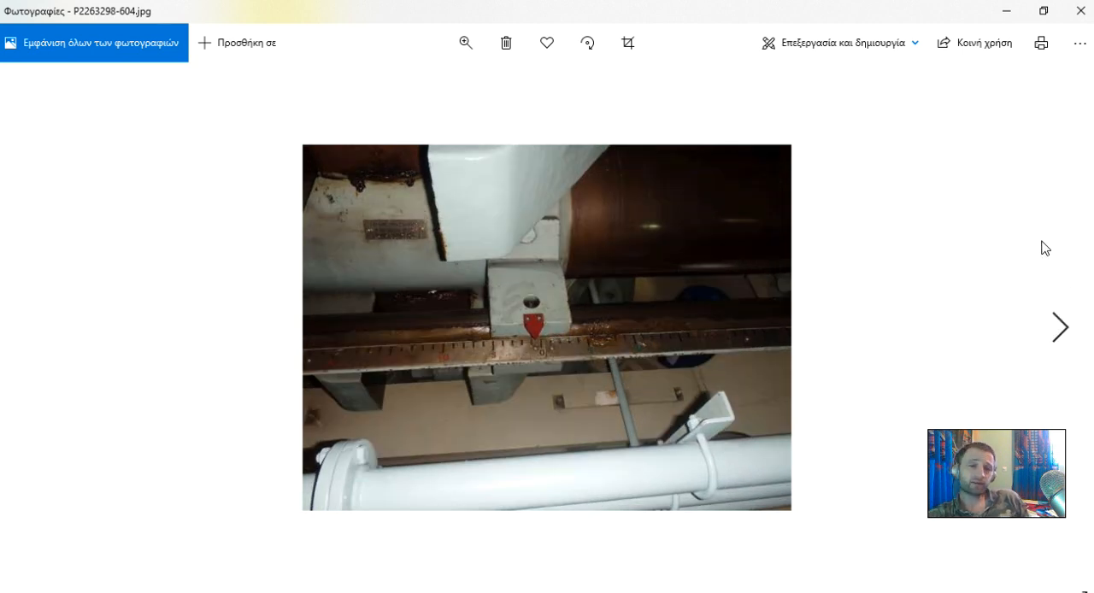
{"action": "mouse_move", "coordinate": [1026, 271]}
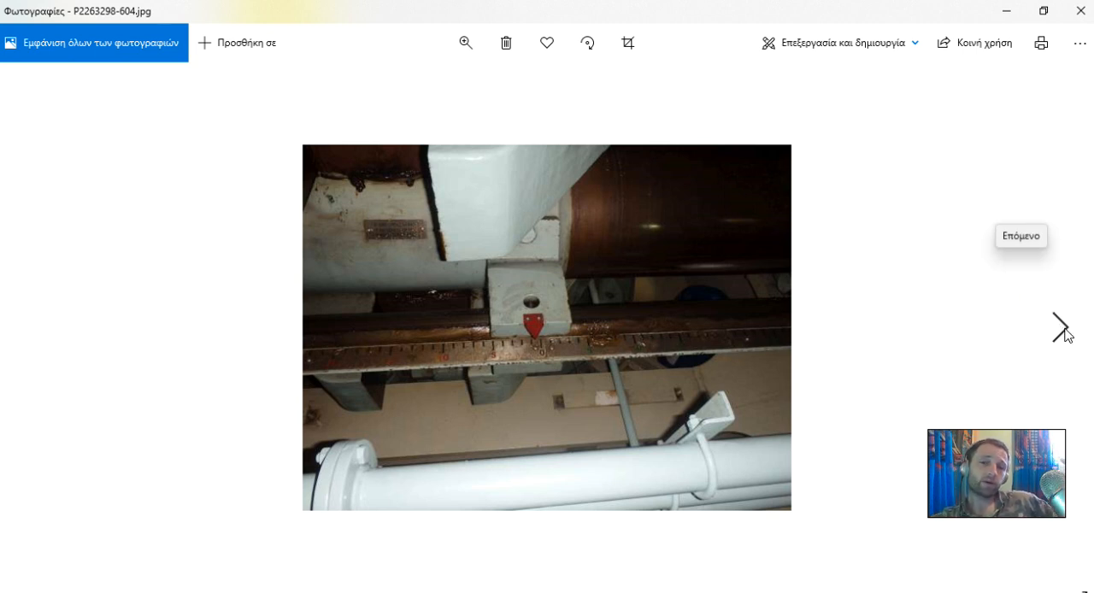
{"action": "mouse_move", "coordinate": [1064, 342]}
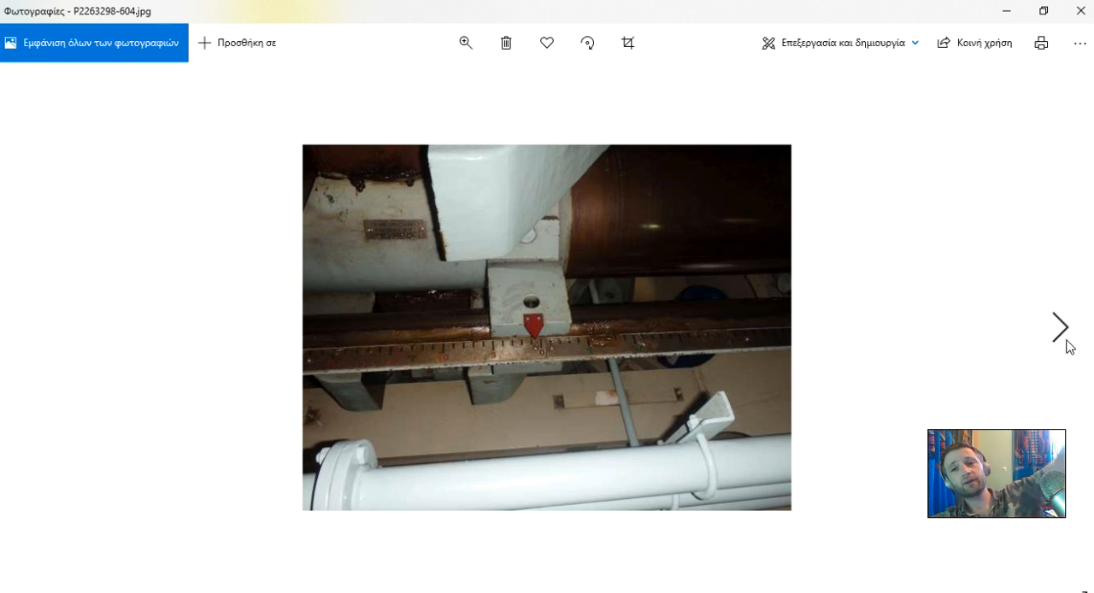
{"action": "mouse_move", "coordinate": [774, 465]}
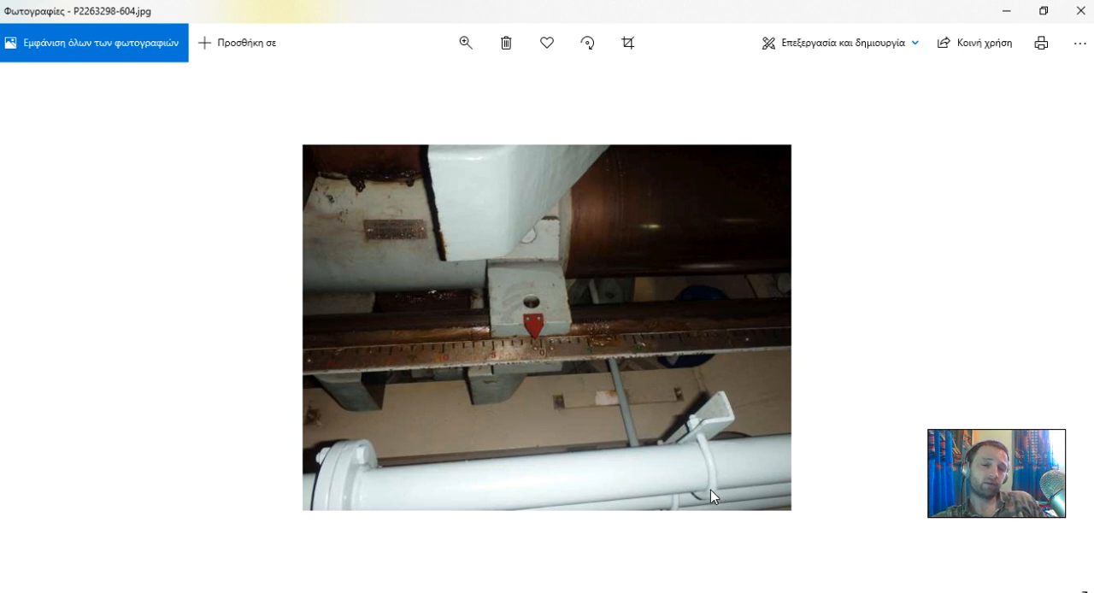
{"action": "mouse_move", "coordinate": [700, 453]}
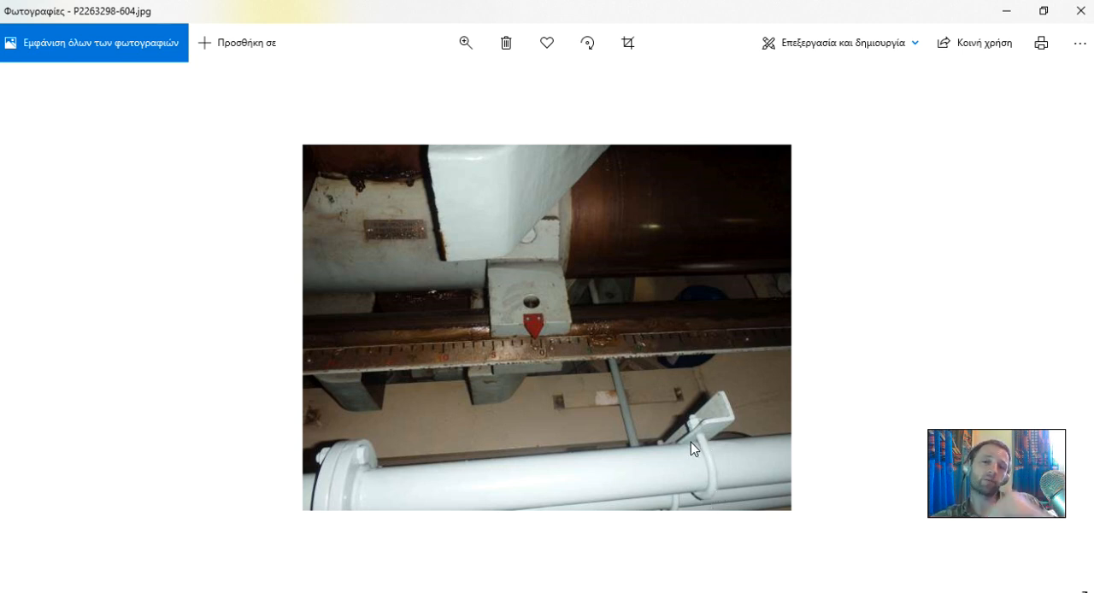
{"action": "mouse_move", "coordinate": [1073, 347]}
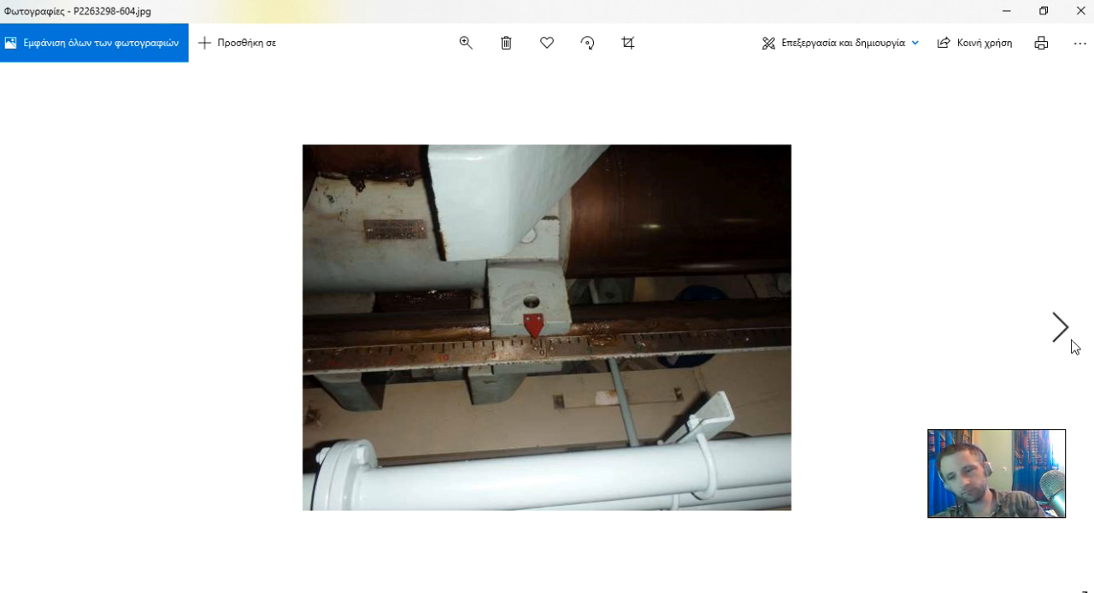
{"action": "mouse_move", "coordinate": [1061, 327]}
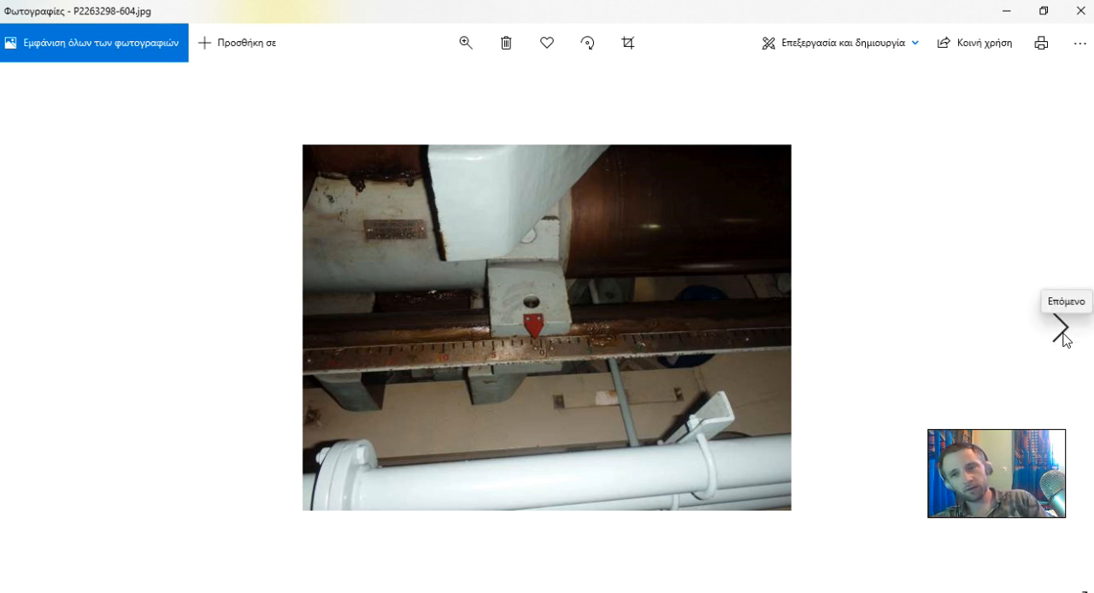
{"action": "left_click", "coordinate": [1061, 327]}
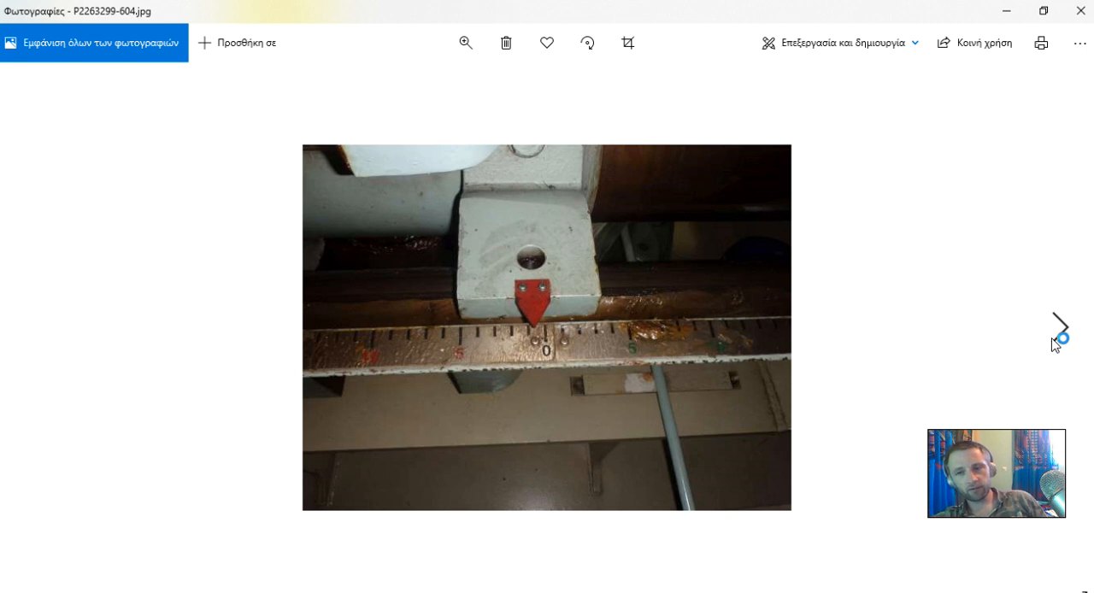
{"action": "mouse_move", "coordinate": [1058, 328]}
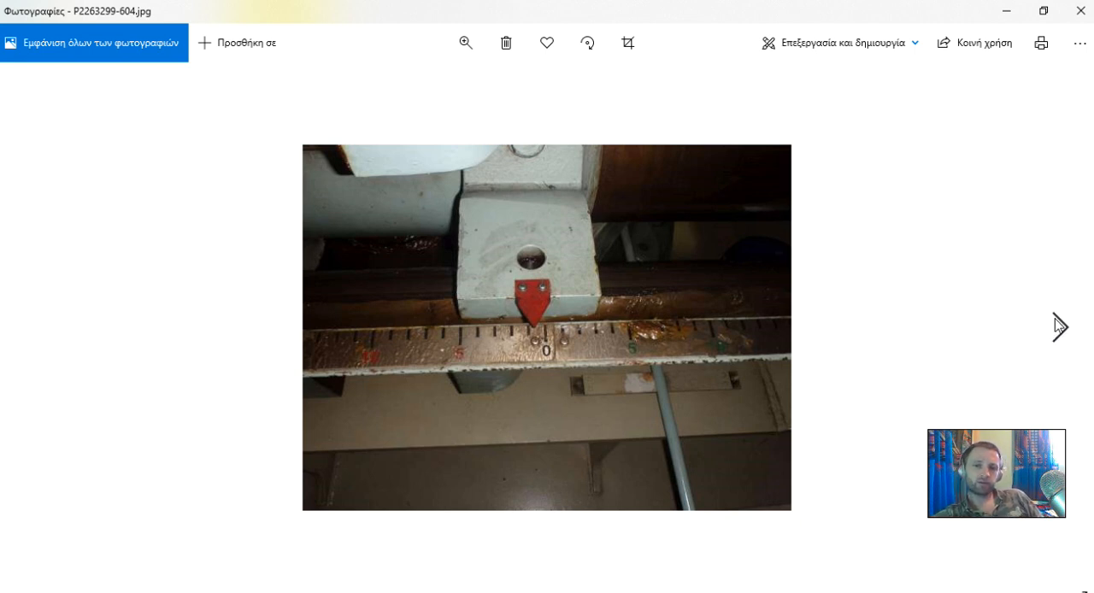
{"action": "mouse_move", "coordinate": [1079, 10]}
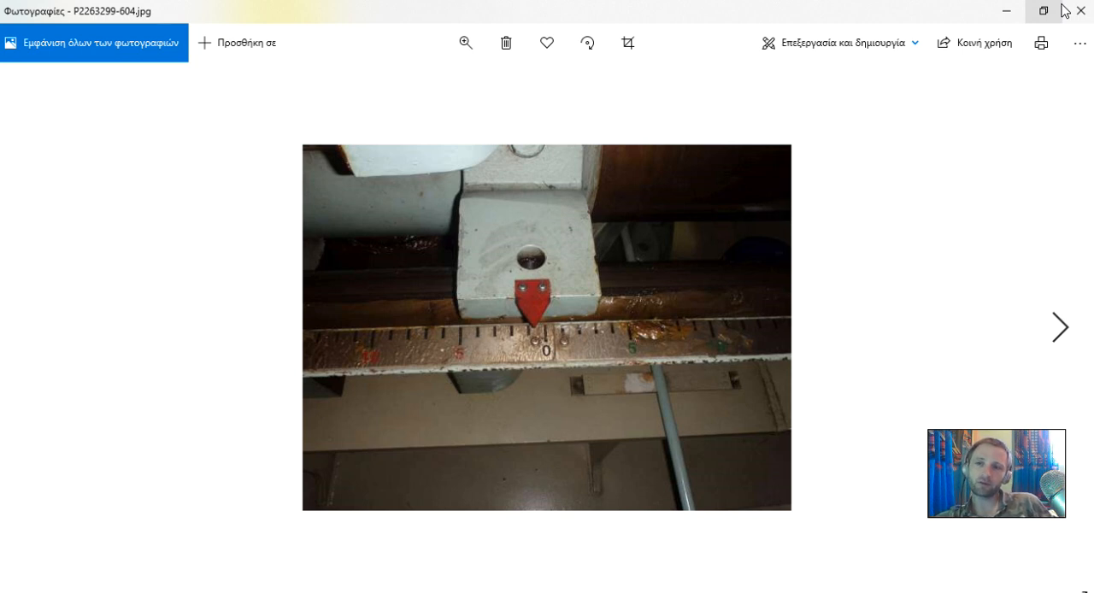
{"action": "mouse_move", "coordinate": [1026, 169]}
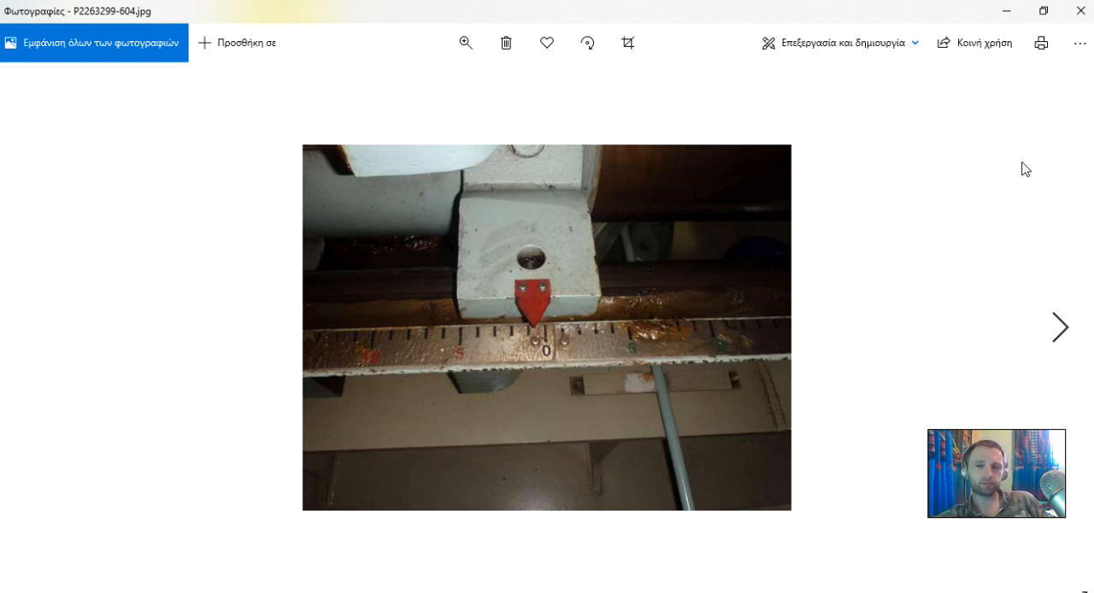
{"action": "mouse_move", "coordinate": [1063, 278]}
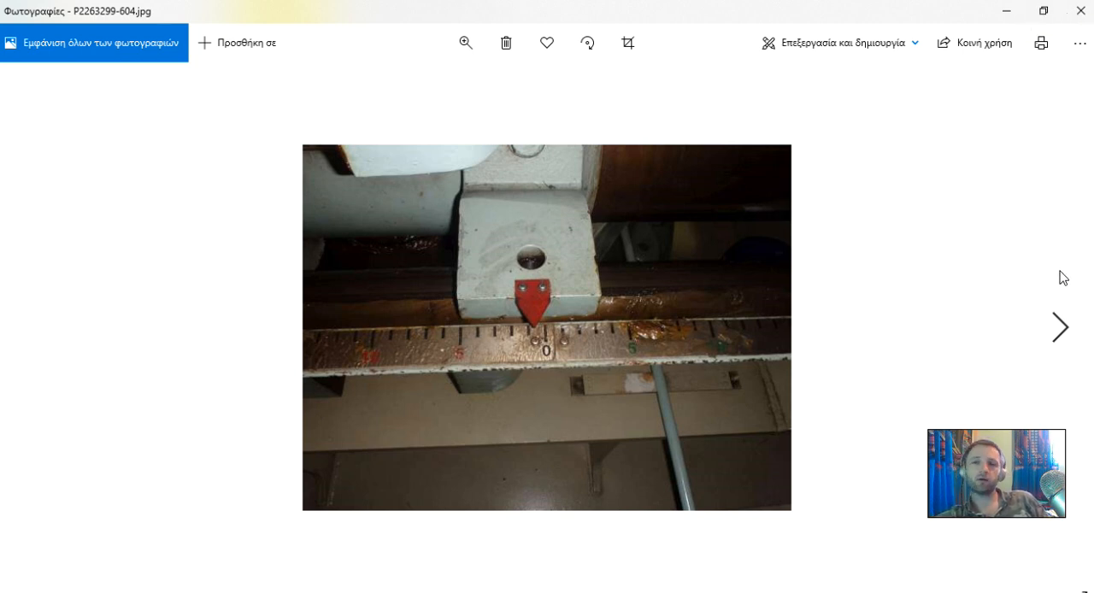